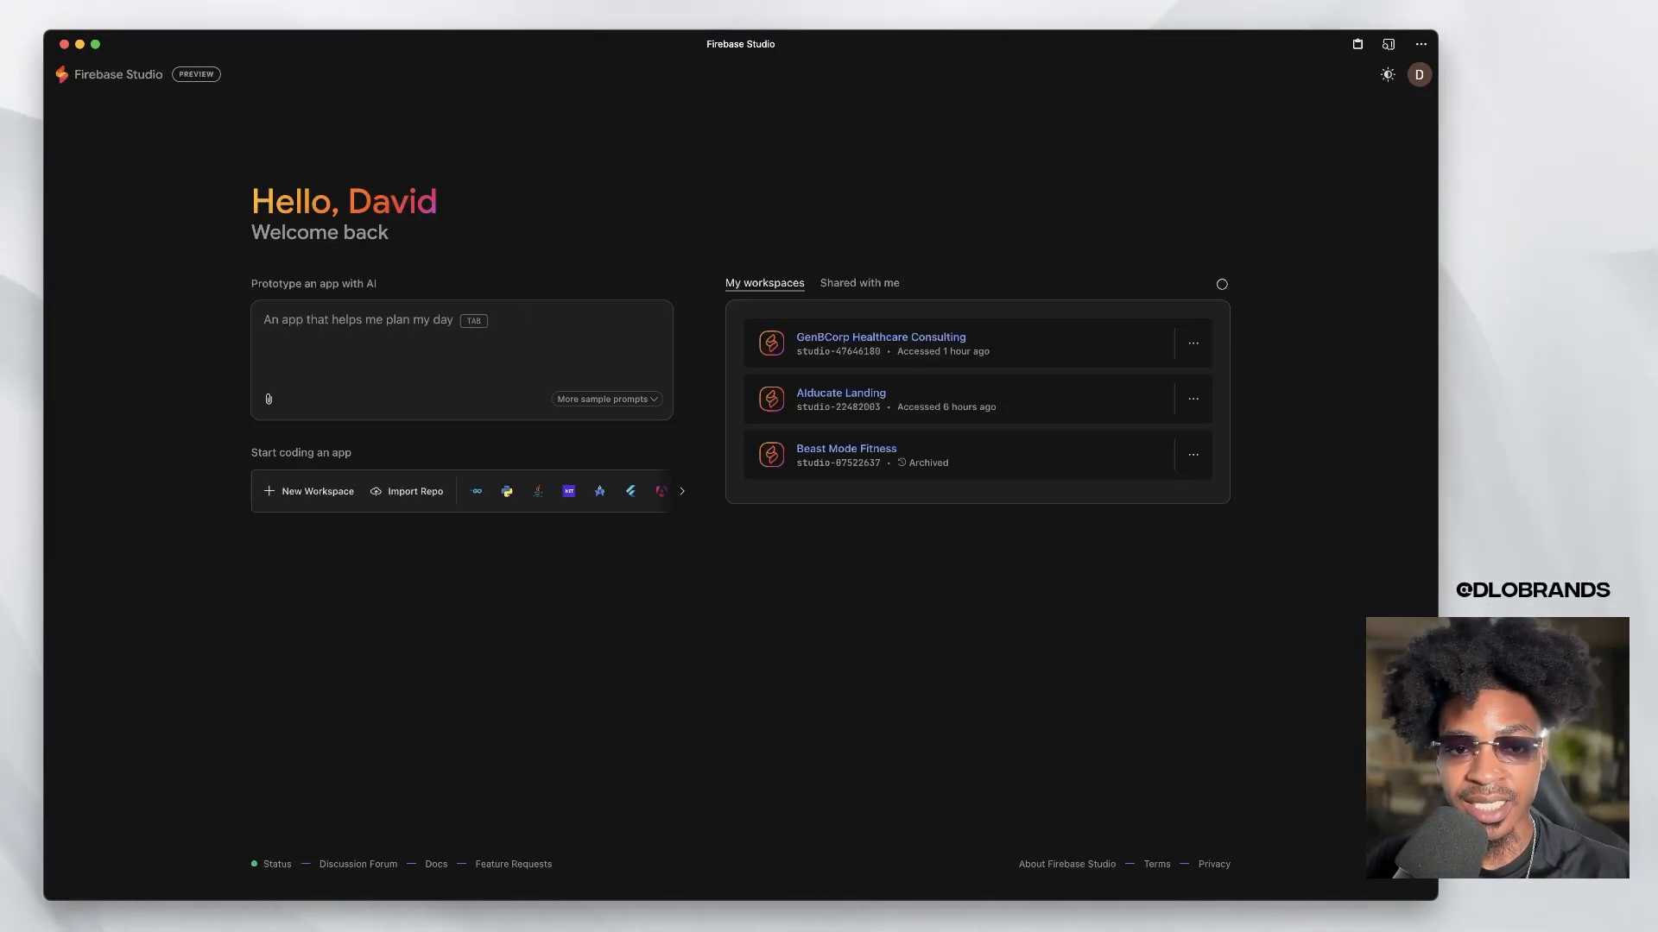
- Open the GenBCorp Healthcare Consulting workspace from My workspaces to show its site preview
{"action": "left_click", "coordinate": [460, 354]}
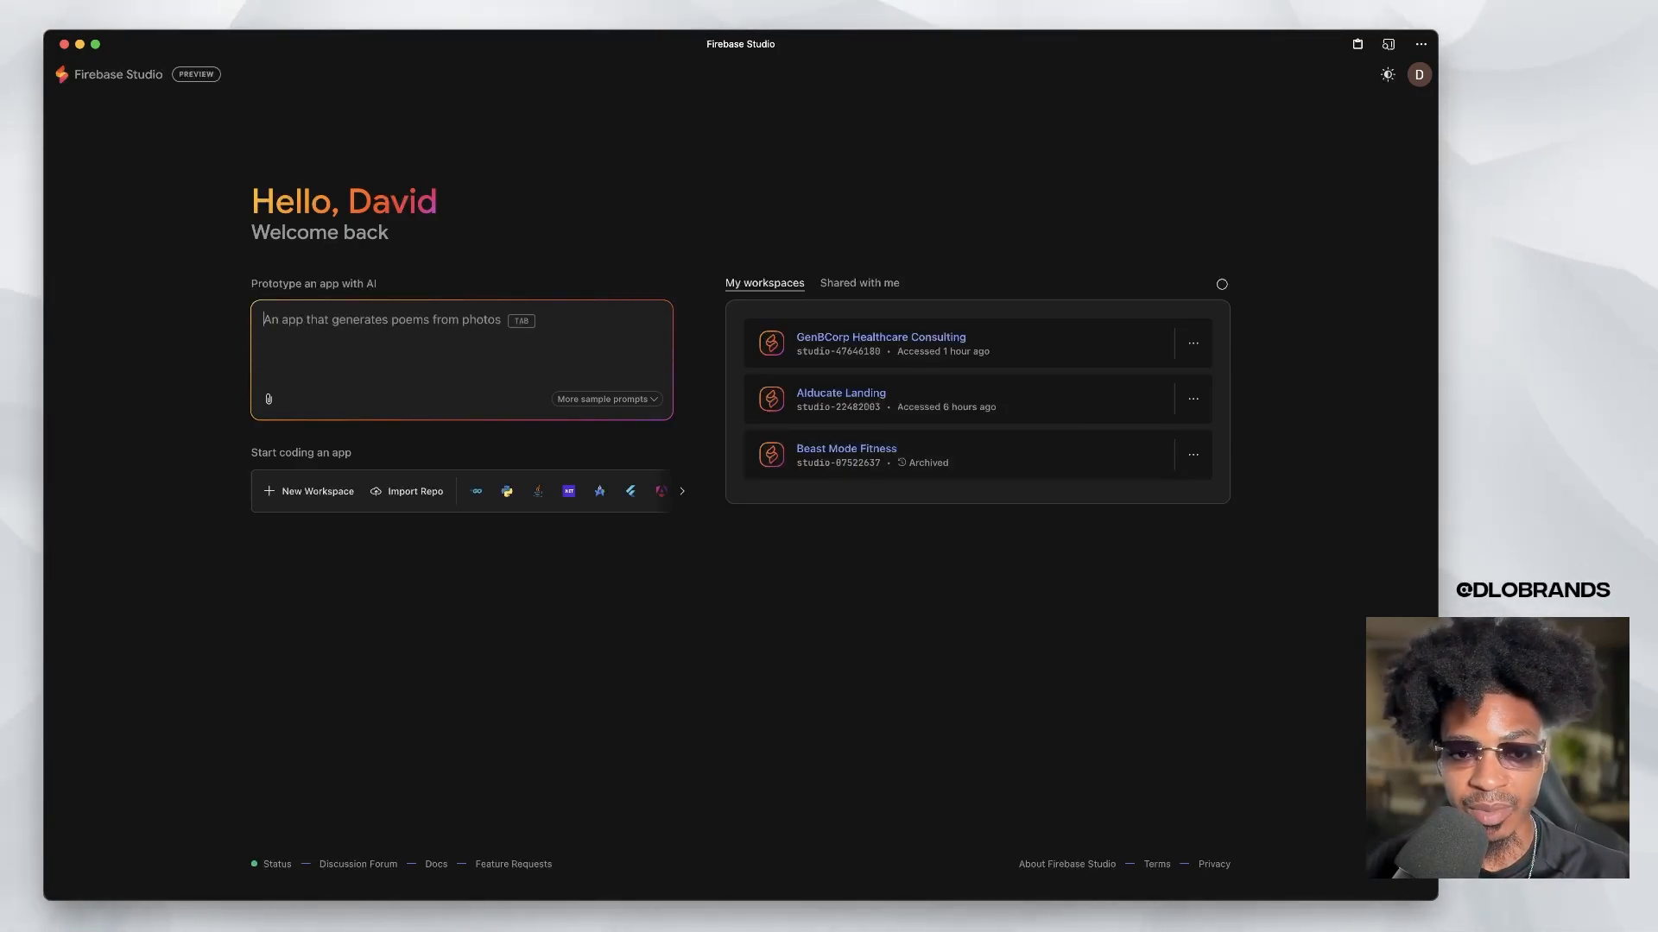
{"action": "left_click", "coordinate": [602, 399]}
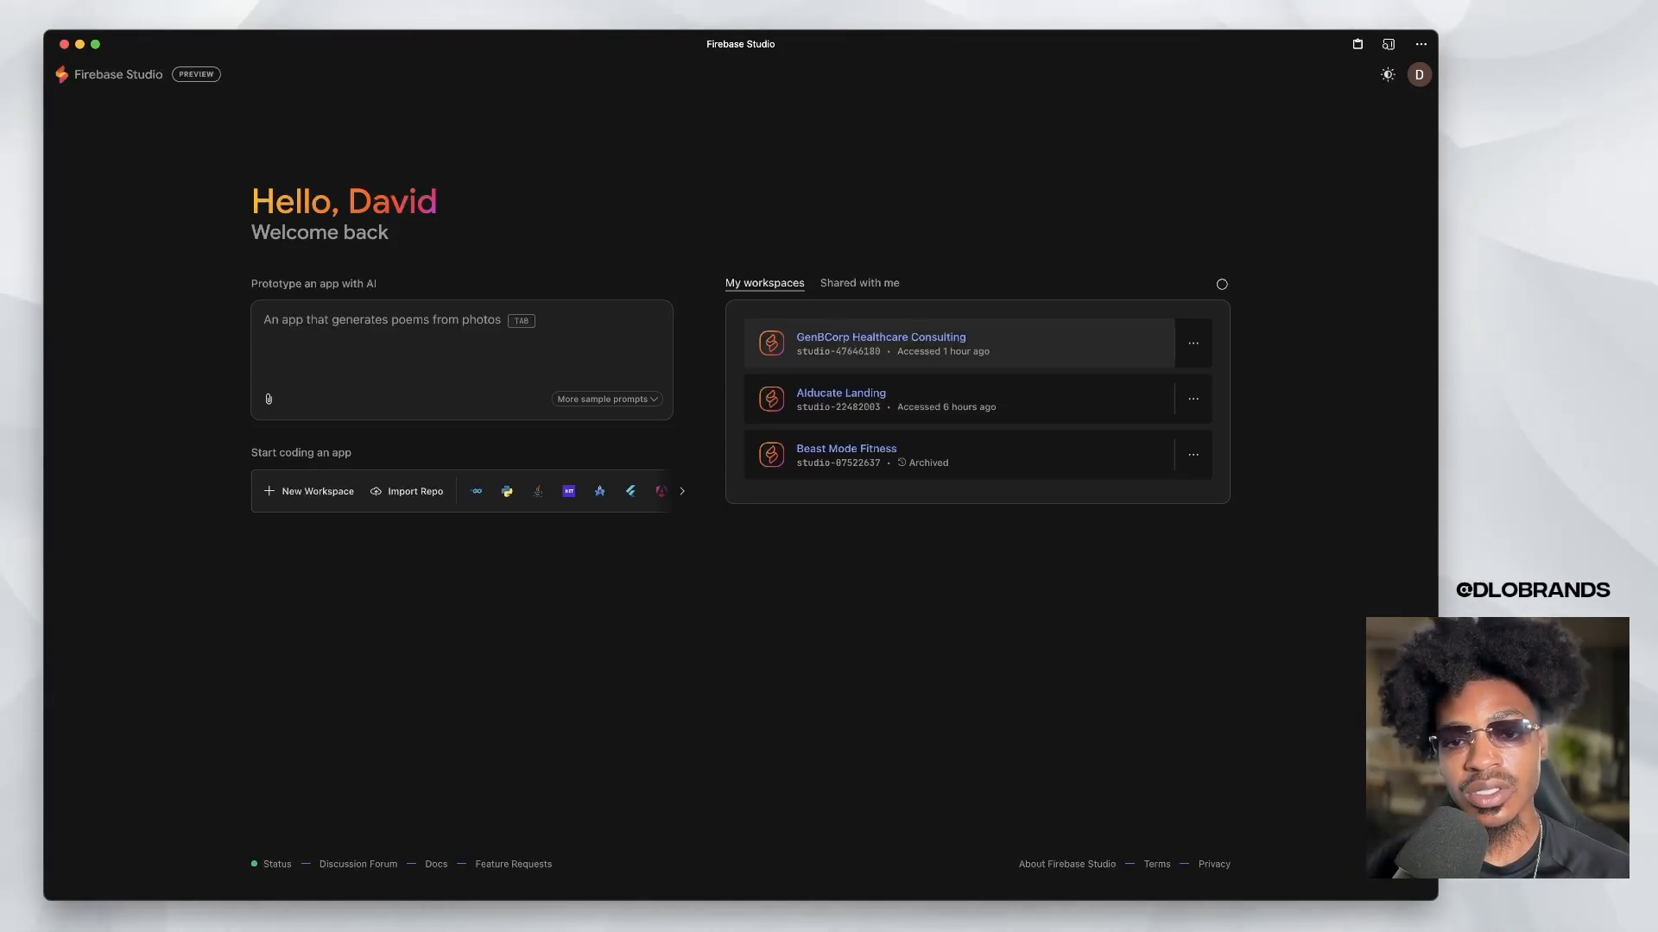
{"action": "left_click", "coordinate": [879, 336]}
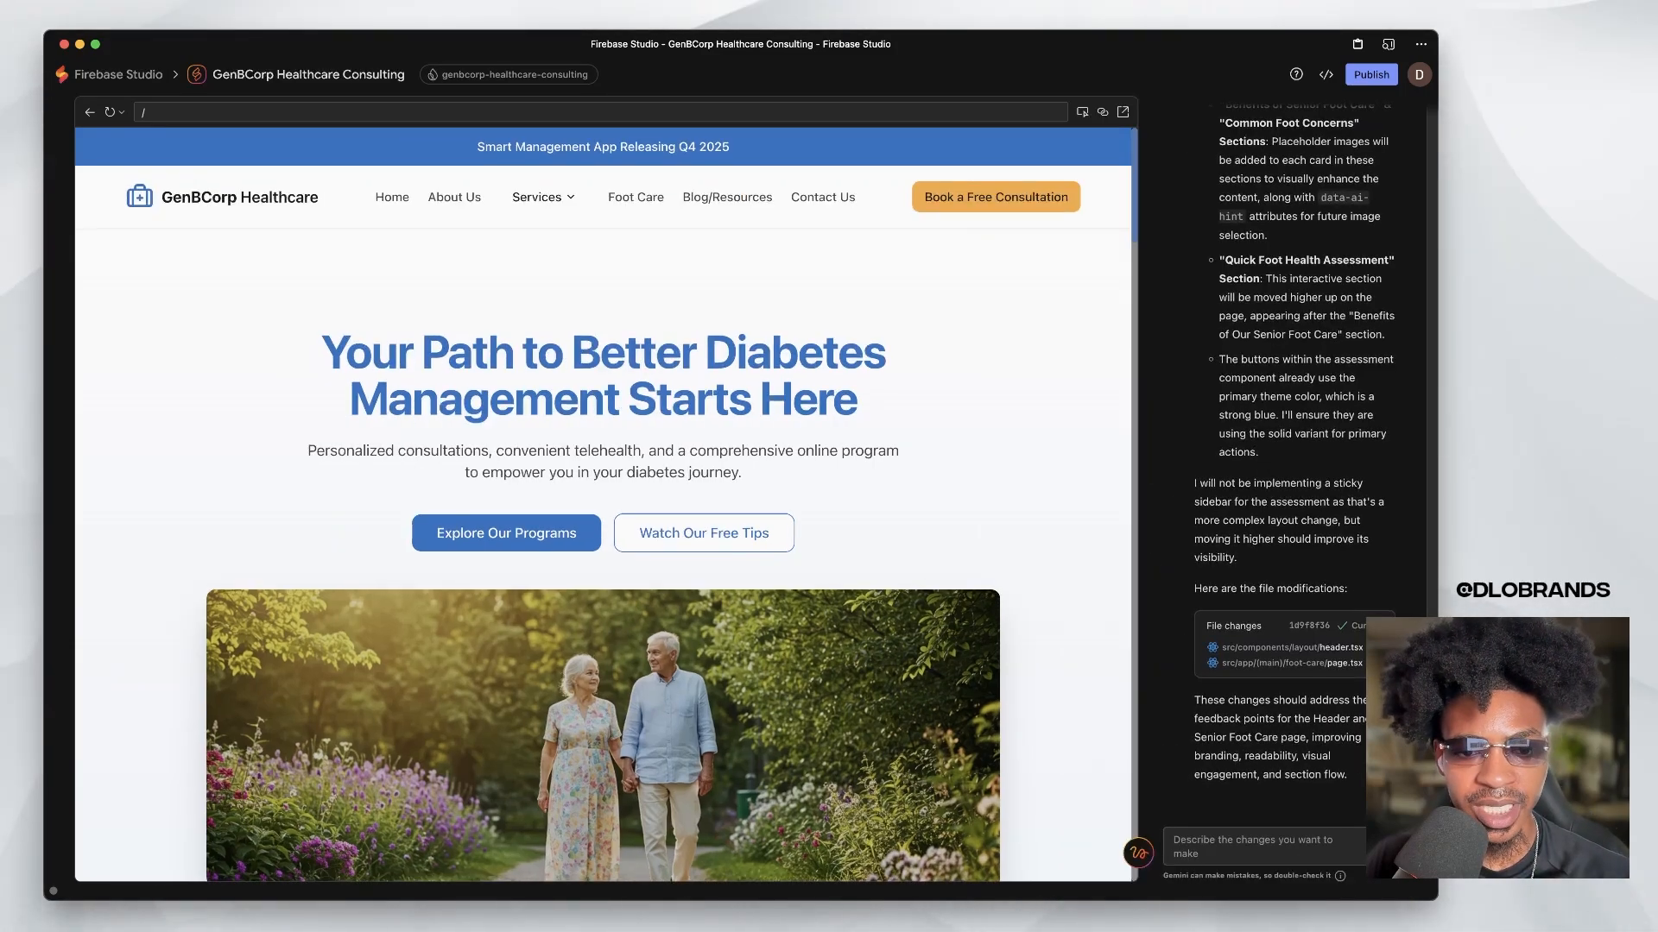
{"action": "scroll", "scroll_direction": "down", "scroll_amount": 3}
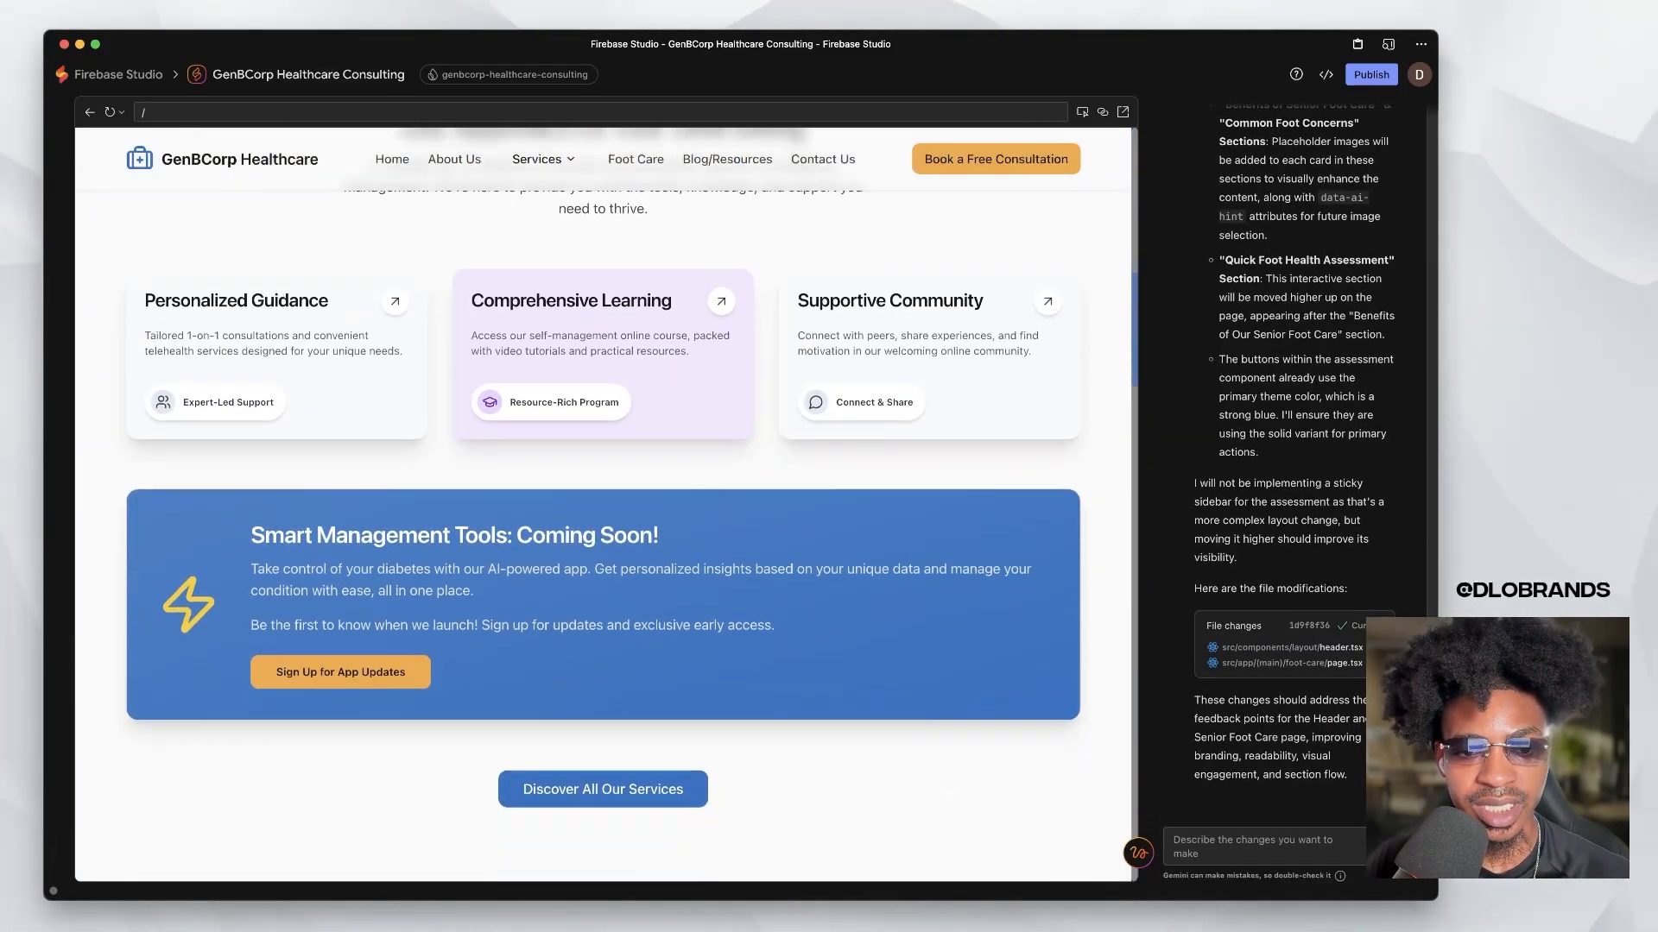
{"action": "scroll", "scroll_direction": "down", "scroll_amount": 3}
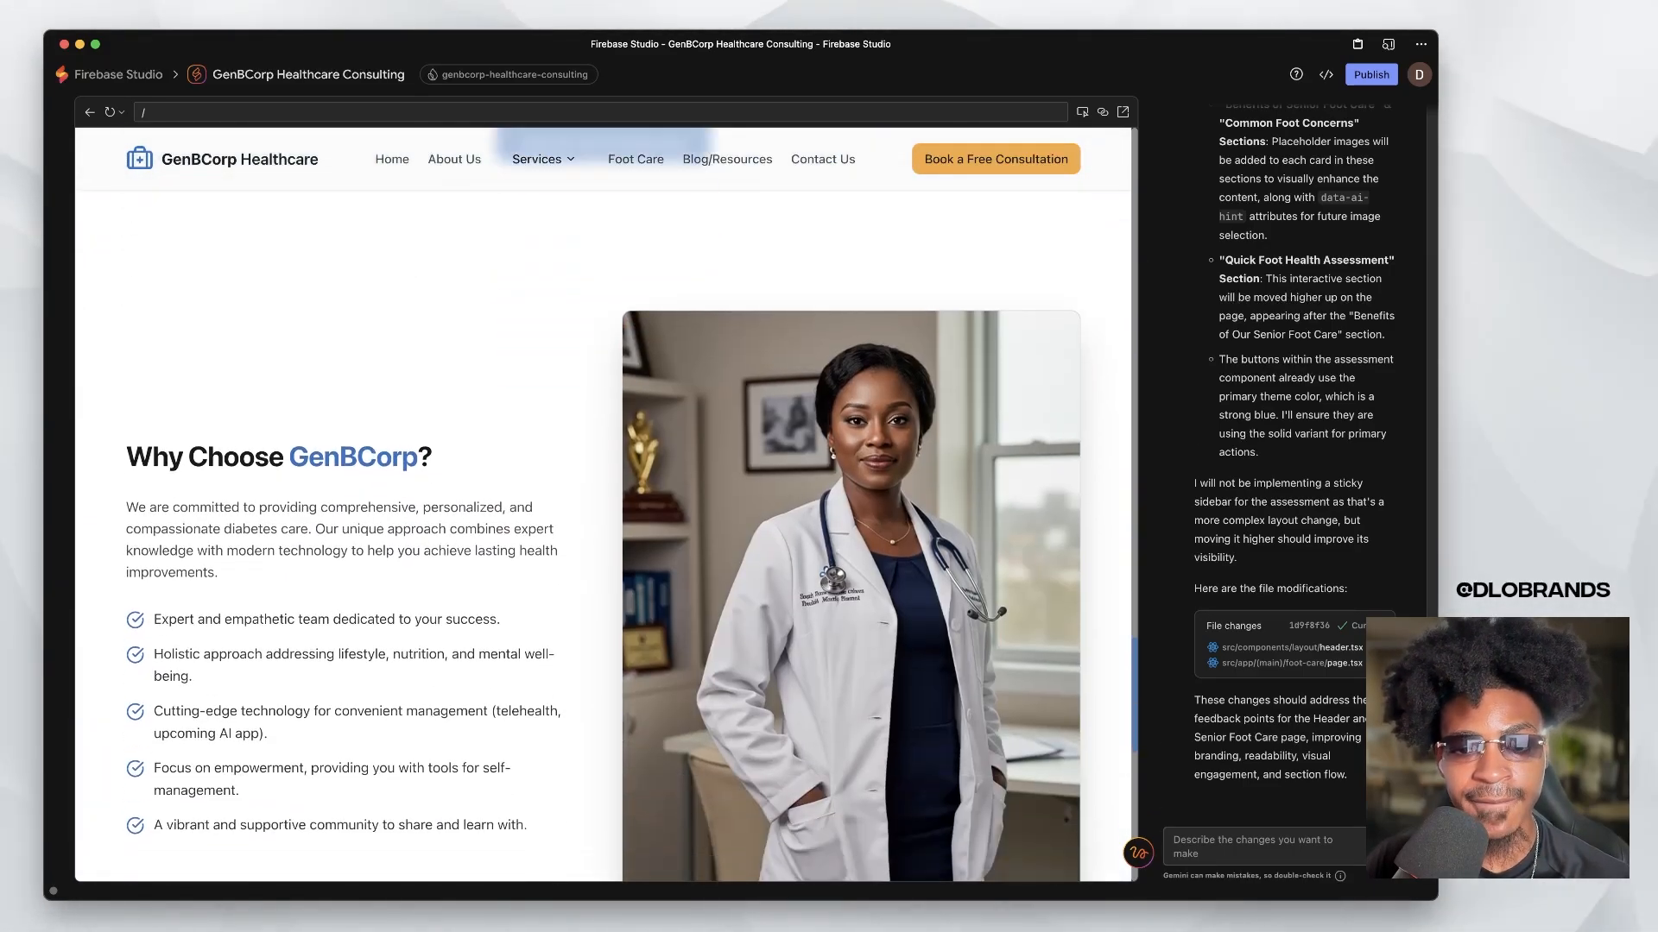
{"action": "scroll", "scroll_direction": "down", "scroll_amount": 3}
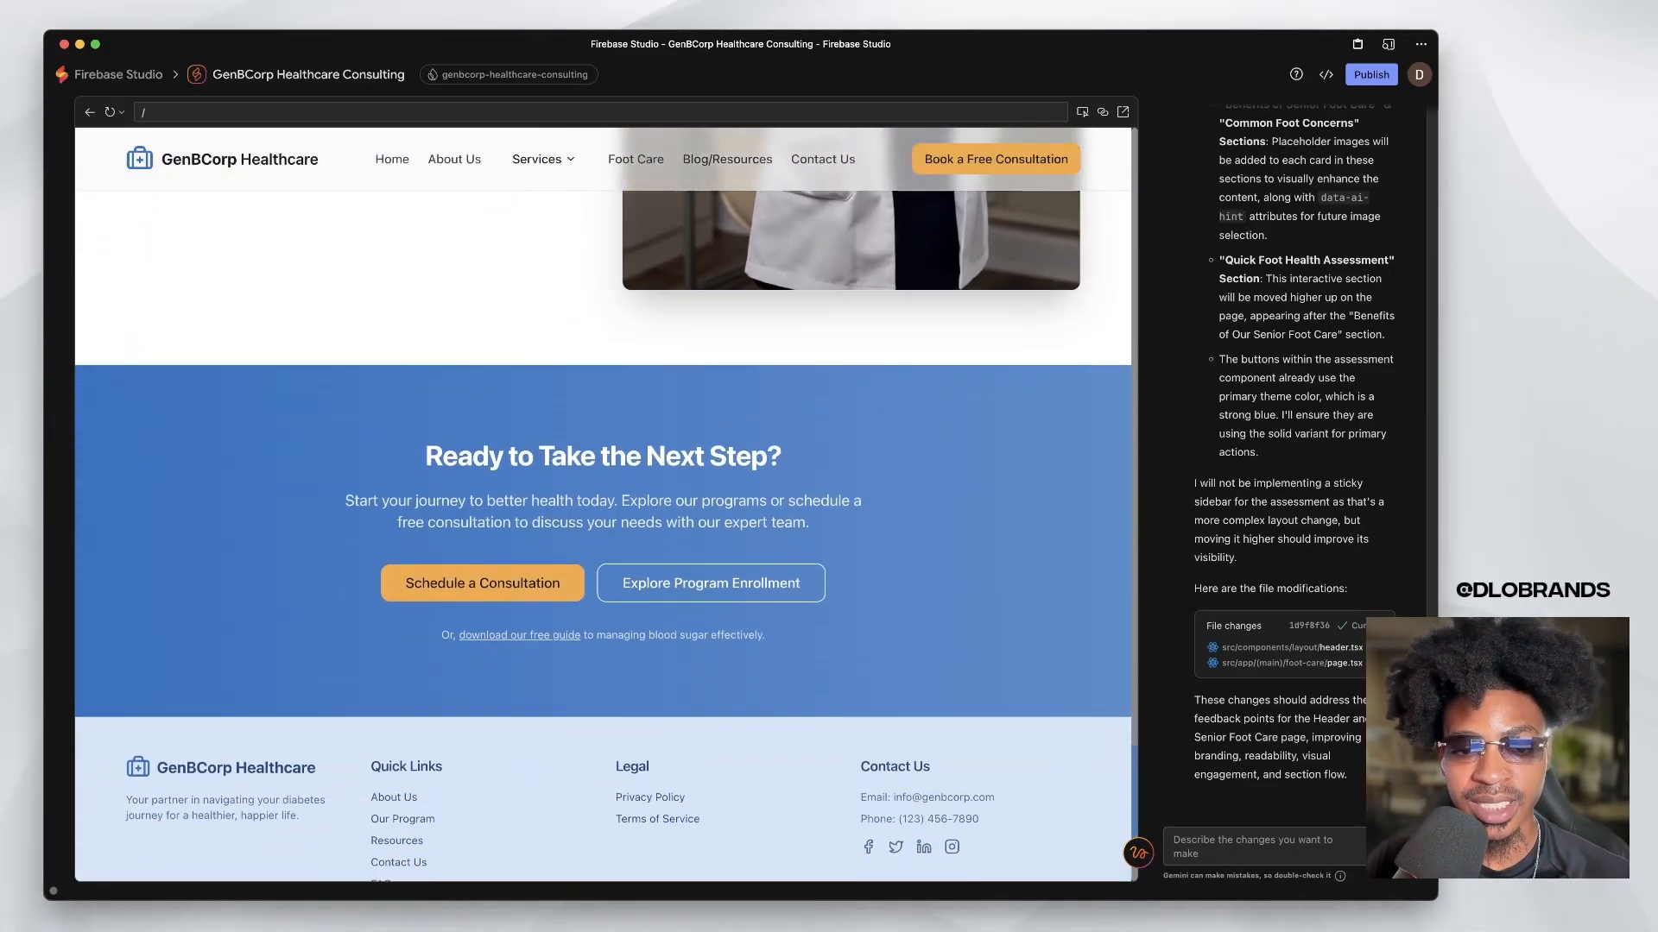
{"action": "scroll", "scroll_direction": "up", "scroll_amount": 3}
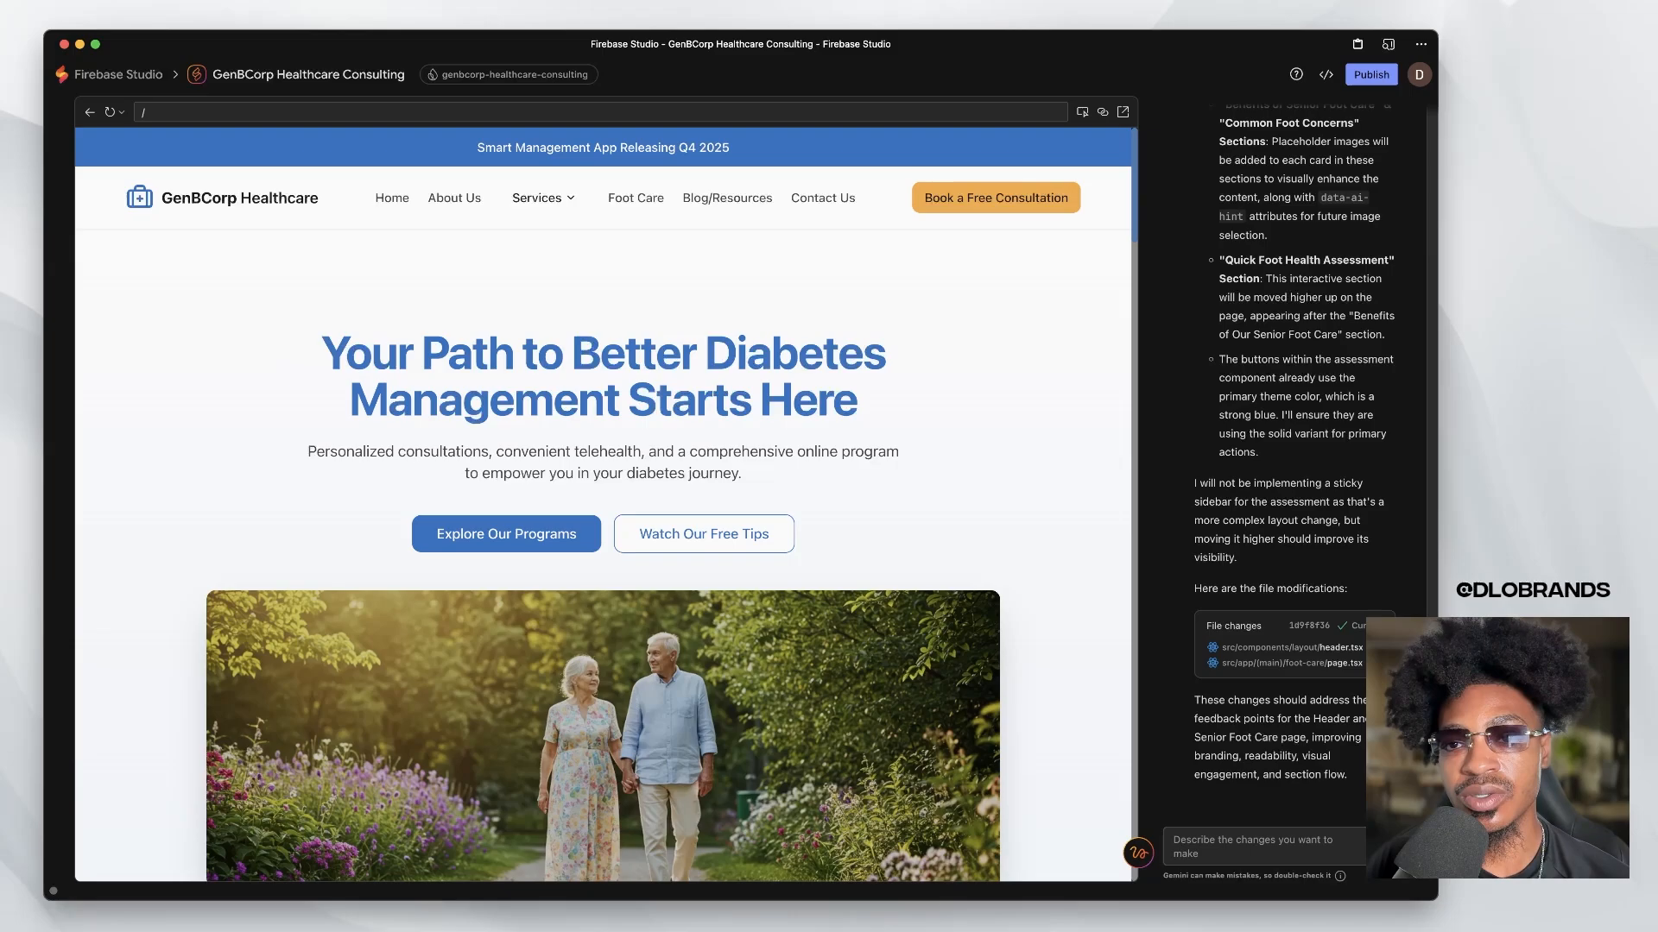
{"action": "mouse_move", "coordinate": [1324, 74]}
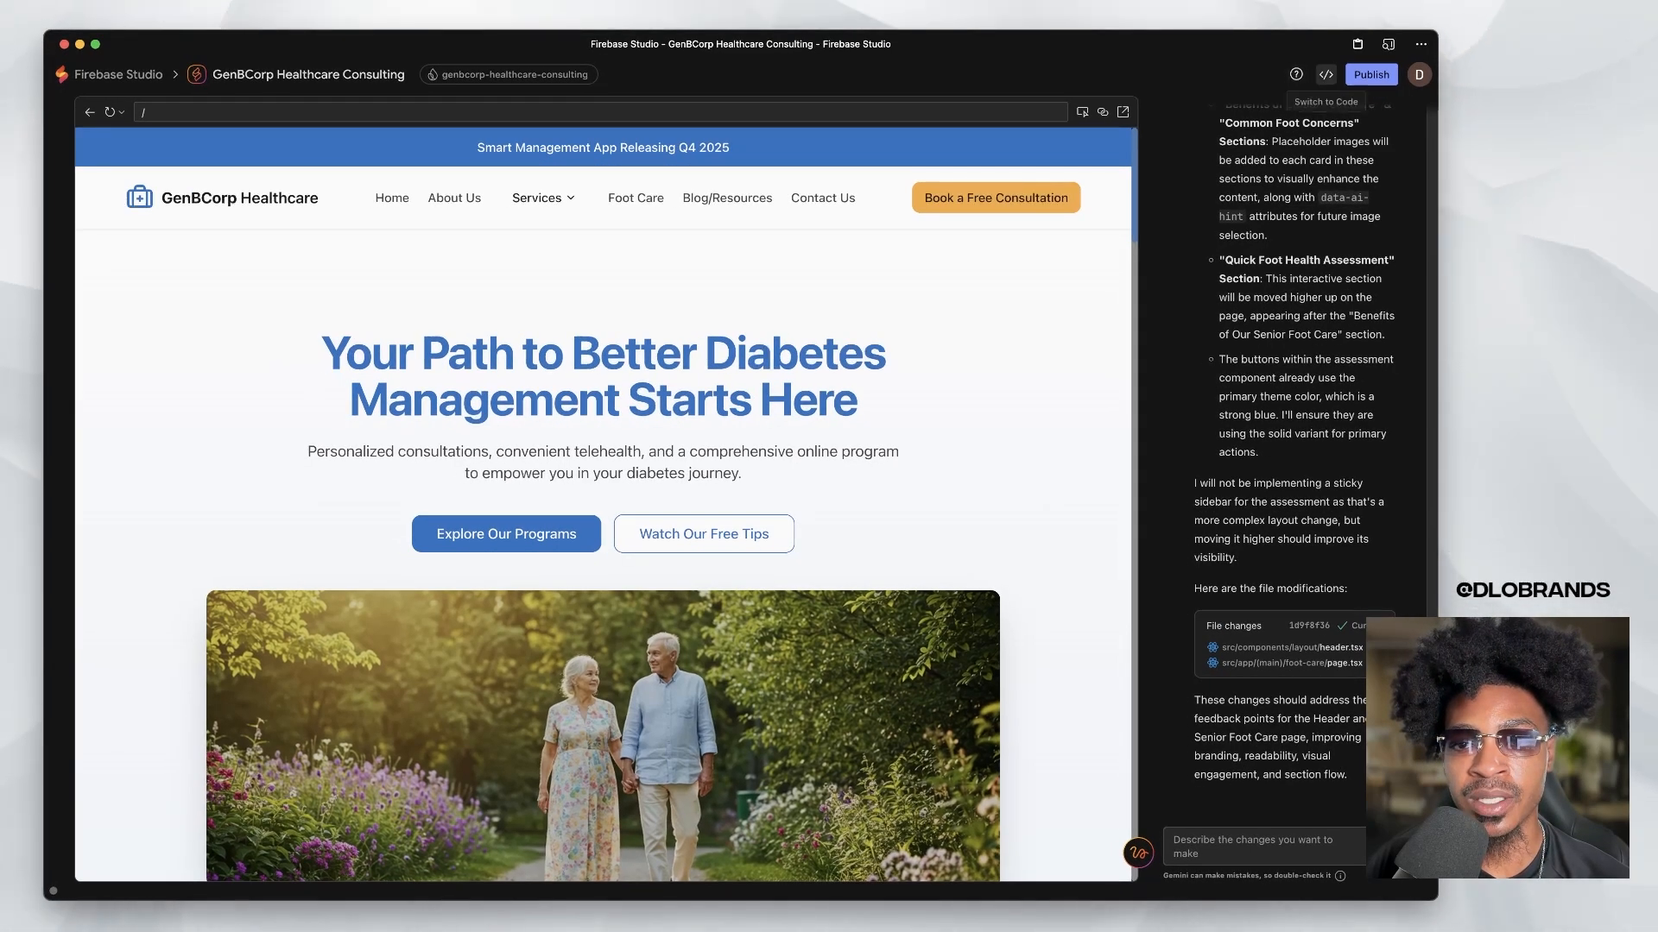
- Switch to the code view and open Source Control to review the commit history
{"action": "left_click", "coordinate": [1324, 74]}
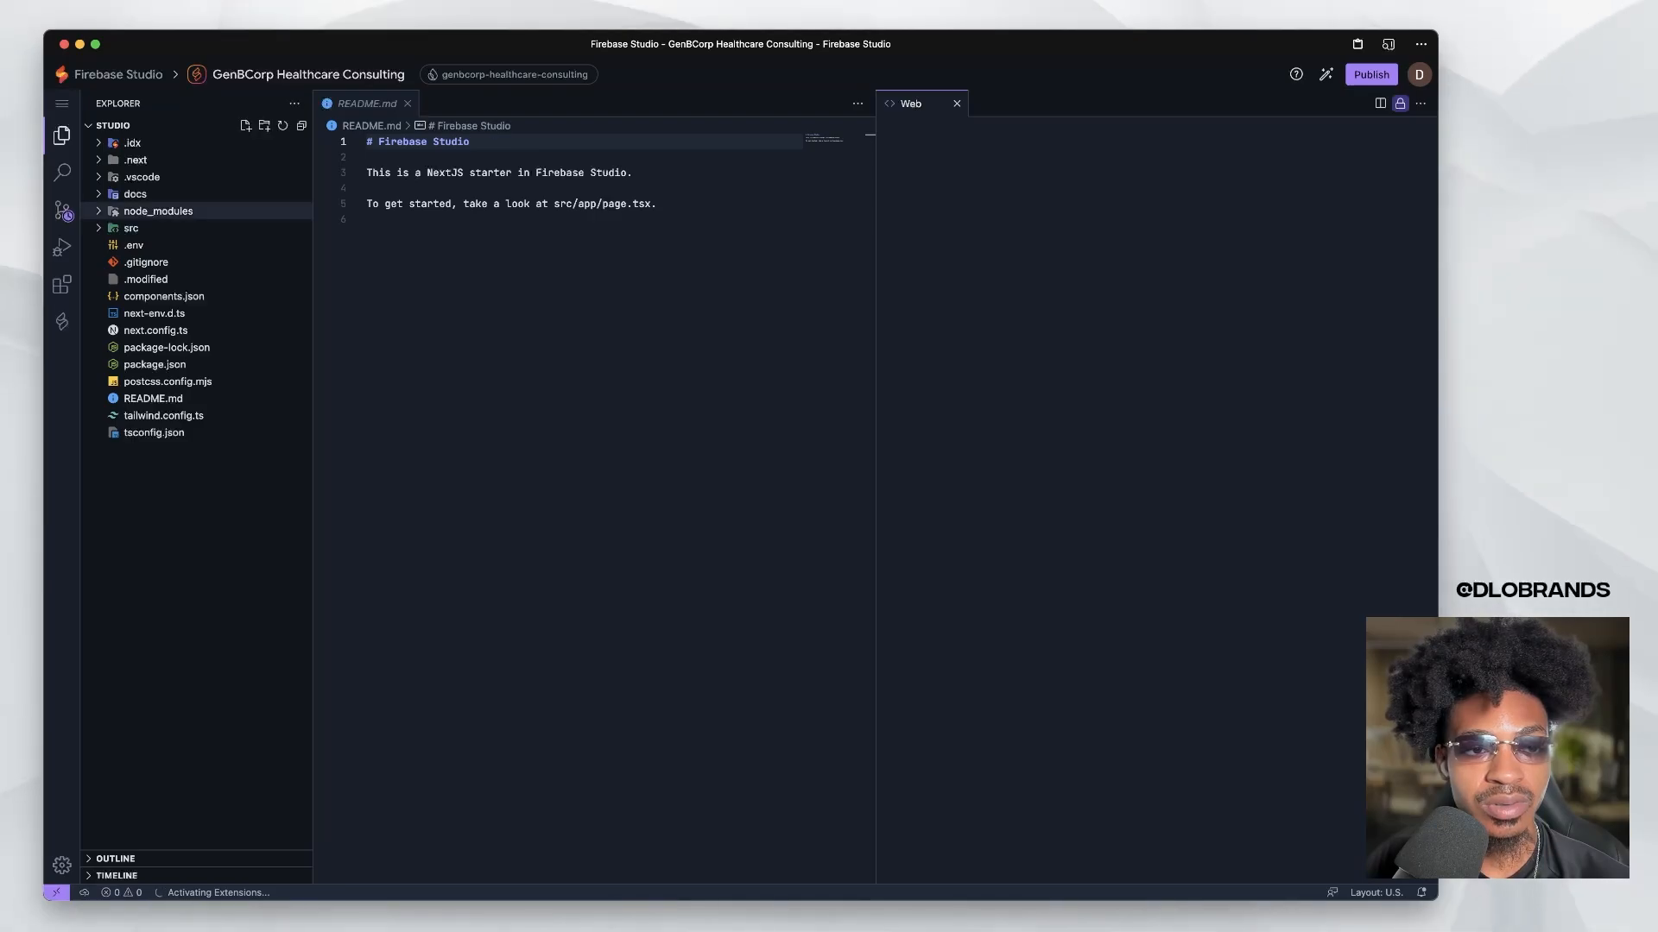
{"action": "left_click", "coordinate": [61, 209]}
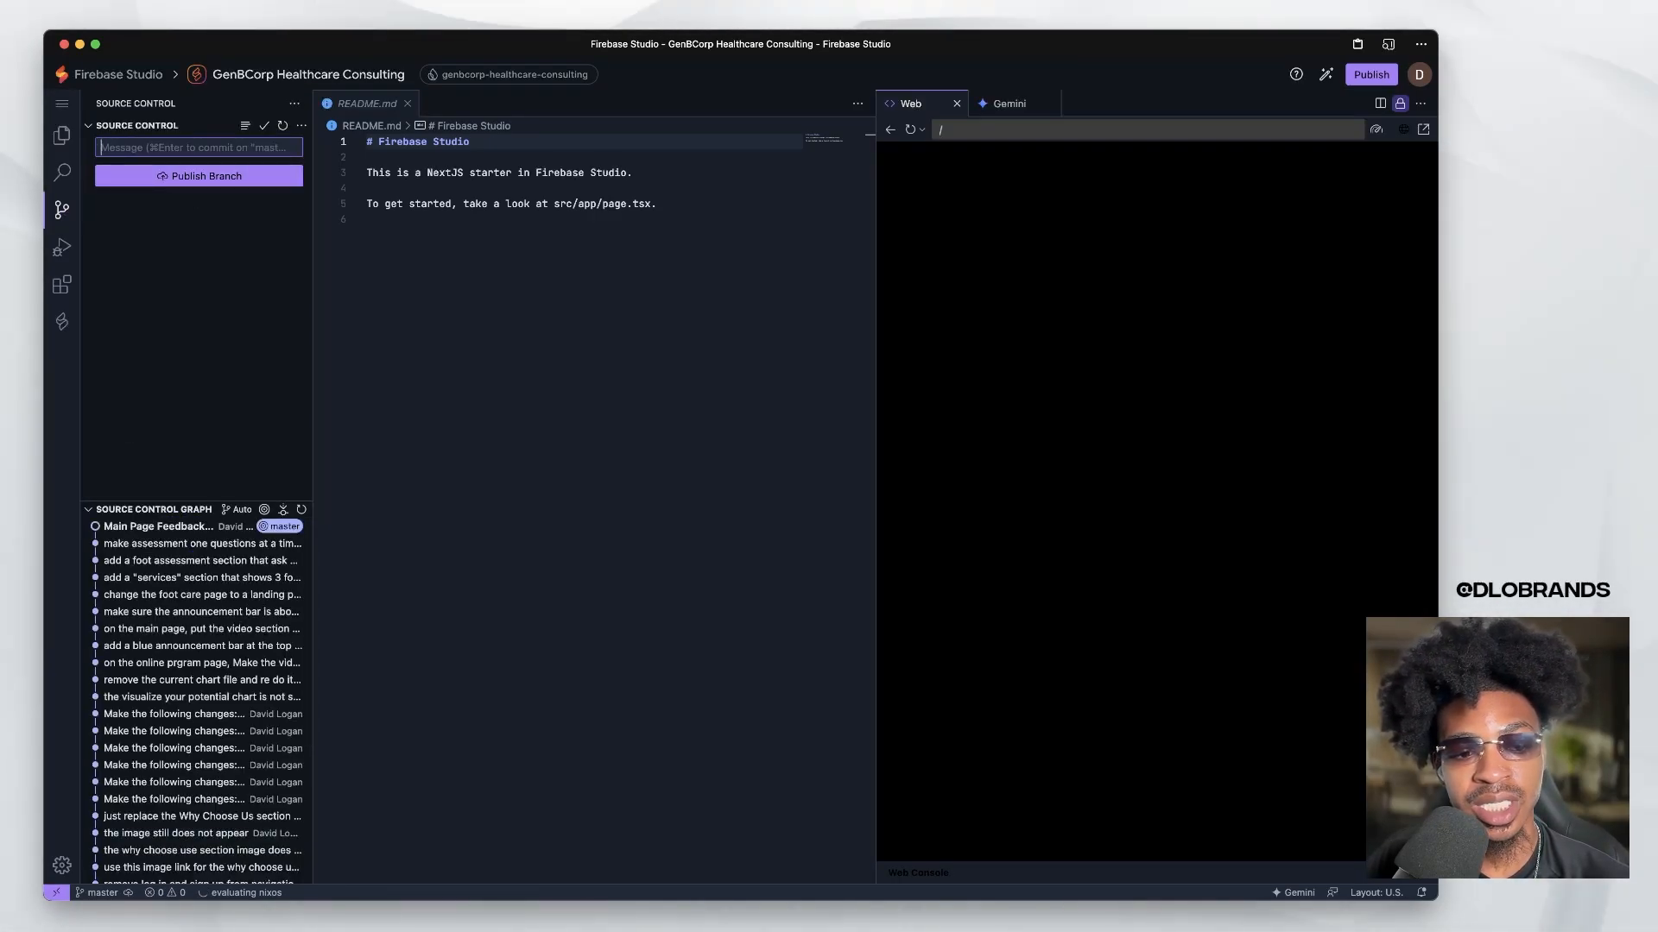
{"action": "scroll", "scroll_direction": "down", "scroll_amount": 3}
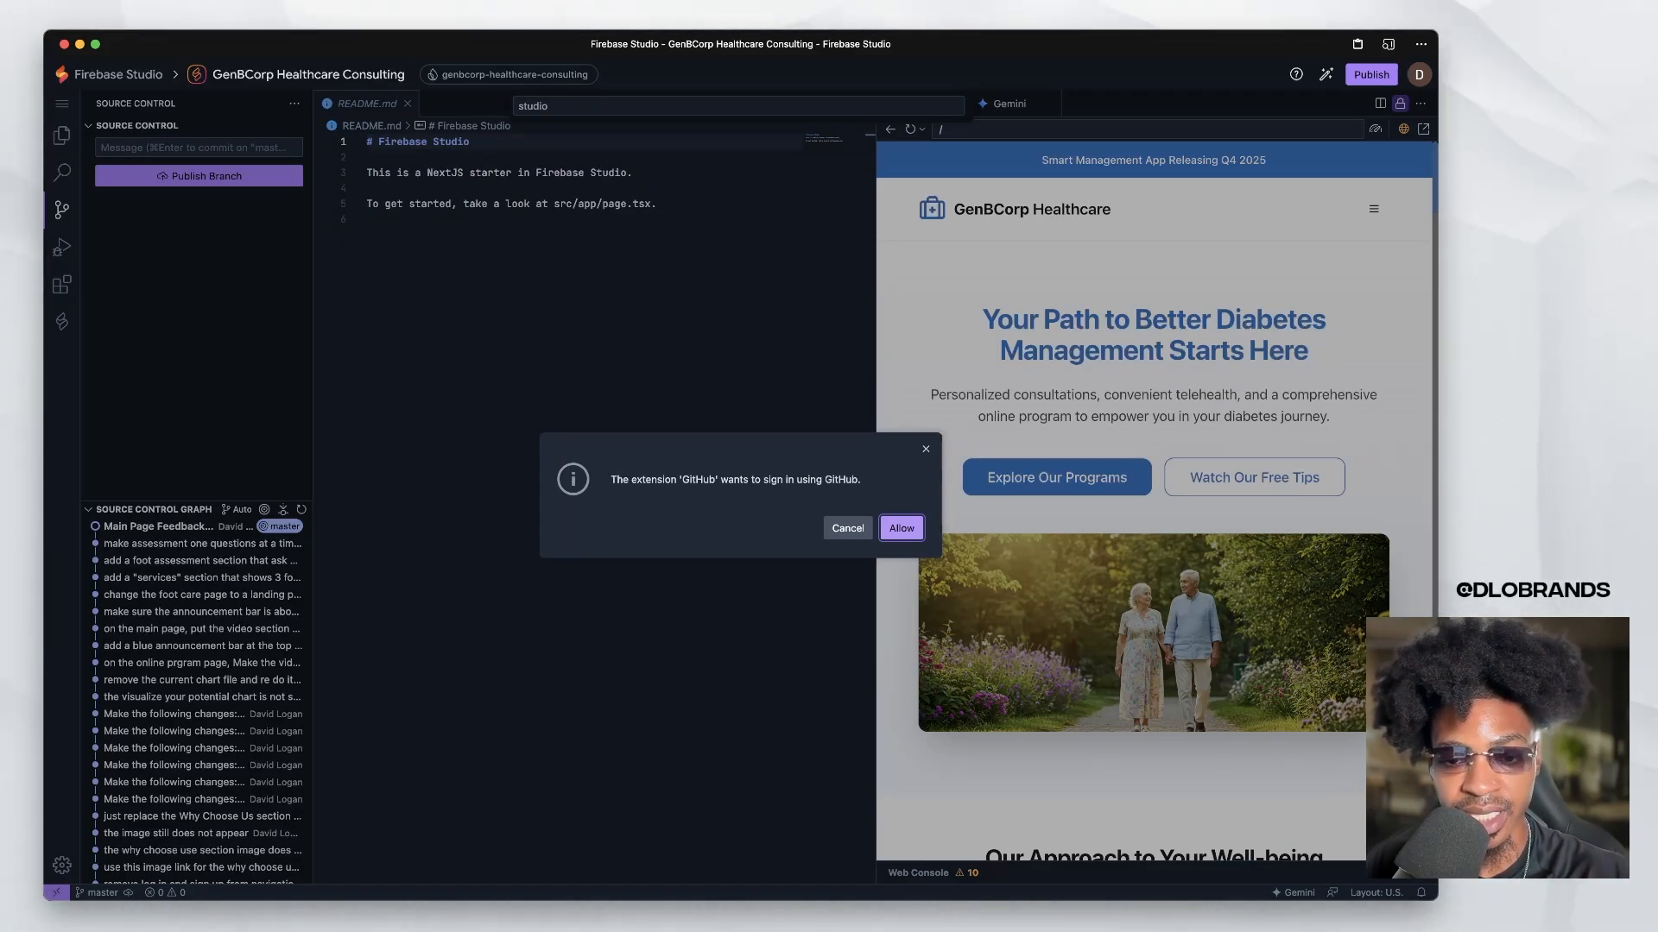
- Allow GitHub sign-in, publish the private genbcorp-website repository, and view it on GitHub
{"action": "left_click", "coordinate": [900, 528]}
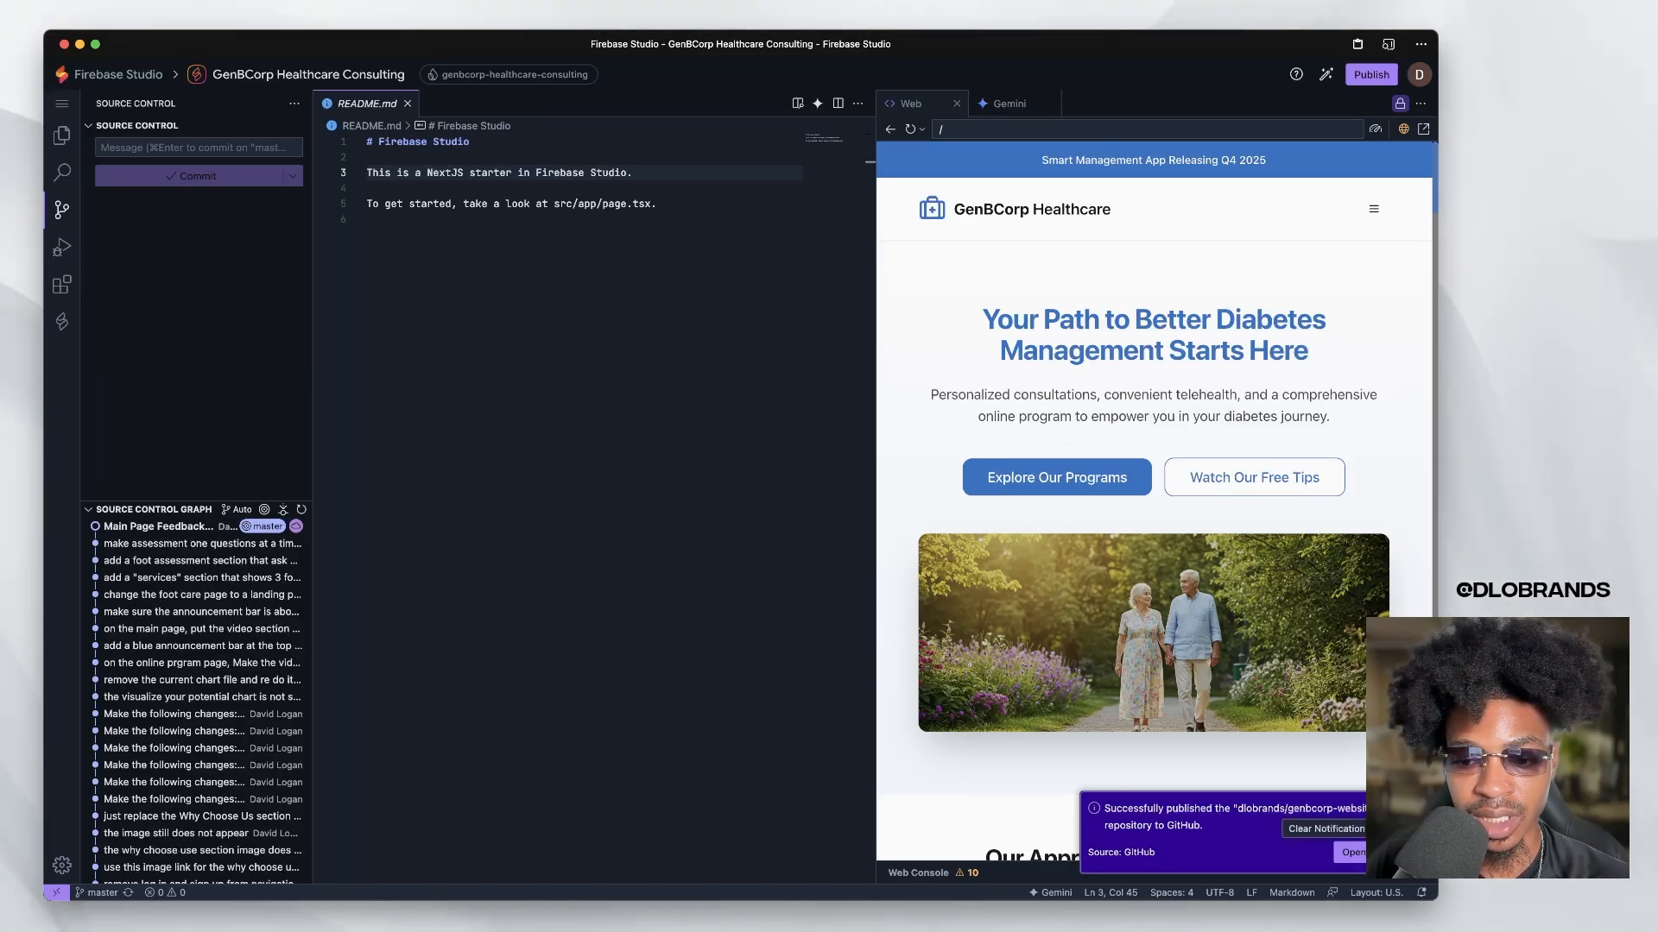
{"action": "left_click", "coordinate": [1325, 828]}
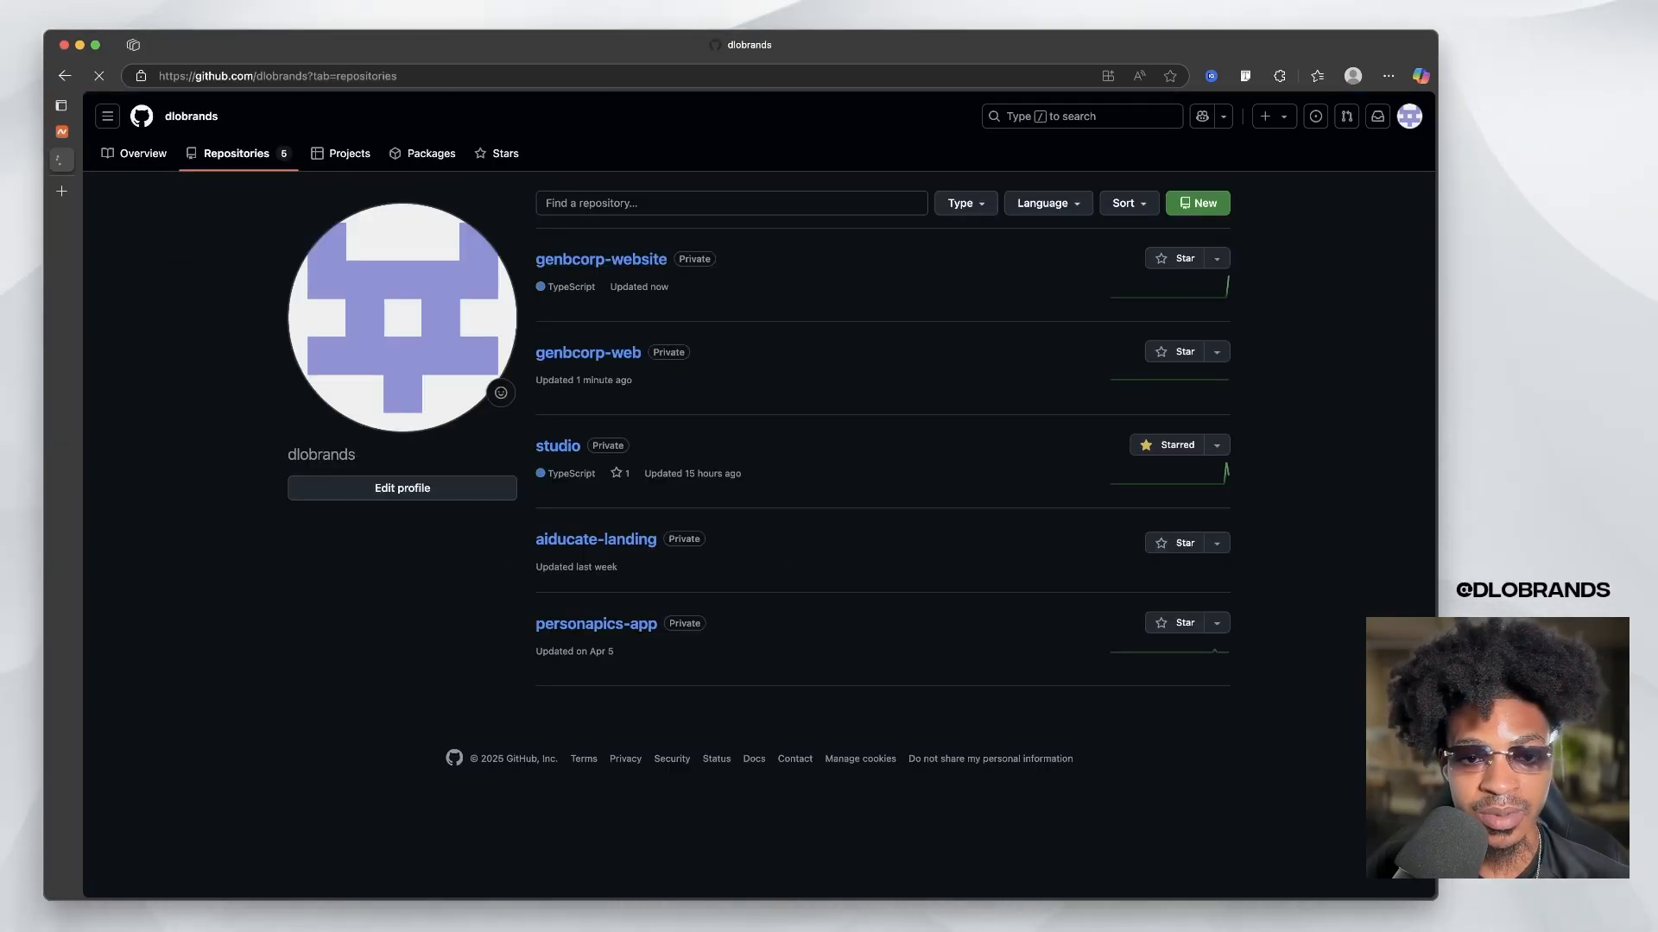
- Open the genbcorp-website repository on GitHub and browse its files and 34 commits
{"action": "left_click", "coordinate": [601, 259]}
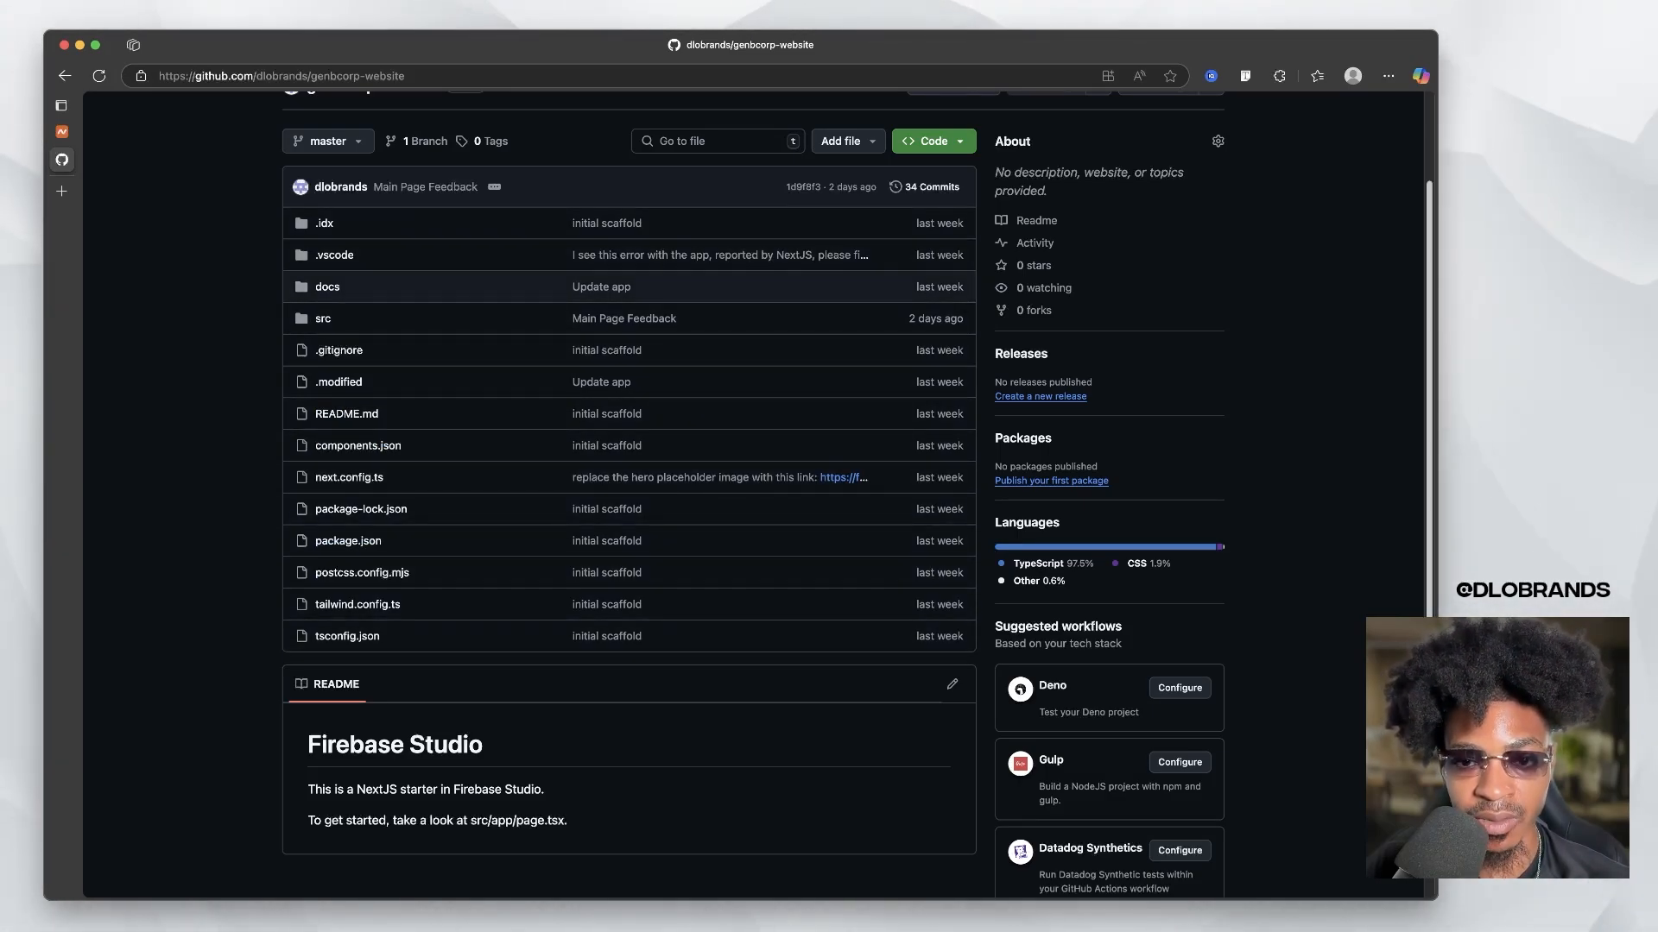
{"action": "scroll", "scroll_direction": "up", "scroll_amount": 3}
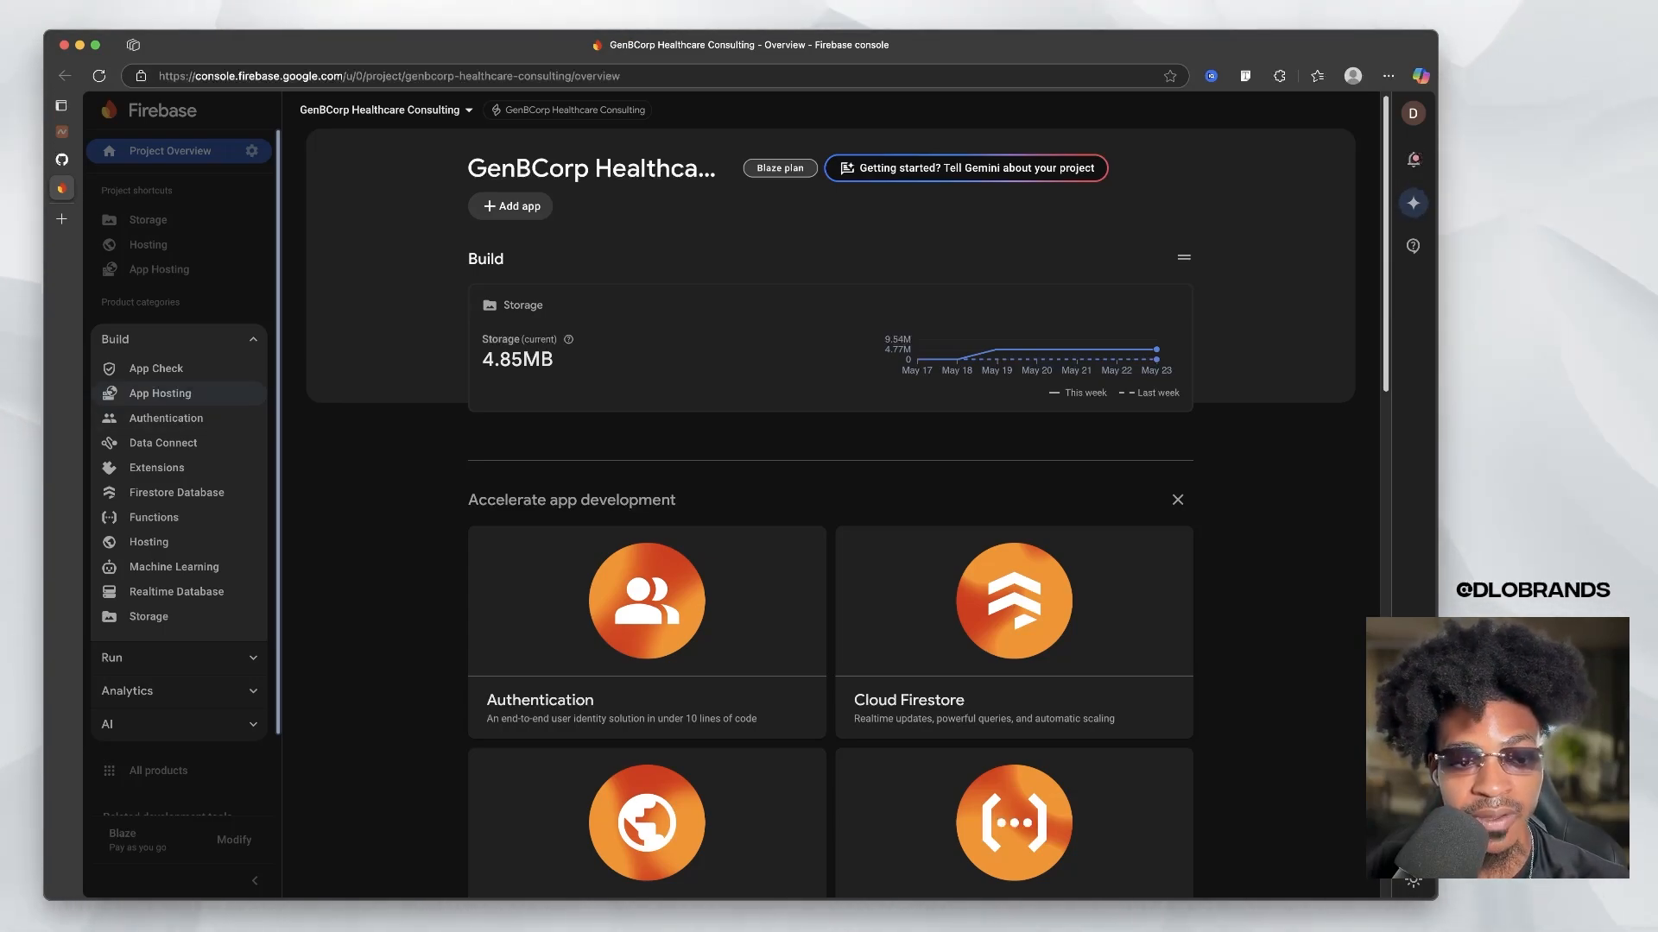
{"action": "mouse_move", "coordinate": [148, 541]}
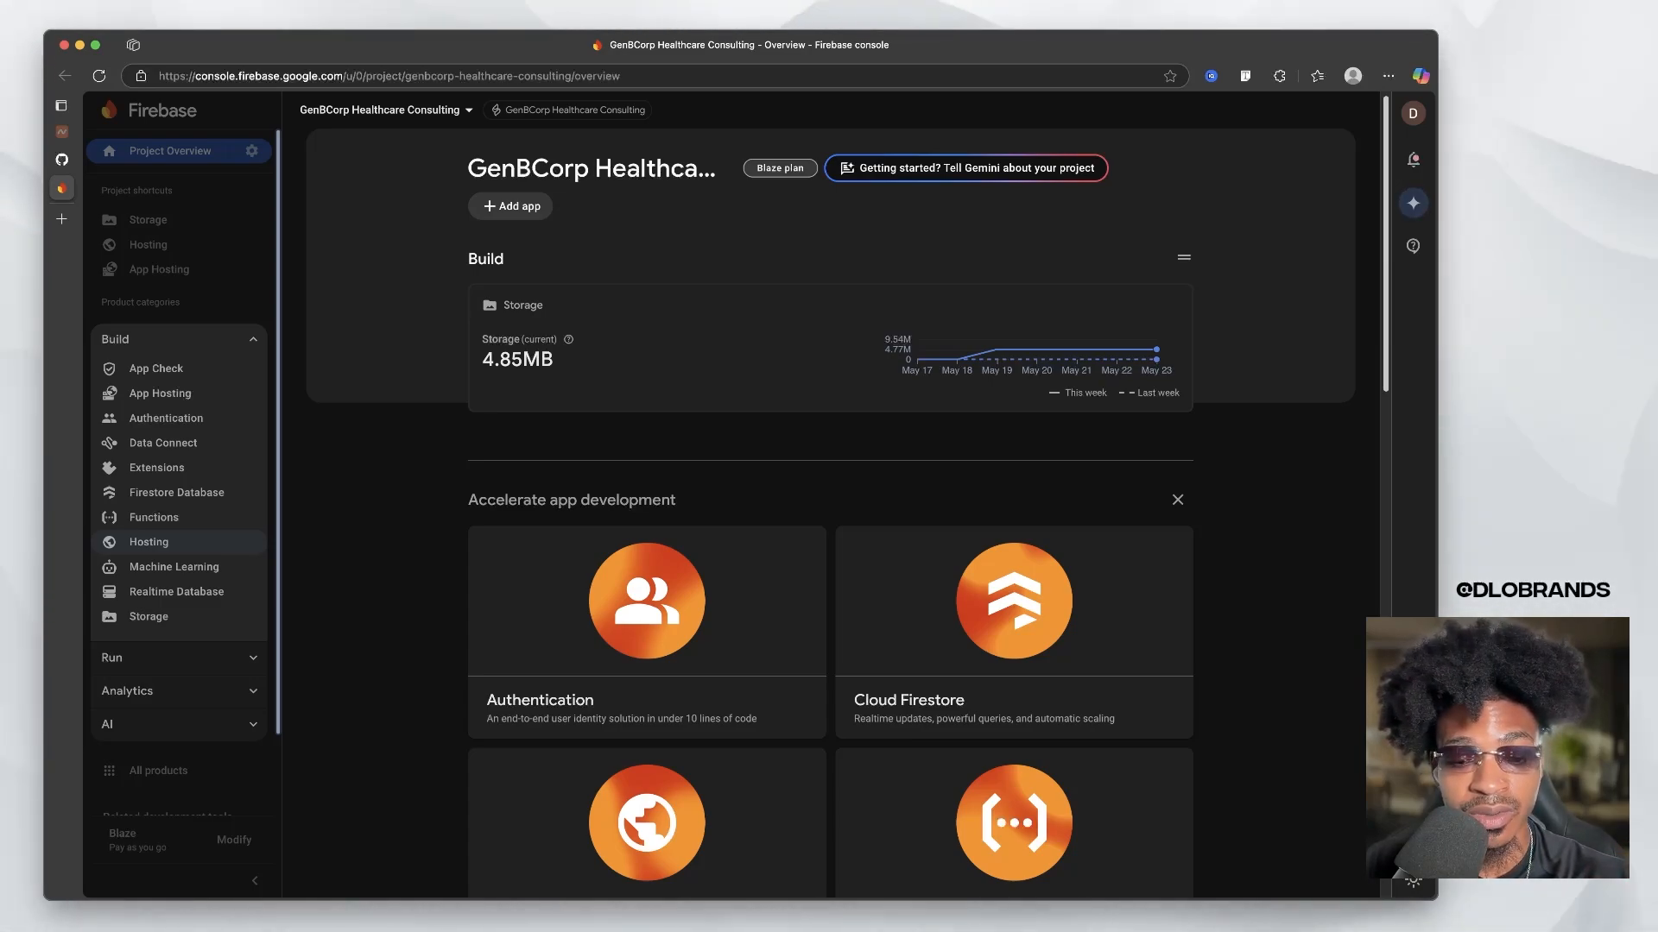
{"action": "mouse_move", "coordinate": [161, 392]}
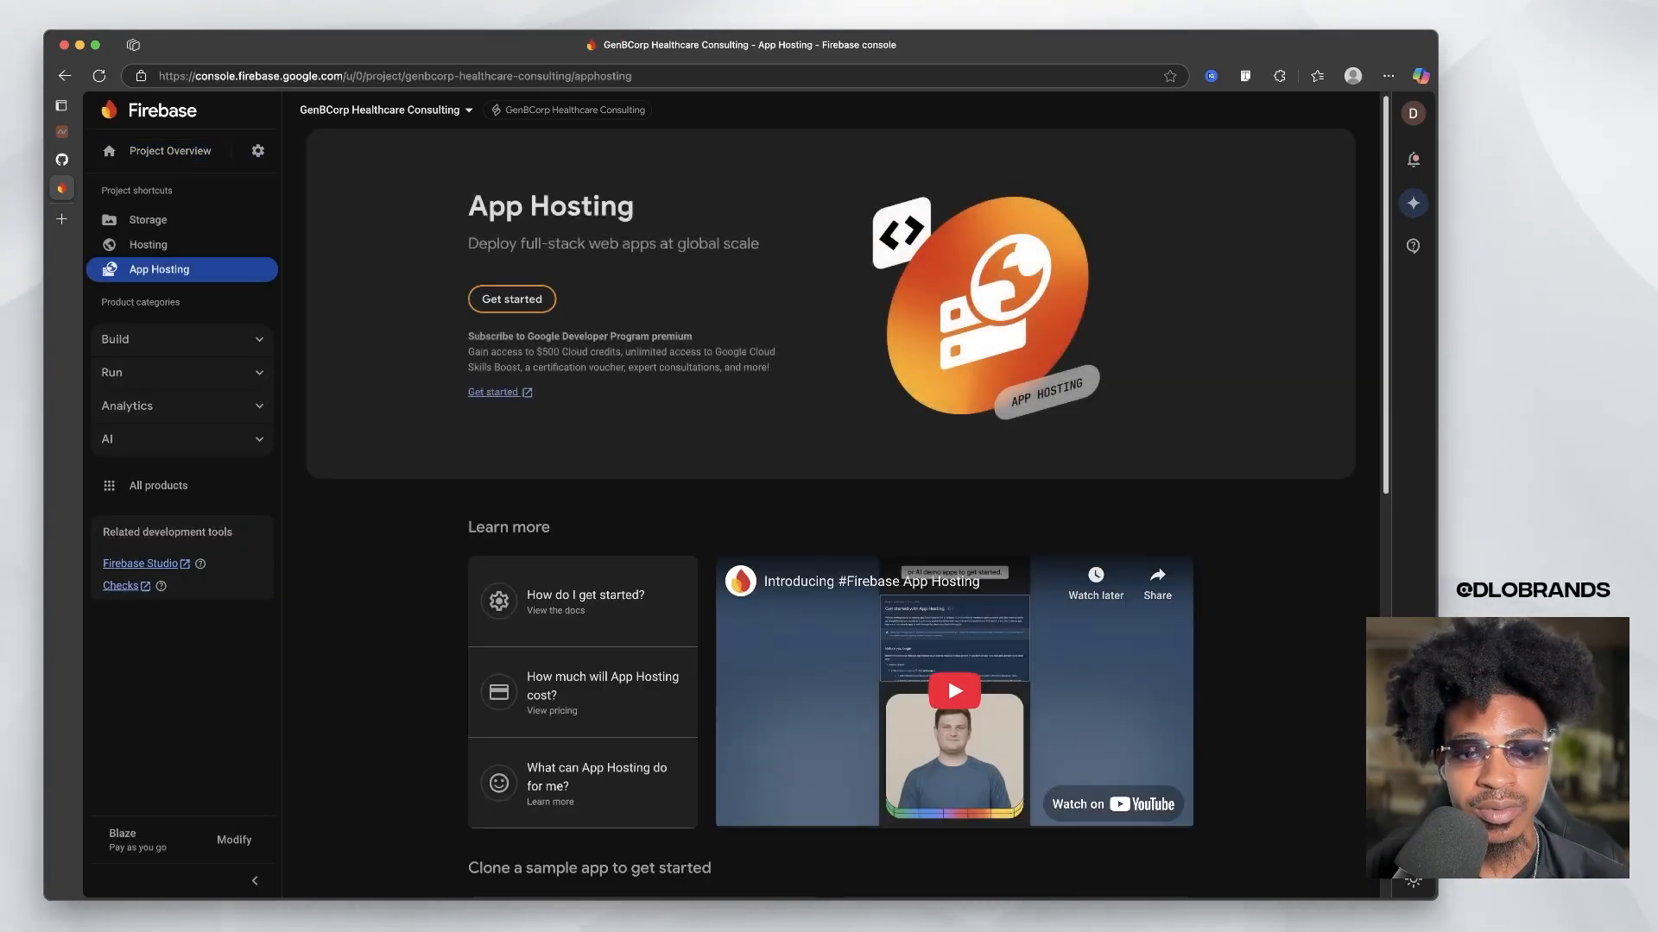
- Start App Hosting setup with us-central1 (Iowa) as the primary region
{"action": "left_click", "coordinate": [510, 298]}
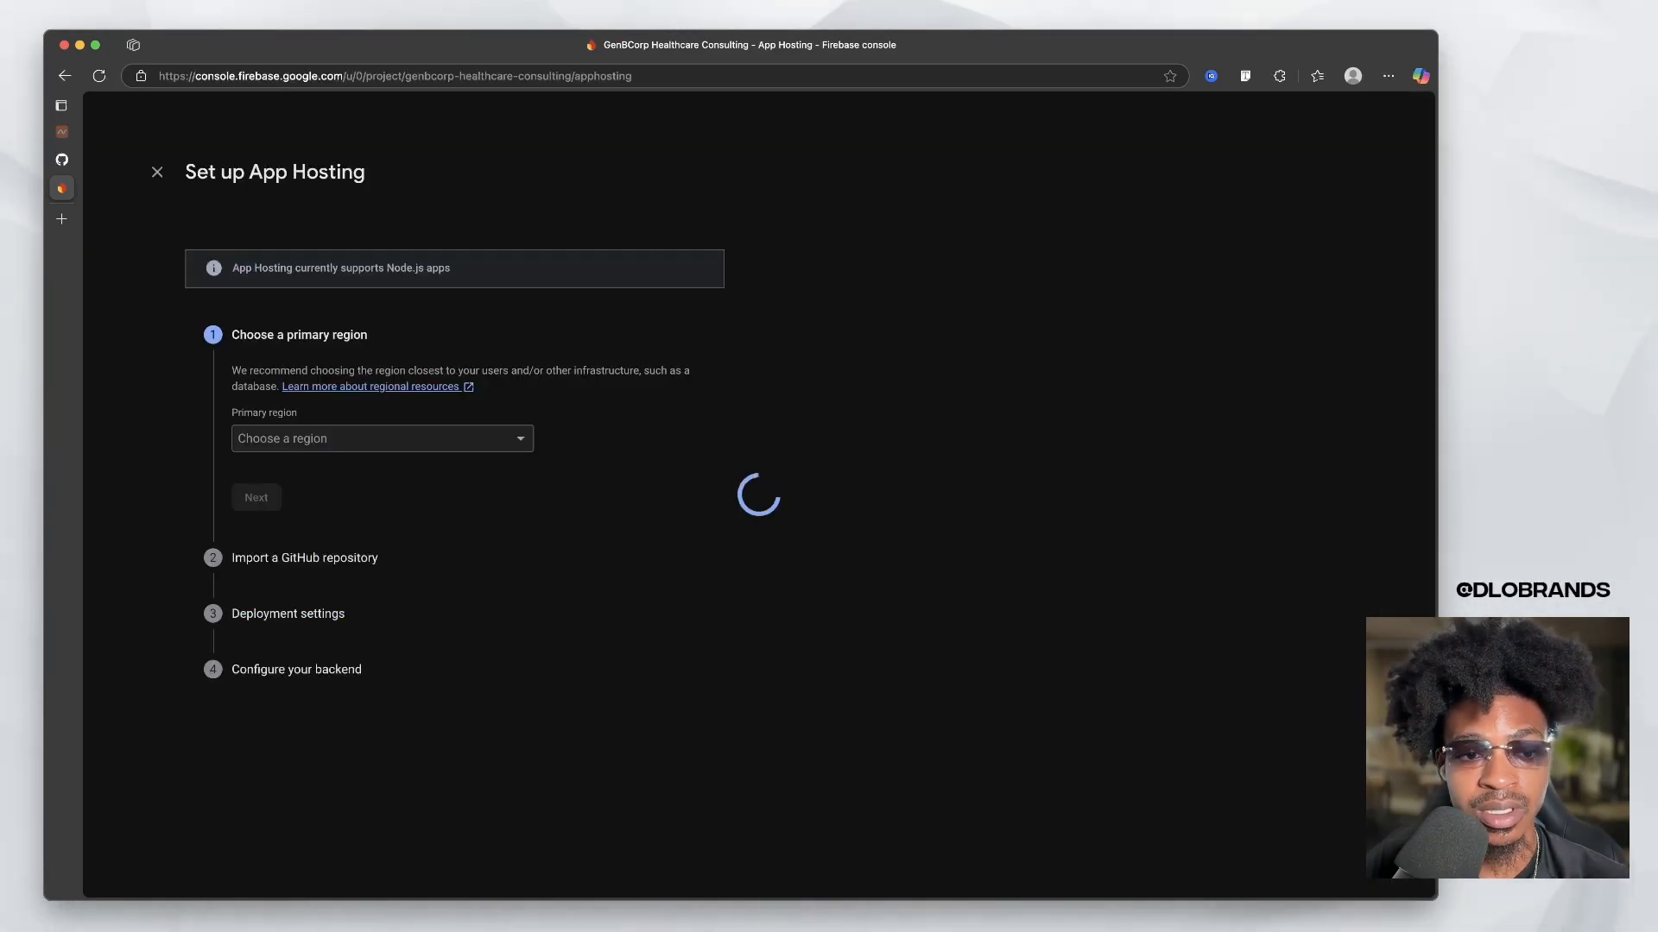
{"action": "left_click", "coordinate": [381, 438]}
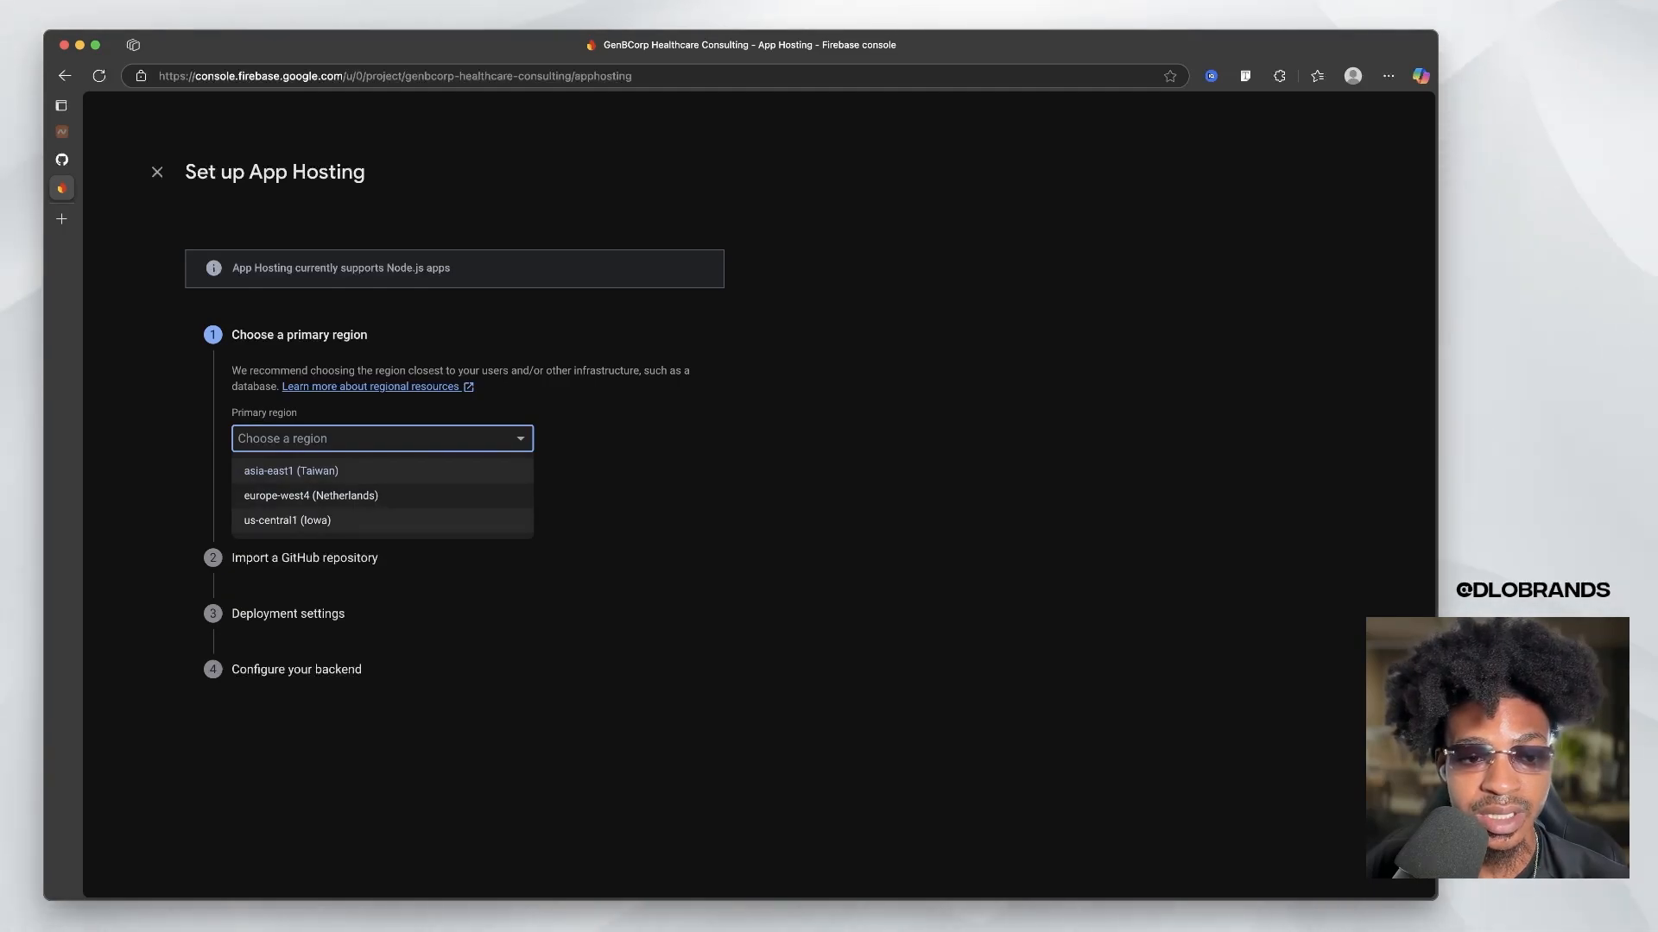
{"action": "left_click", "coordinate": [286, 519]}
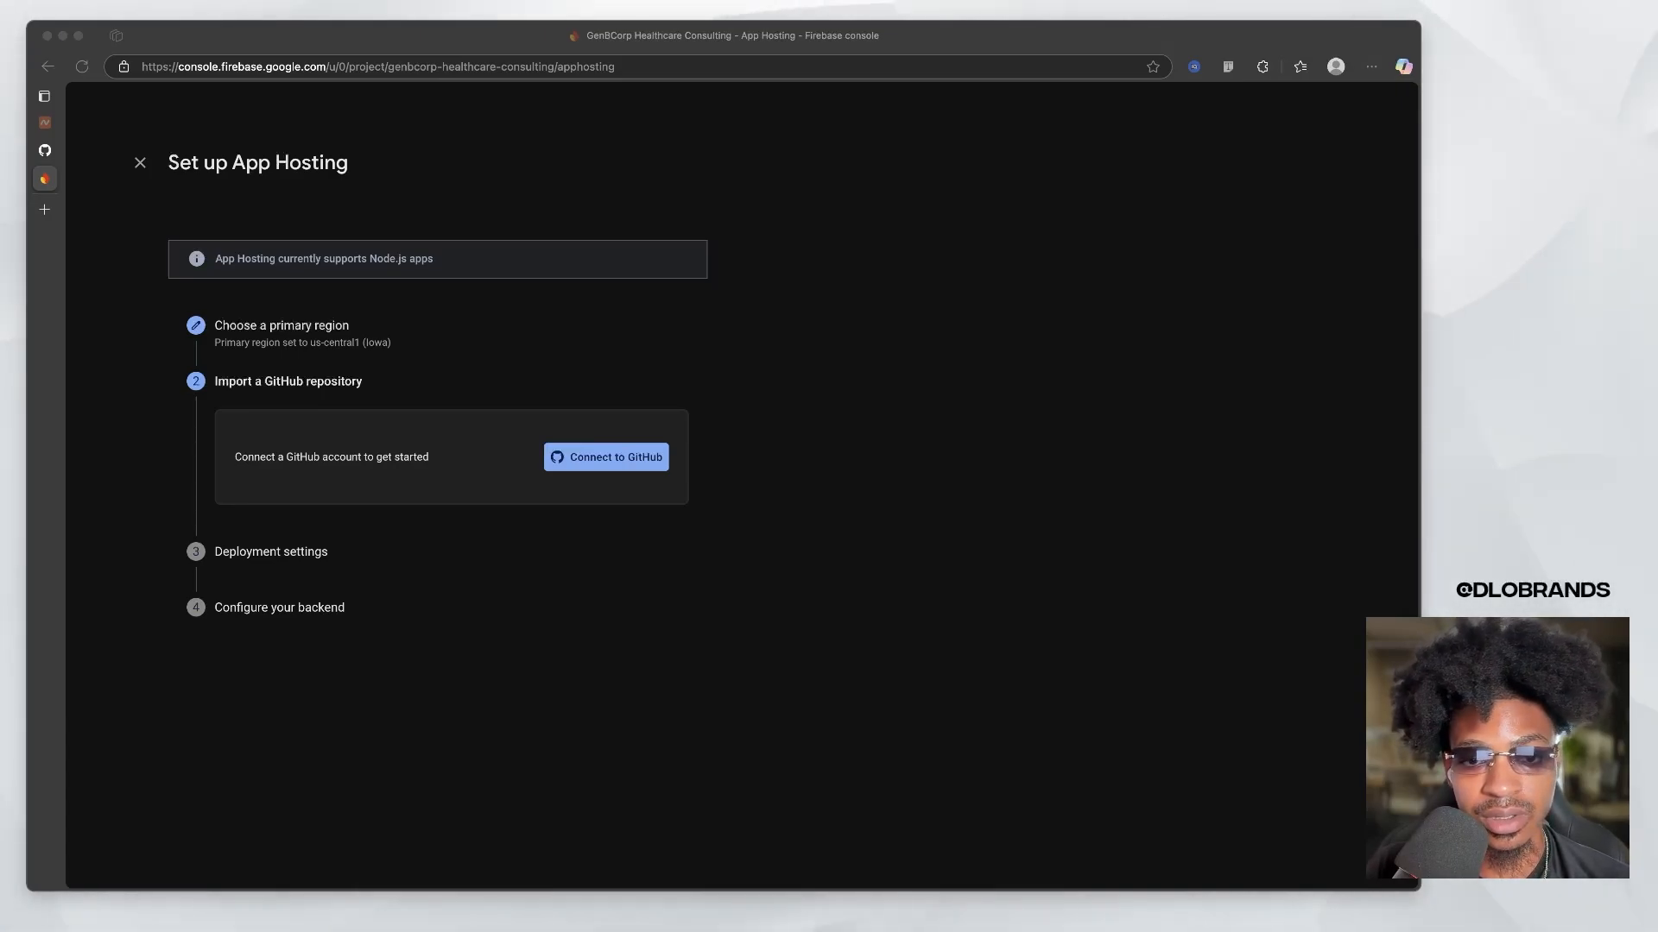
- Connect the dlobrands GitHub account and import the genbcorp-website repository
{"action": "left_click", "coordinate": [606, 457]}
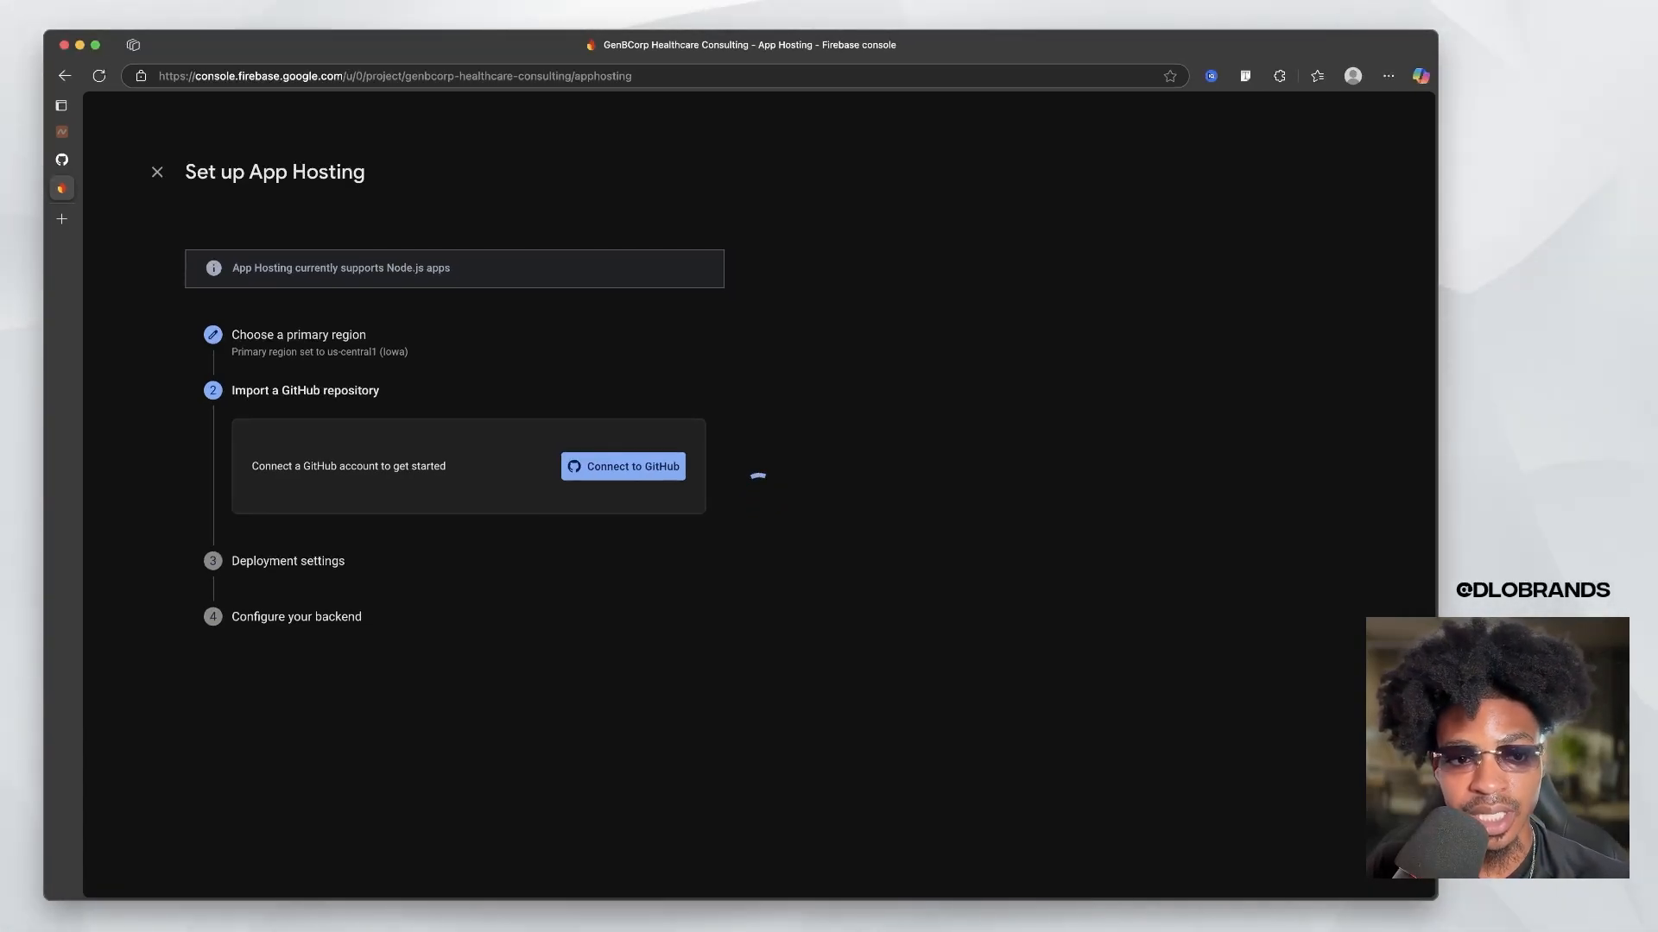
{"action": "left_click", "coordinate": [622, 466]}
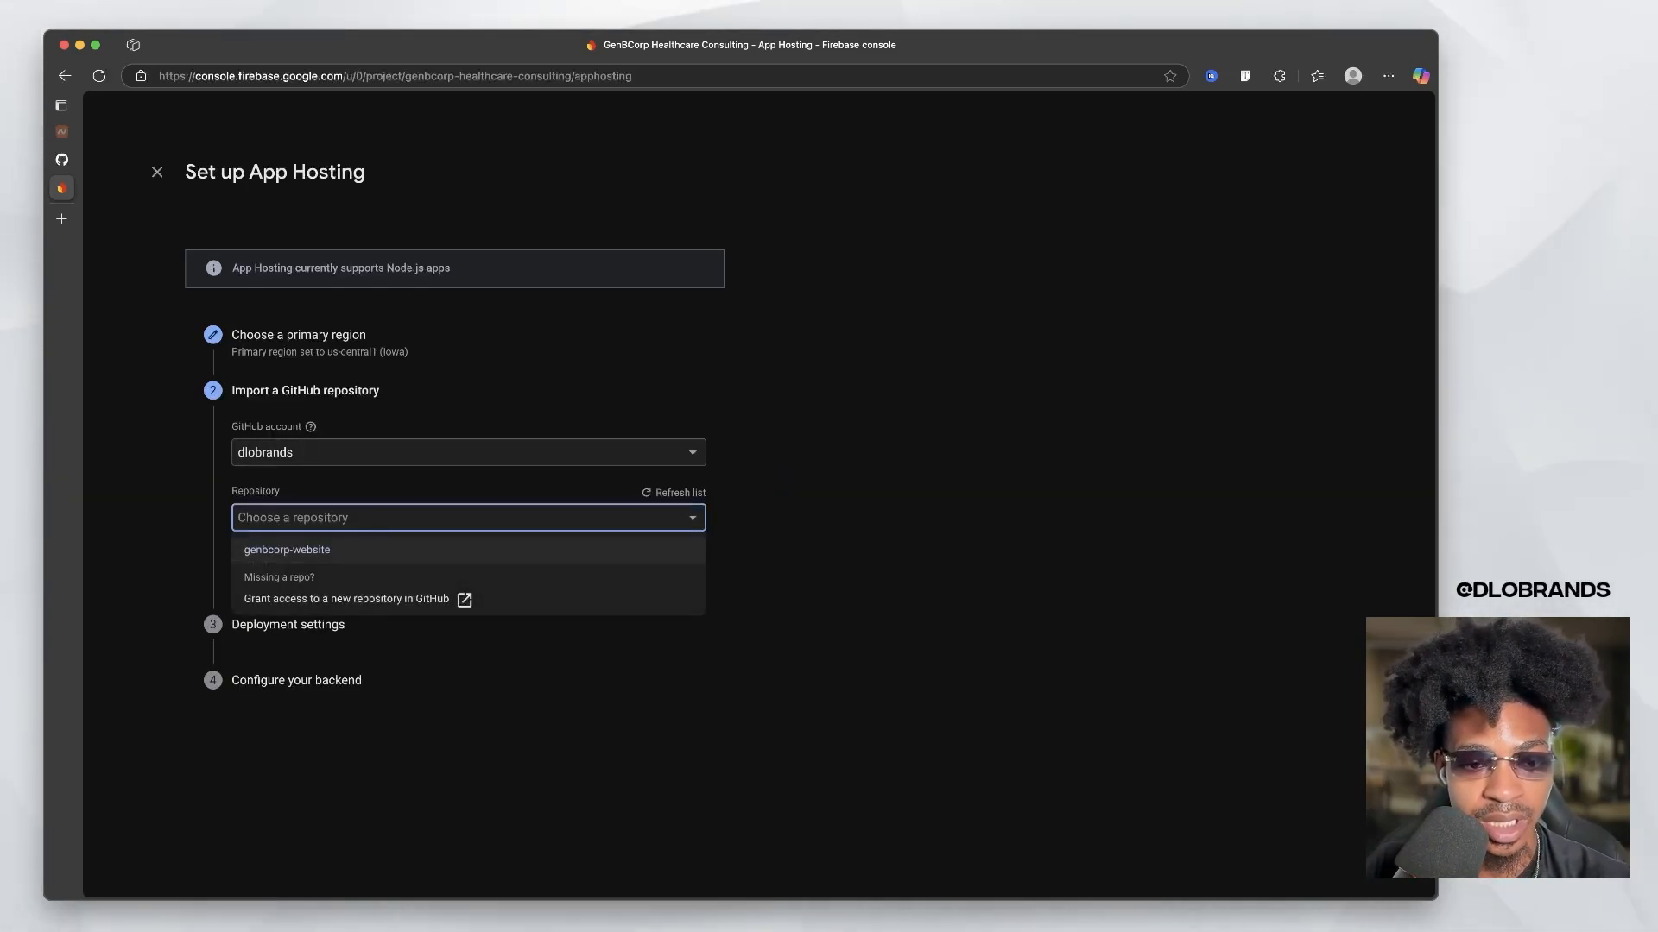
{"action": "left_click", "coordinate": [286, 550]}
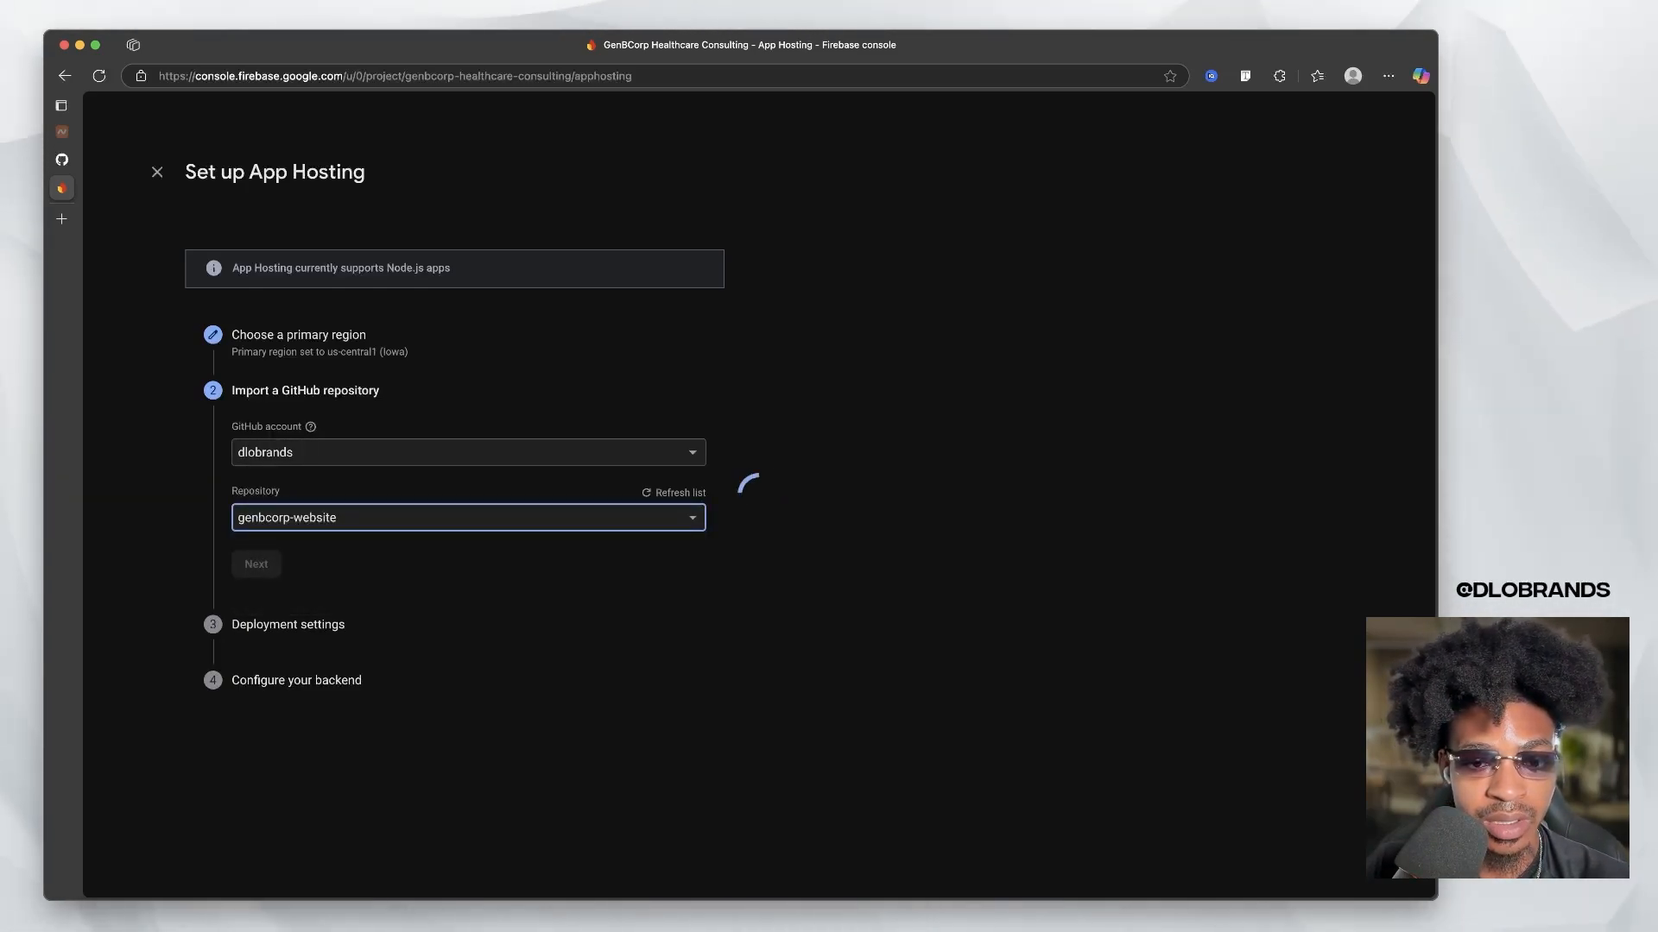
{"action": "left_click", "coordinate": [255, 564]}
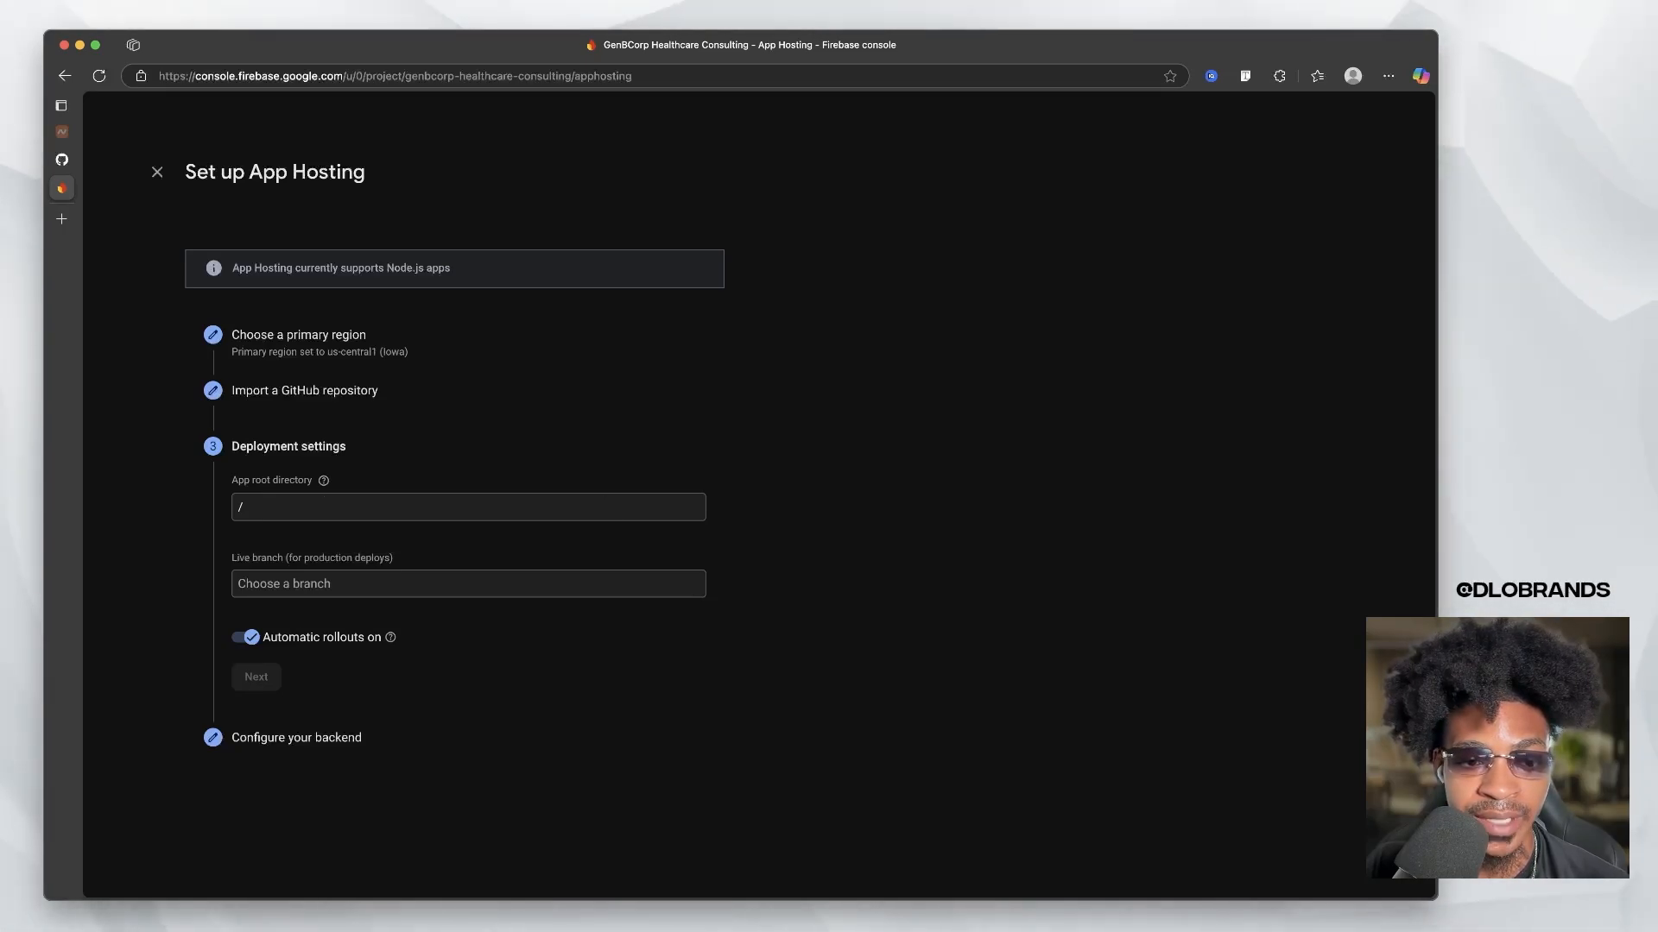
- Set master as the live branch, toggle automatic rollouts, and confirm deployment settings
{"action": "left_click", "coordinate": [467, 582]}
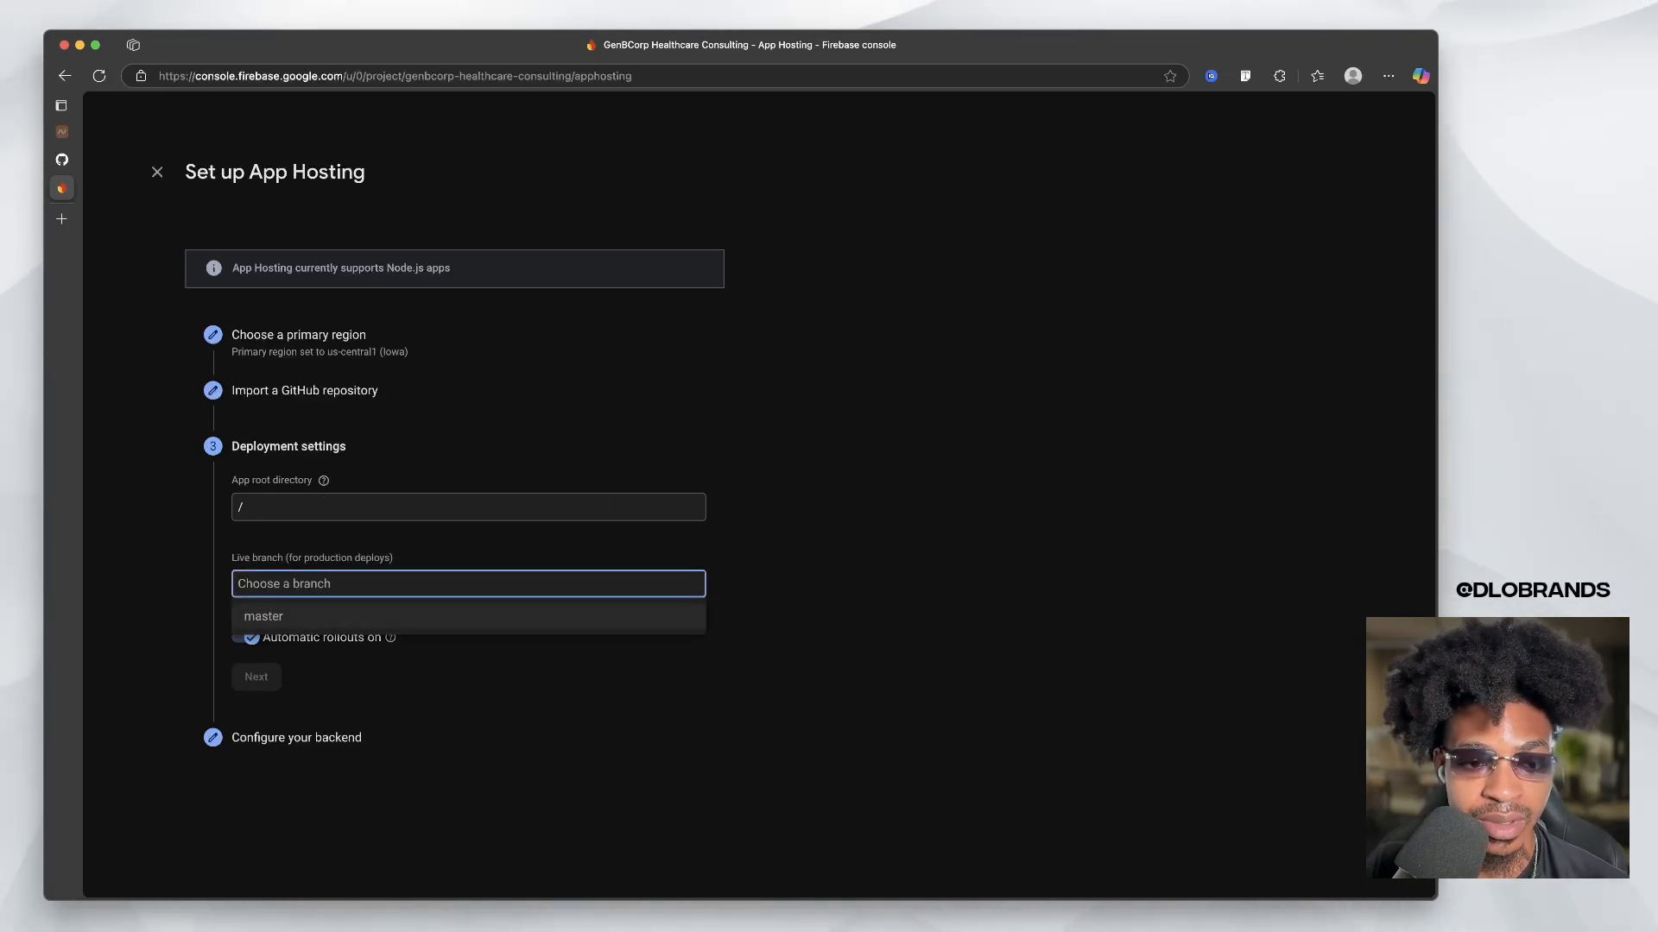
{"action": "left_click", "coordinate": [263, 616]}
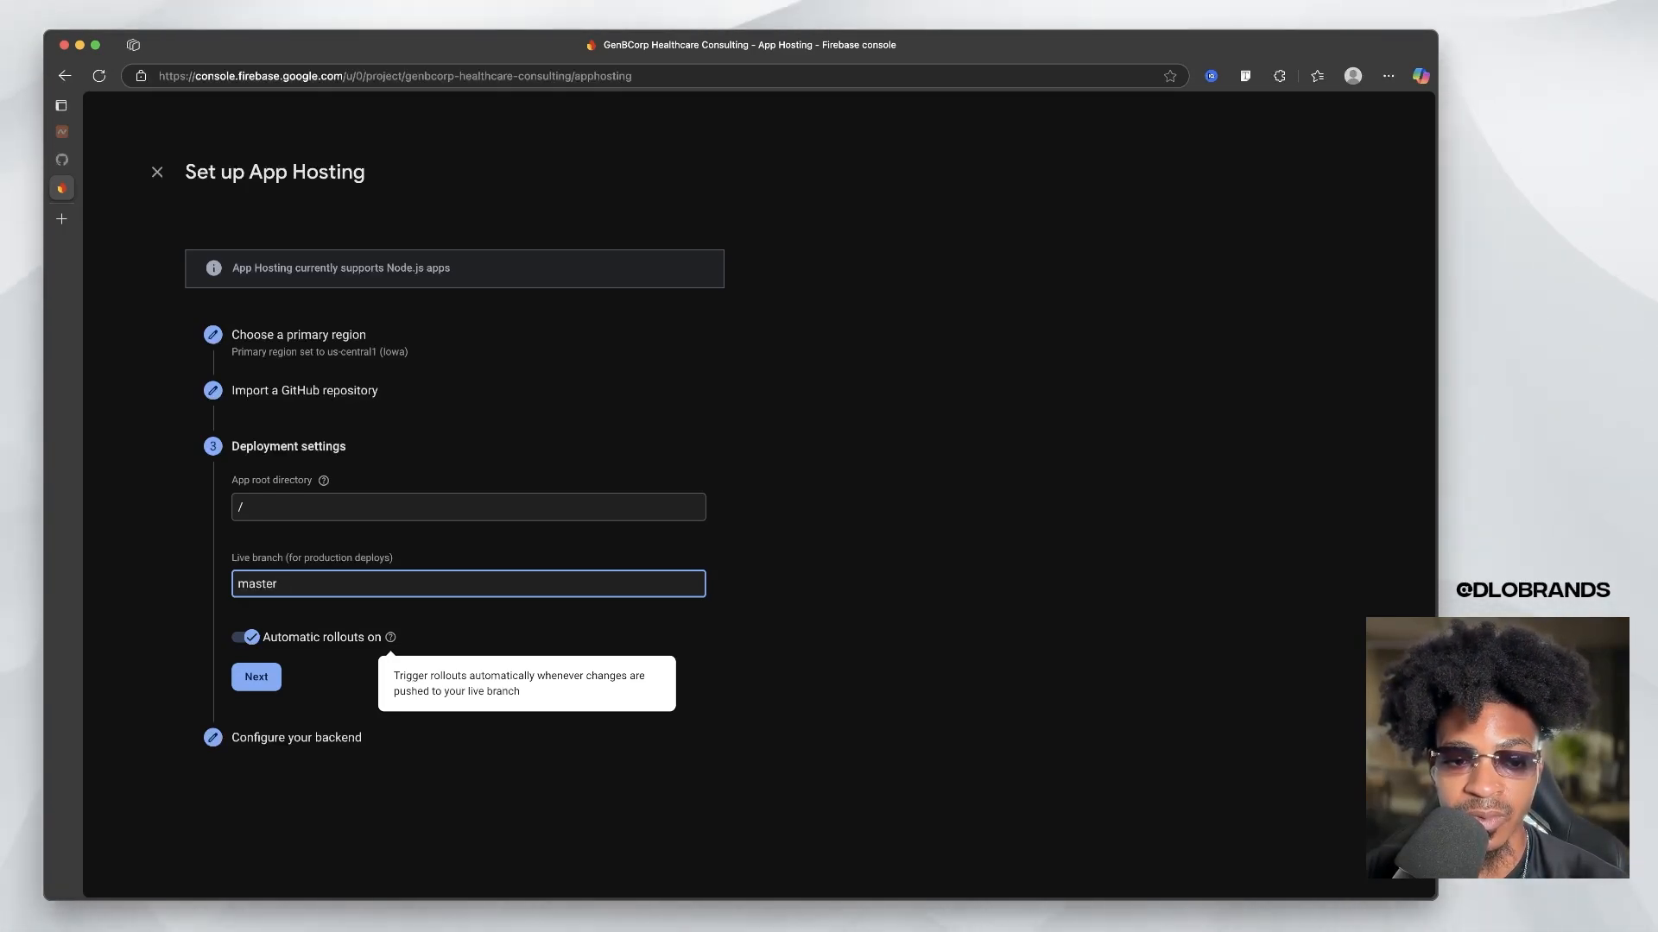
{"action": "left_click", "coordinate": [245, 637]}
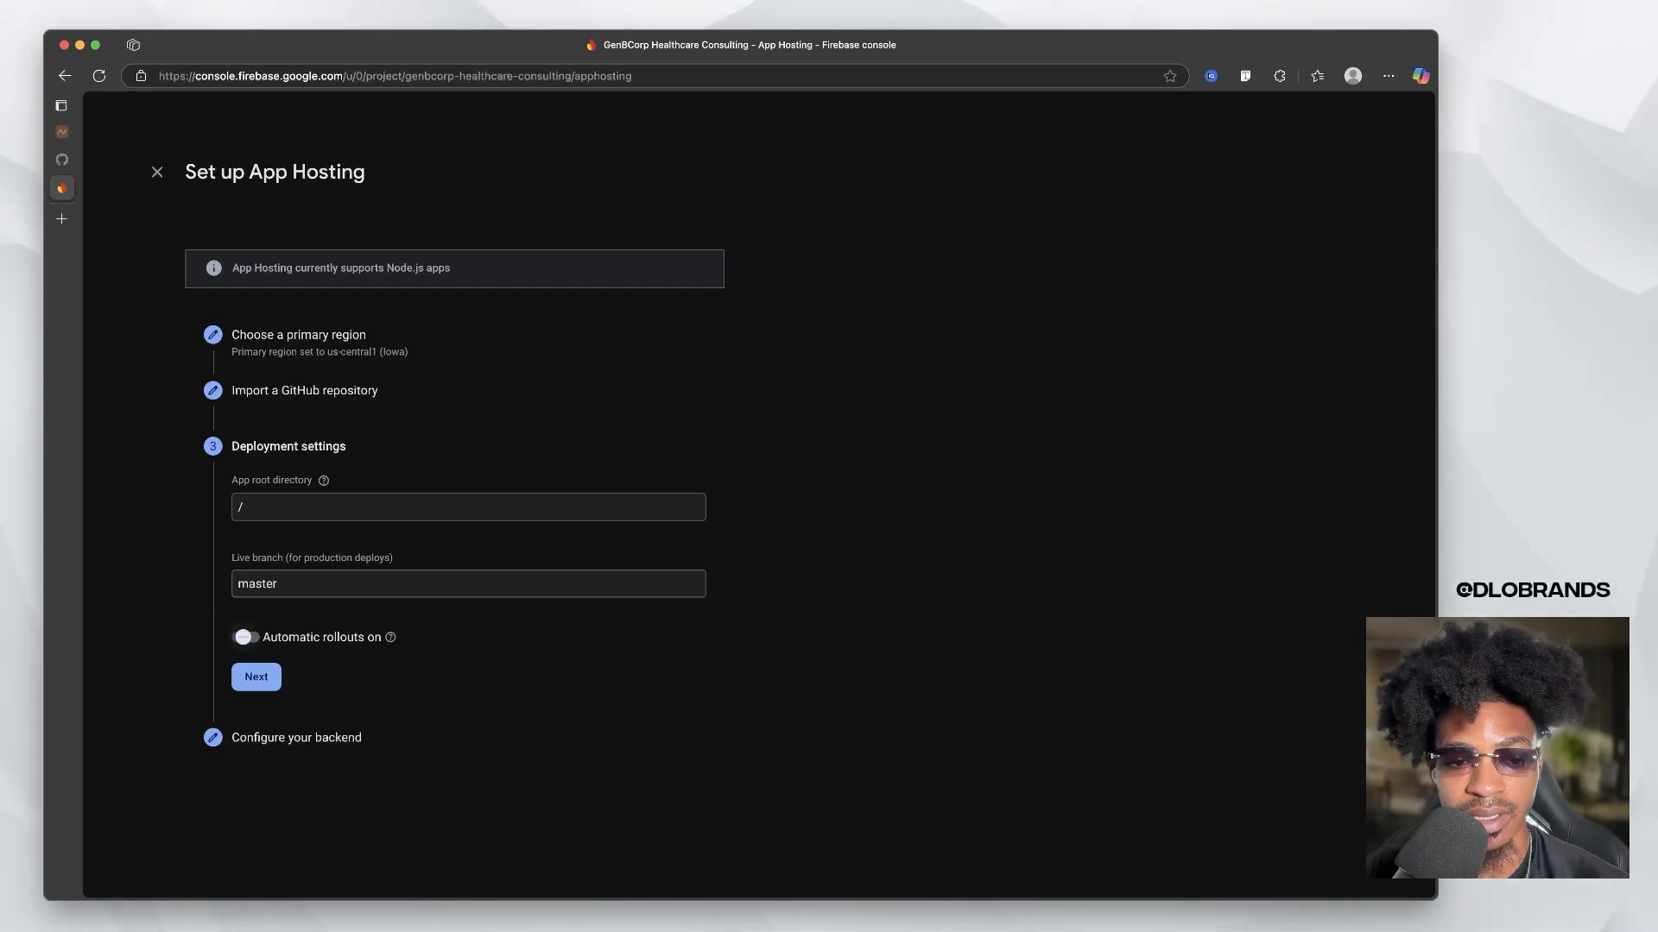
{"action": "left_click", "coordinate": [245, 636]}
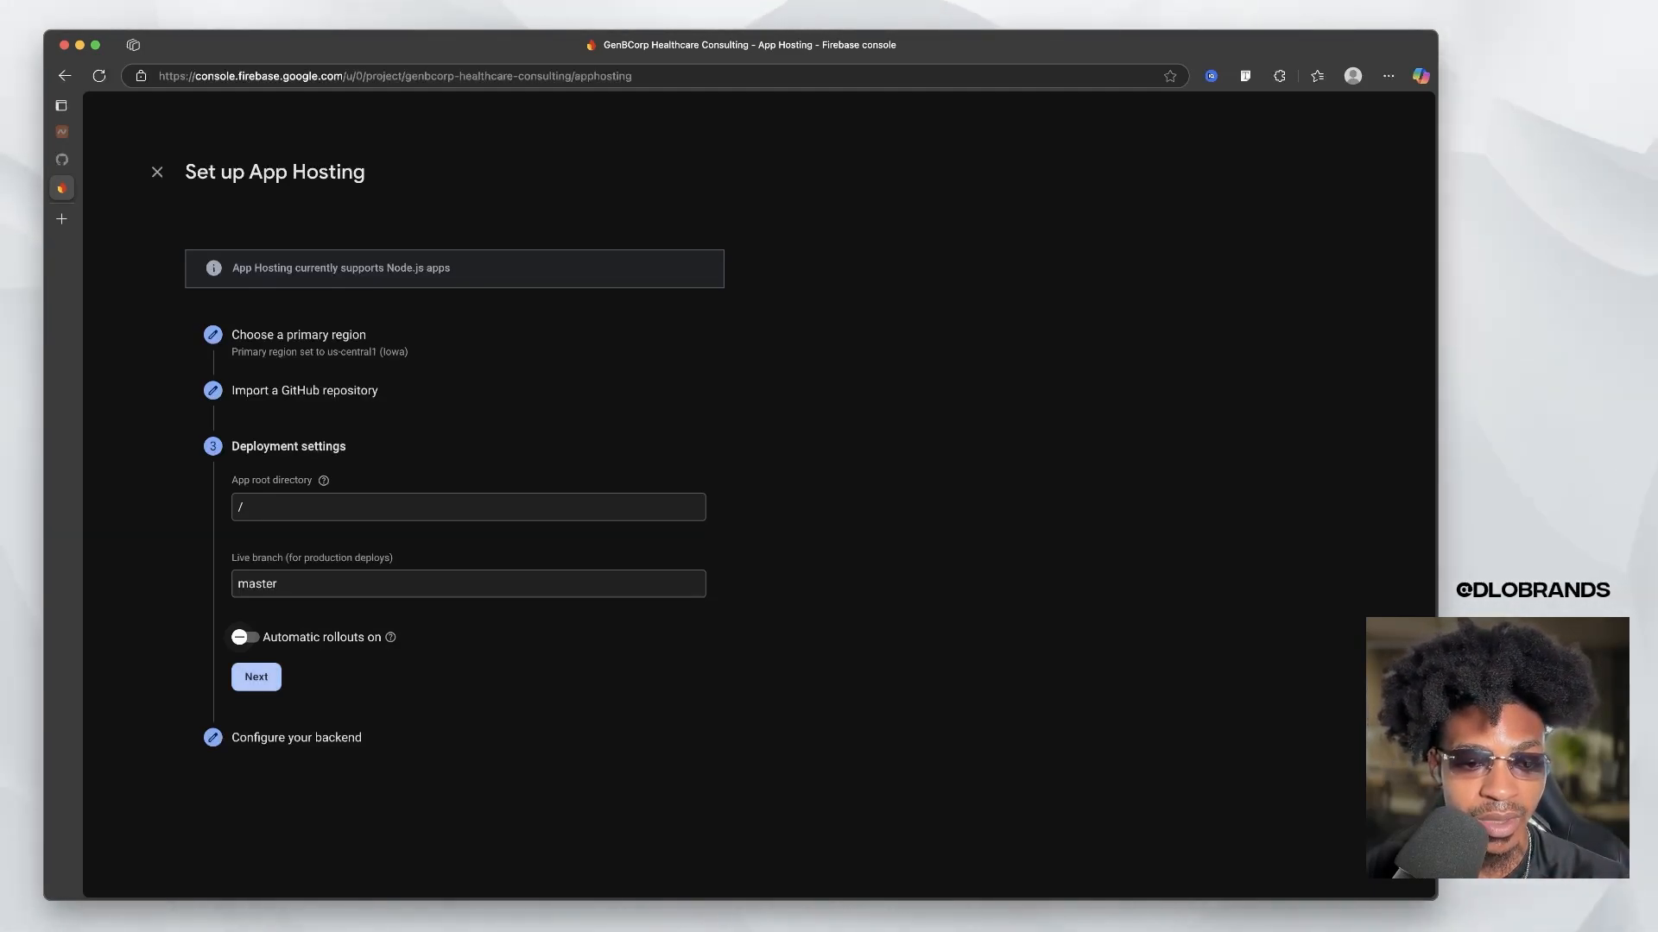
{"action": "left_click", "coordinate": [255, 676]}
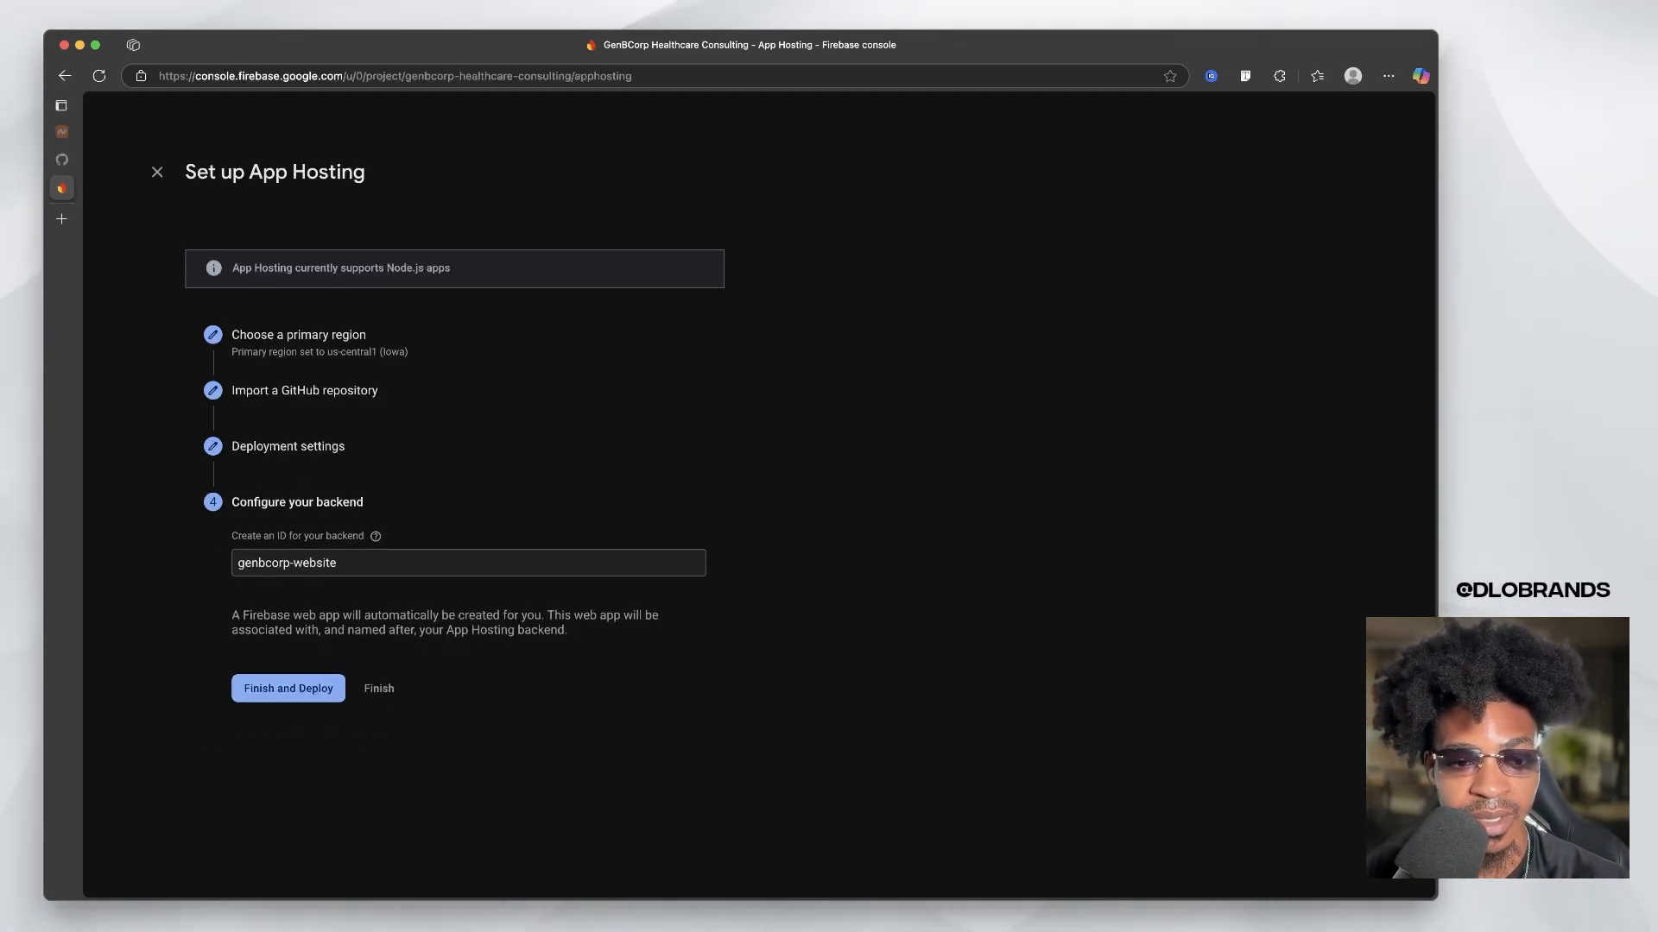
{"action": "mouse_move", "coordinate": [376, 536]}
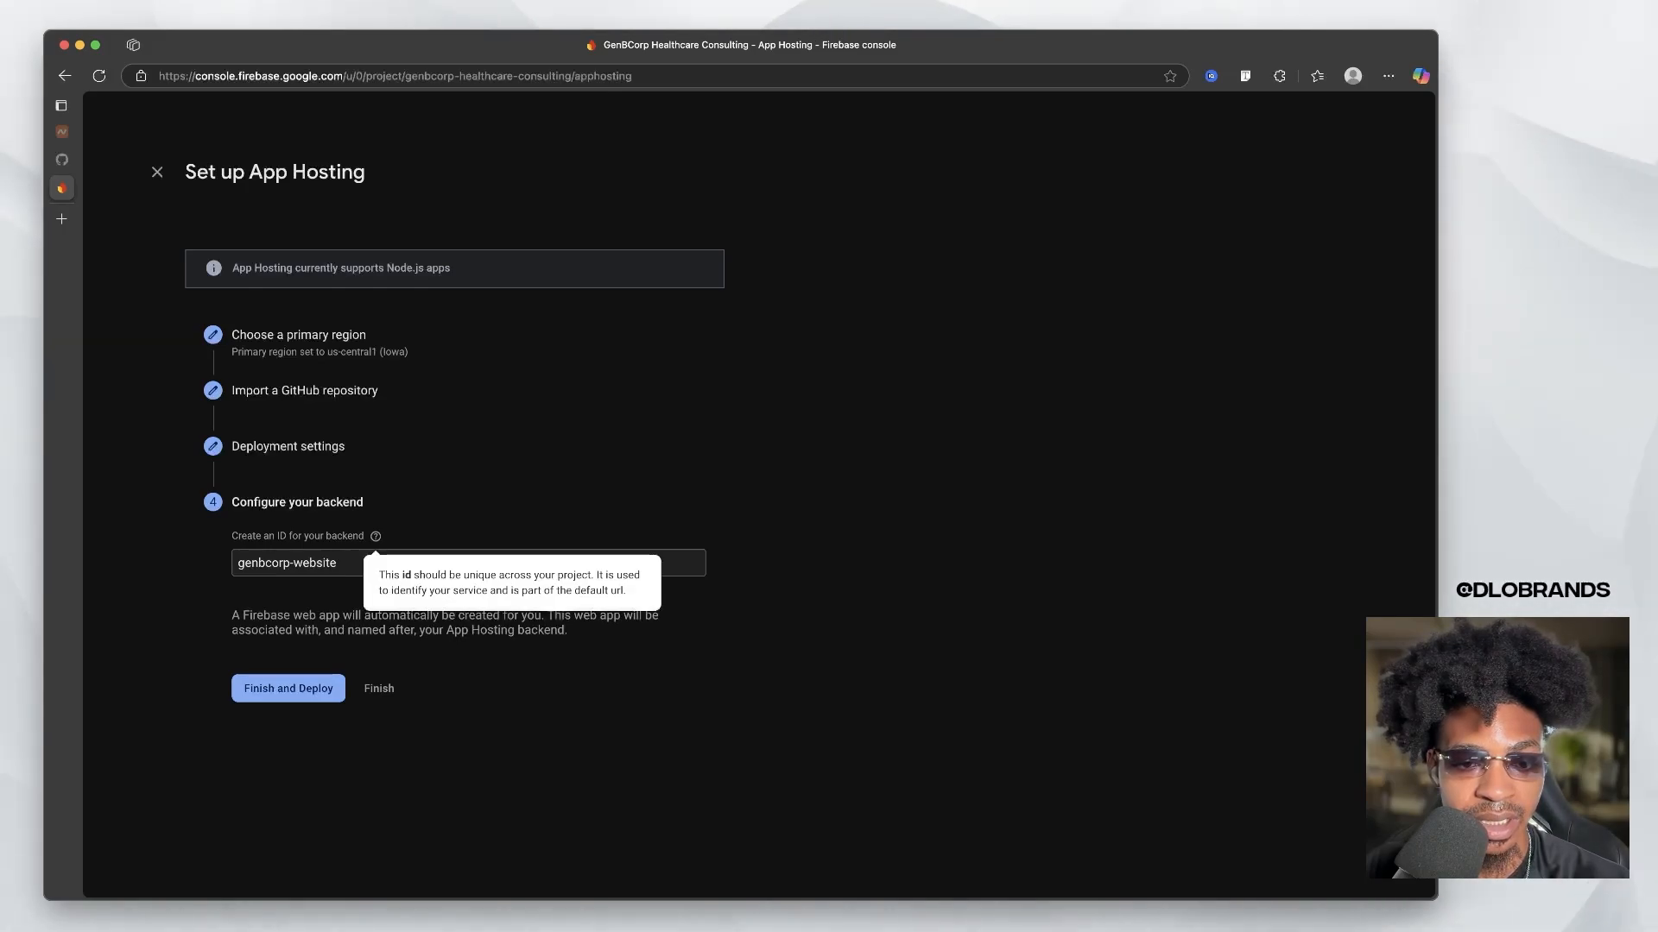
- Rename the backend ID to genbcorp-health and finish and deploy
{"action": "left_click", "coordinate": [467, 562]}
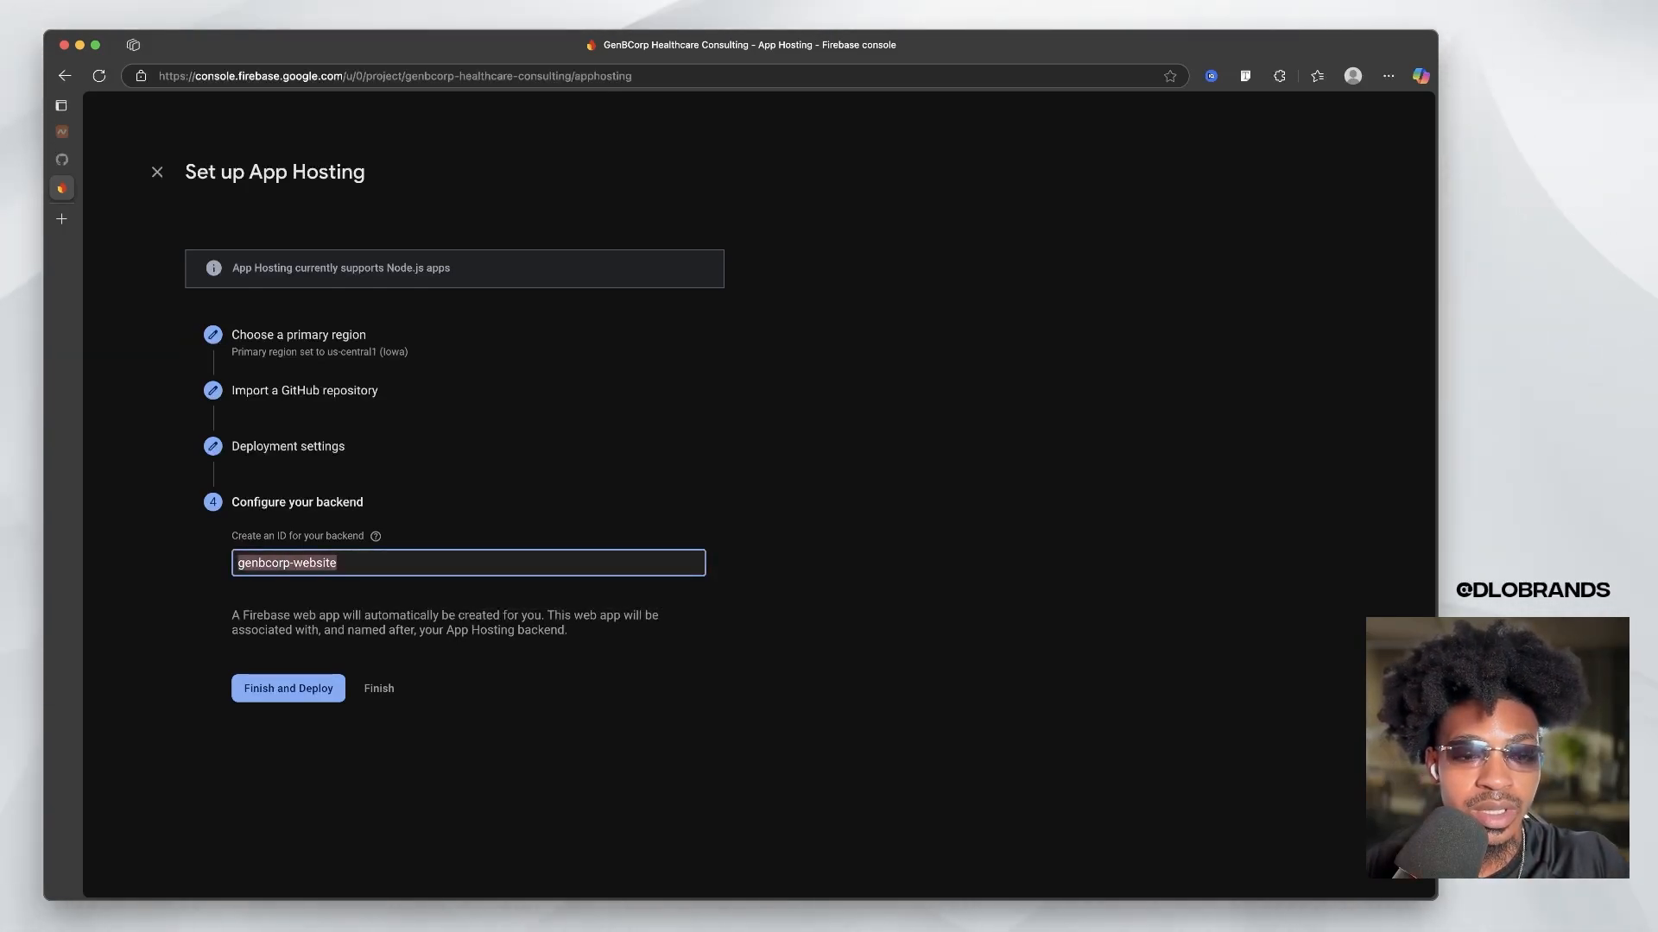
{"action": "type", "text": "GenBCorp-"}
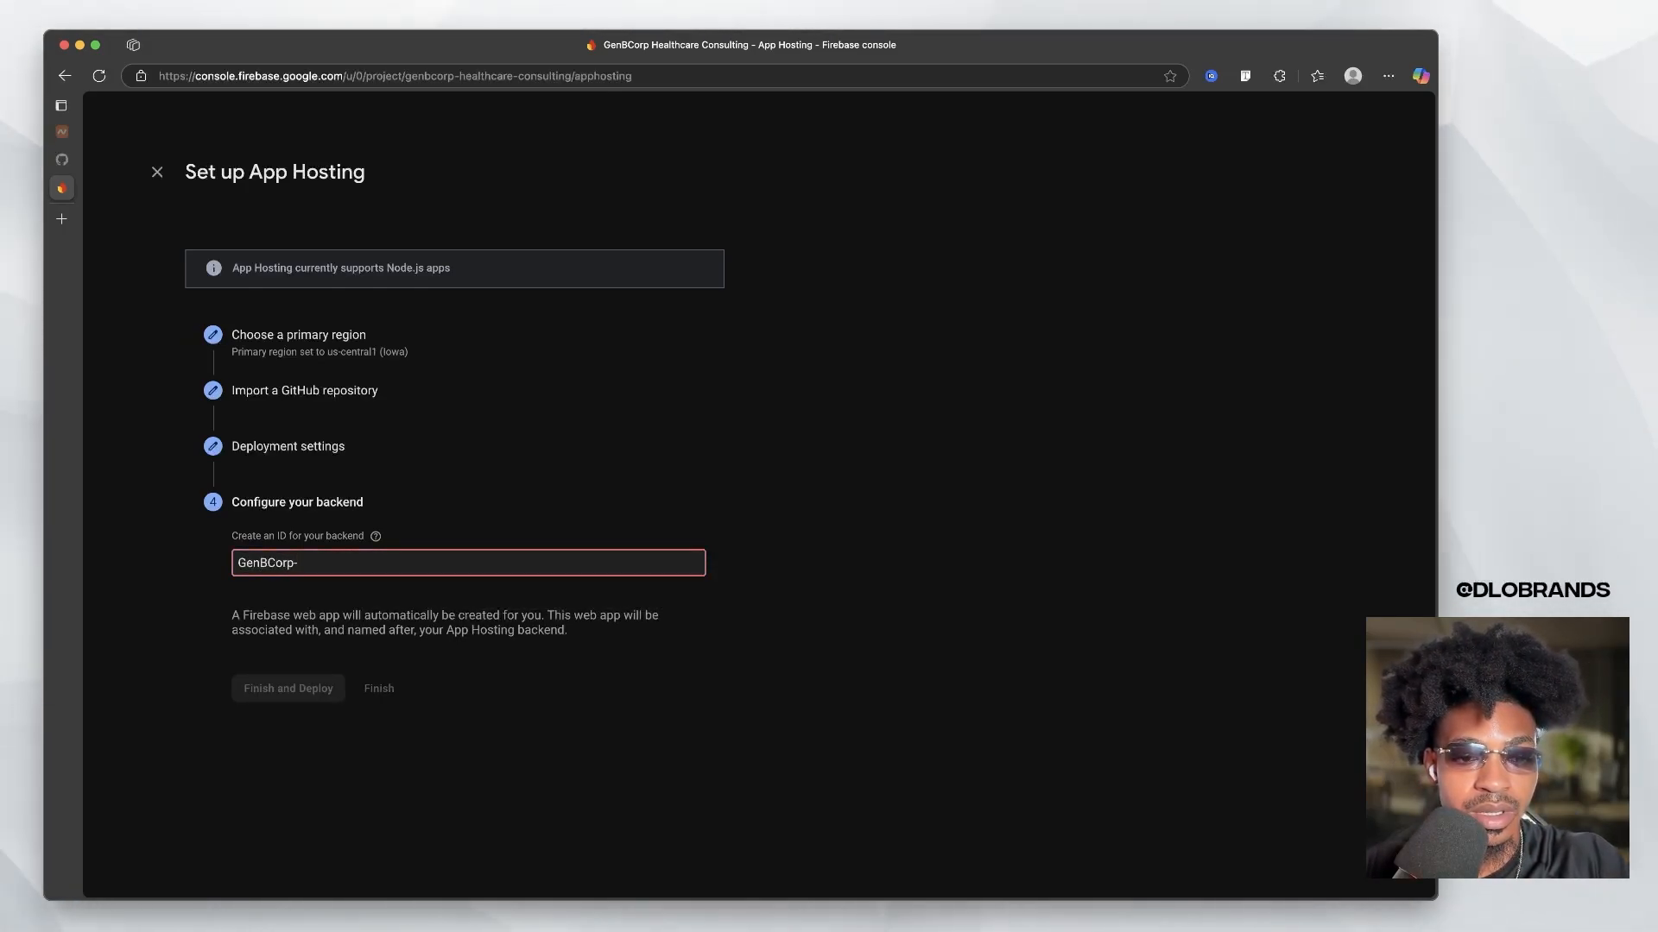
{"action": "type", "text": "Health"}
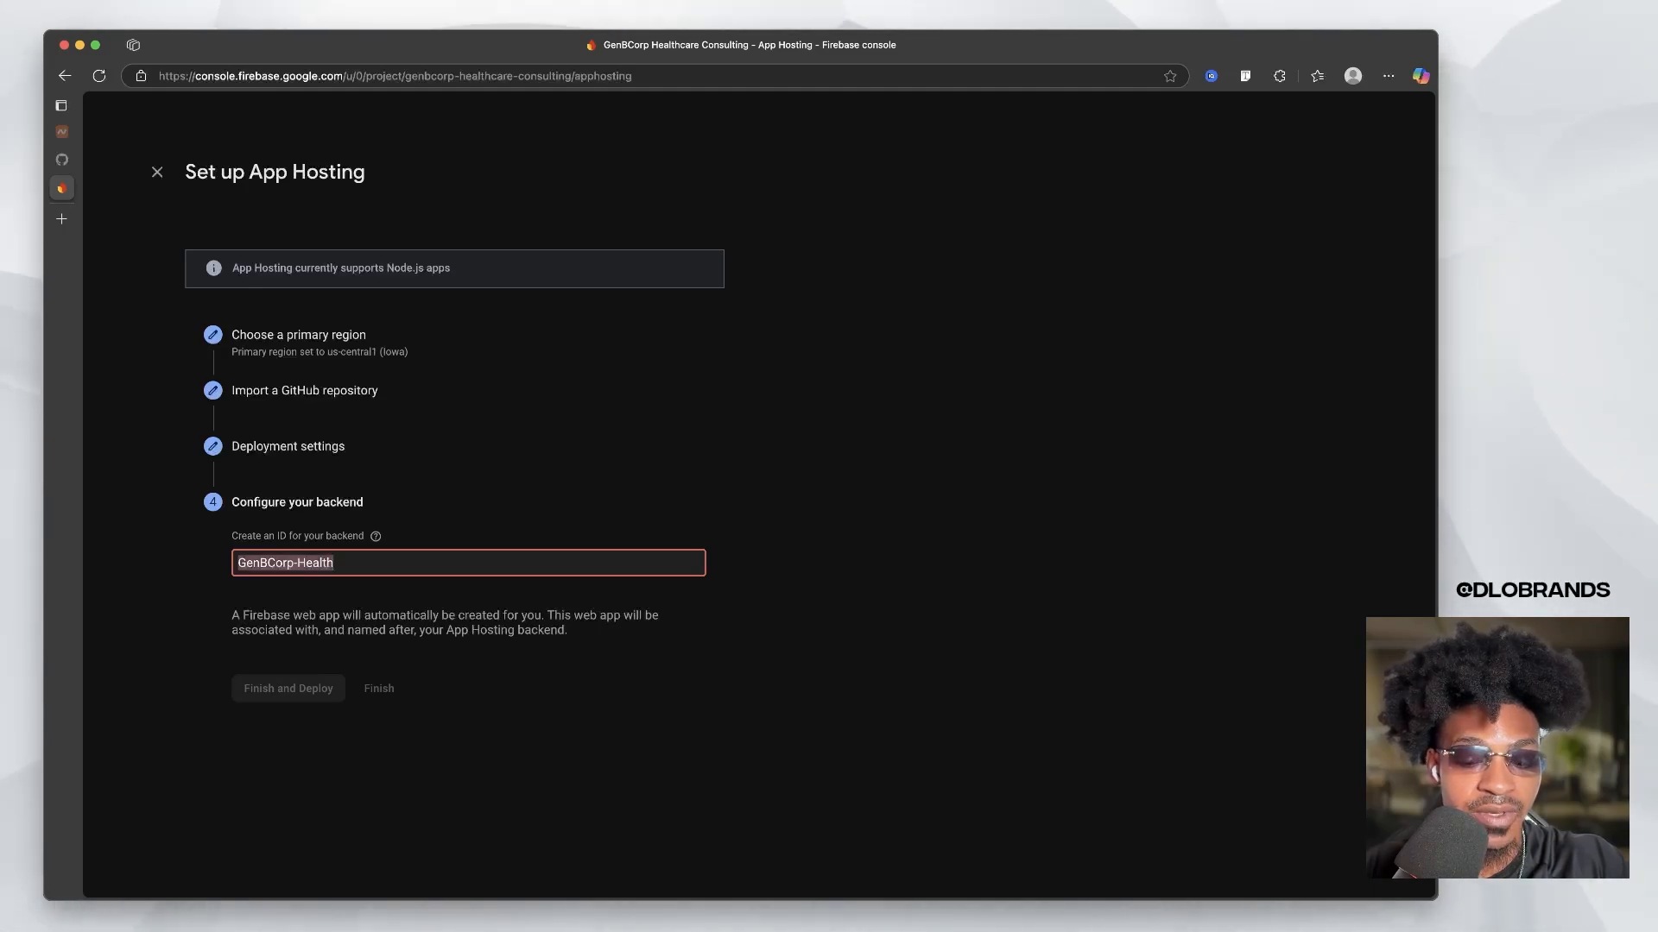
{"action": "type", "text": "genbcorp-health"}
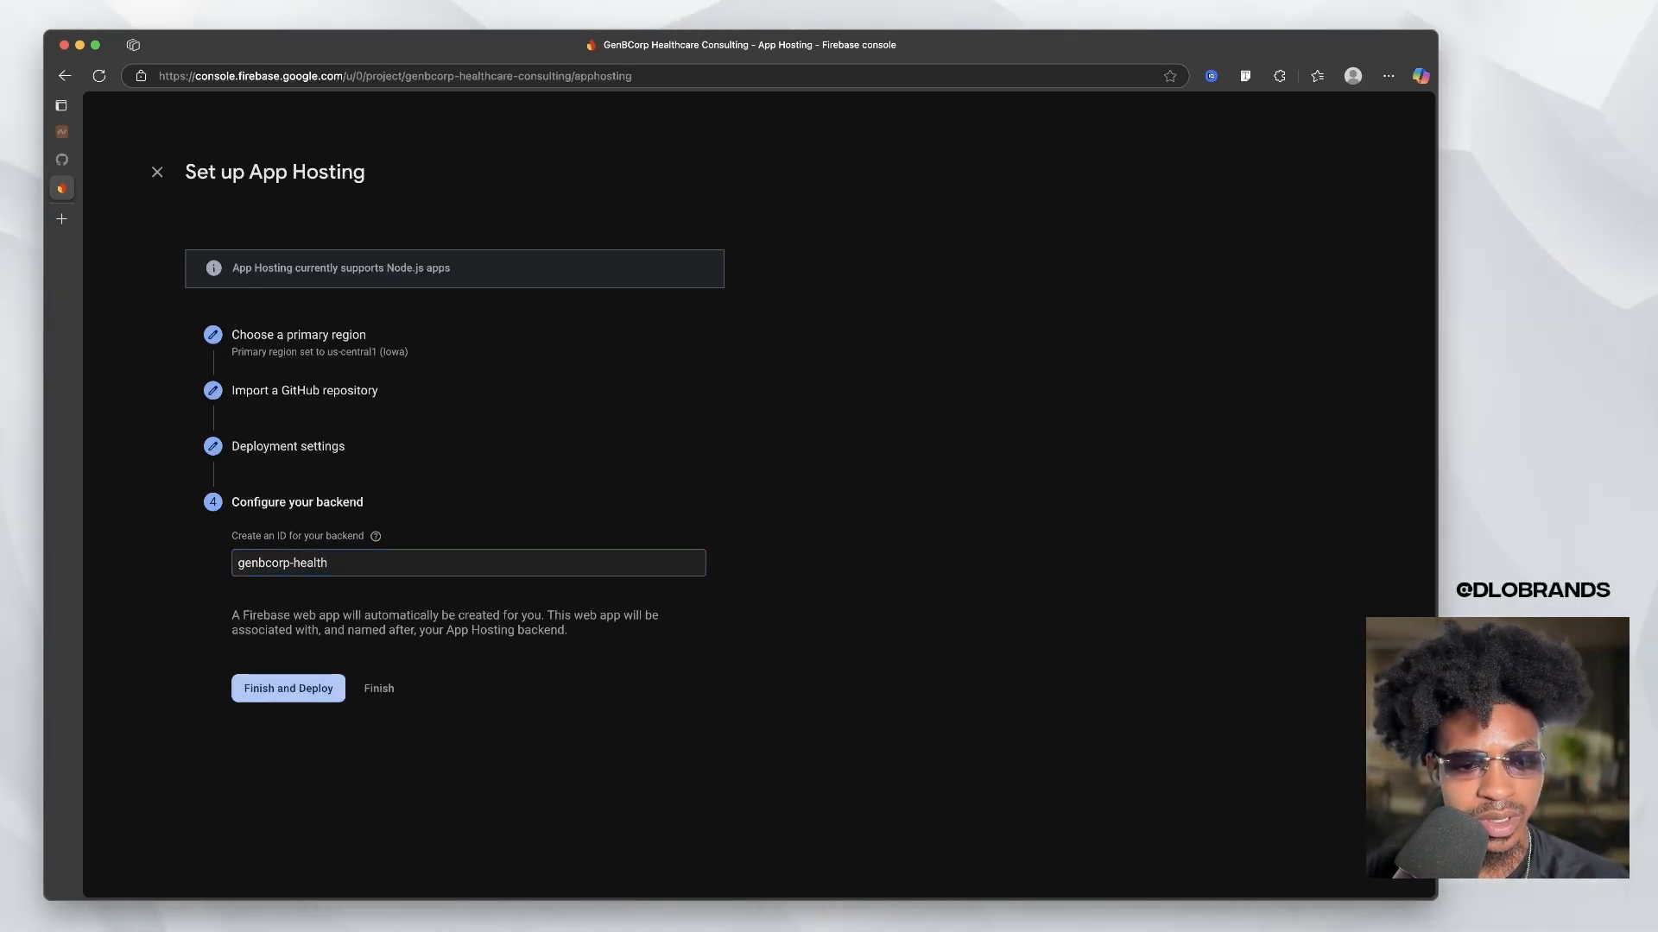
{"action": "left_click", "coordinate": [288, 688]}
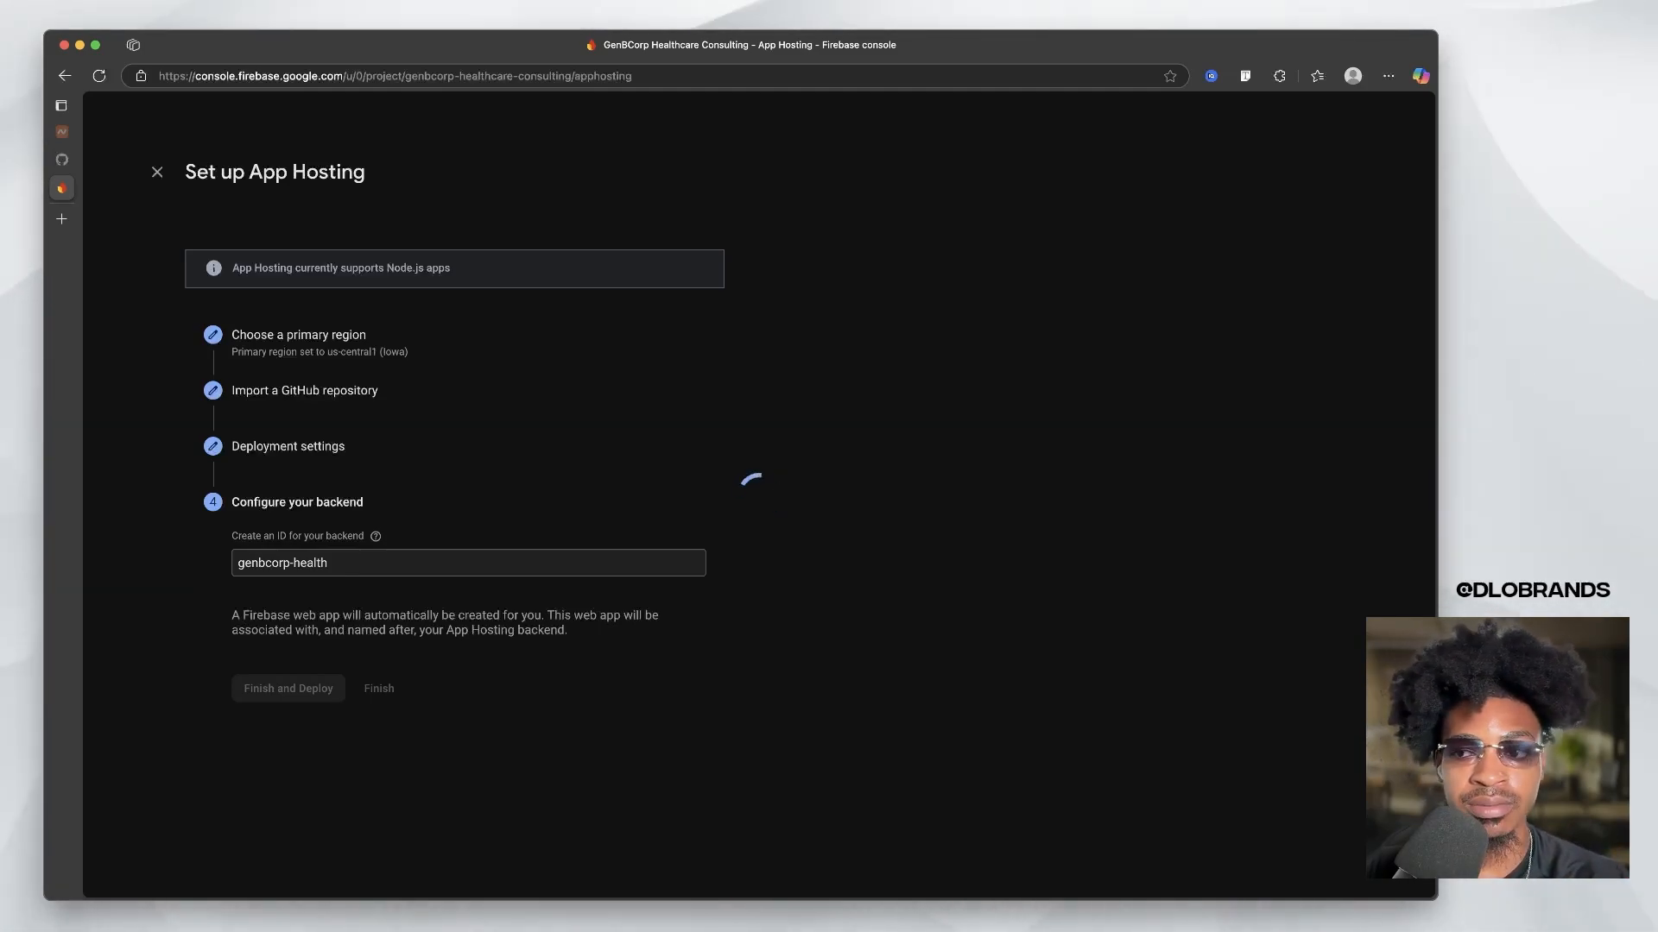
- View the genbcorp-health backend, check its current rollout, then show its Overview
{"action": "left_click", "coordinate": [287, 688]}
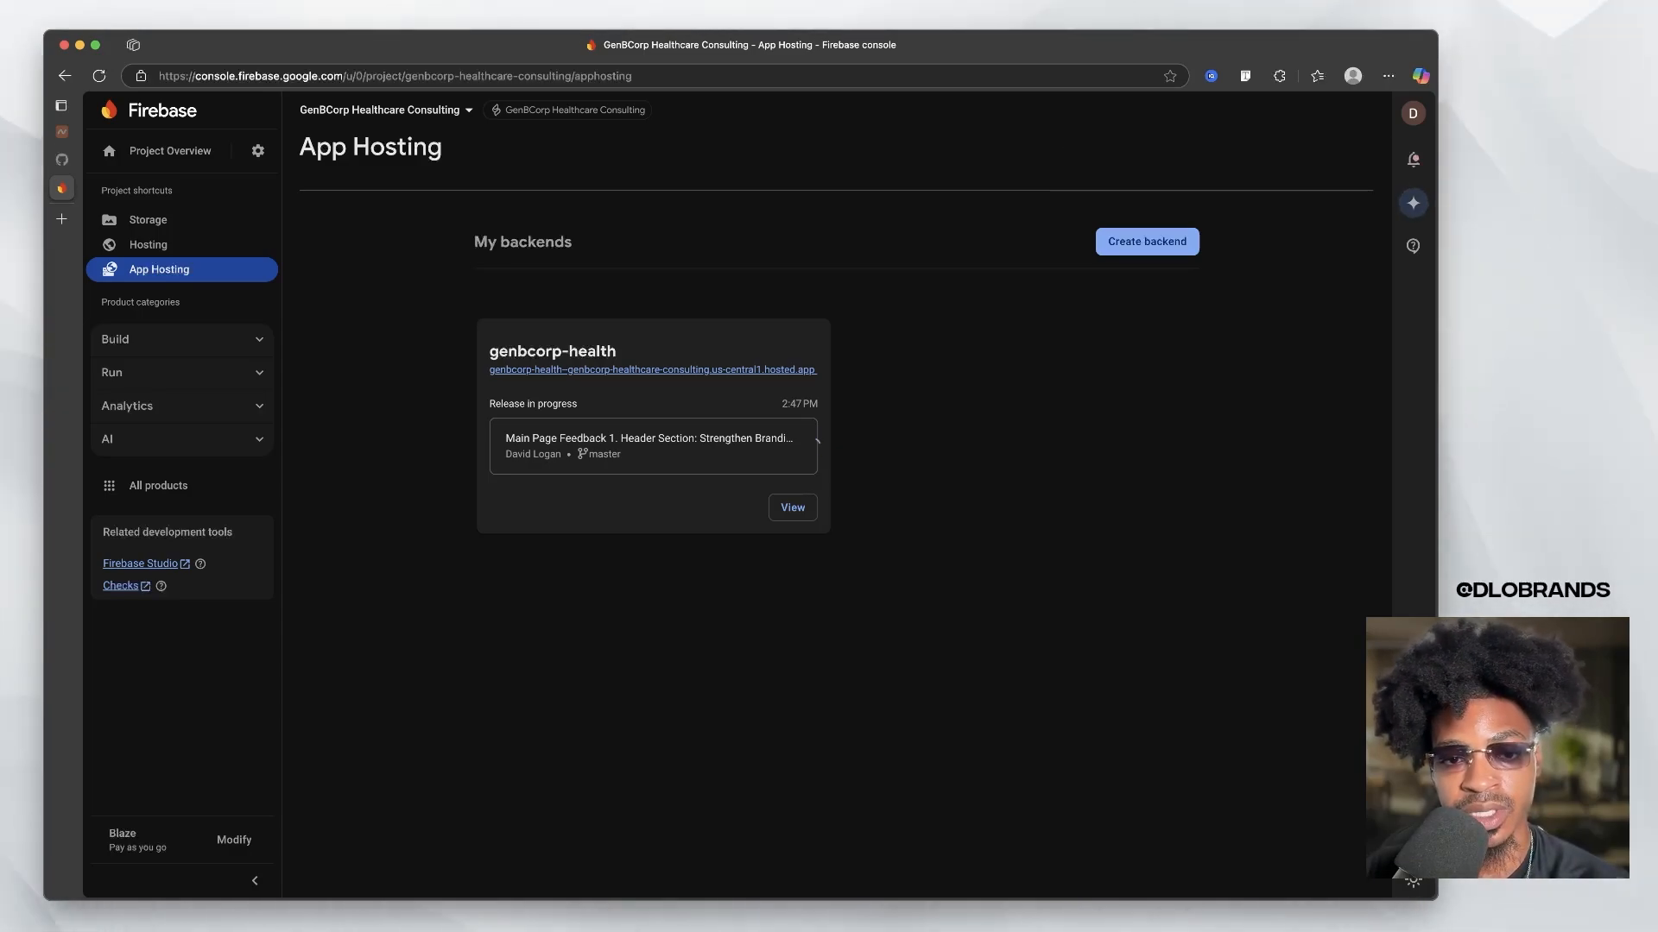
{"action": "left_click", "coordinate": [653, 369]}
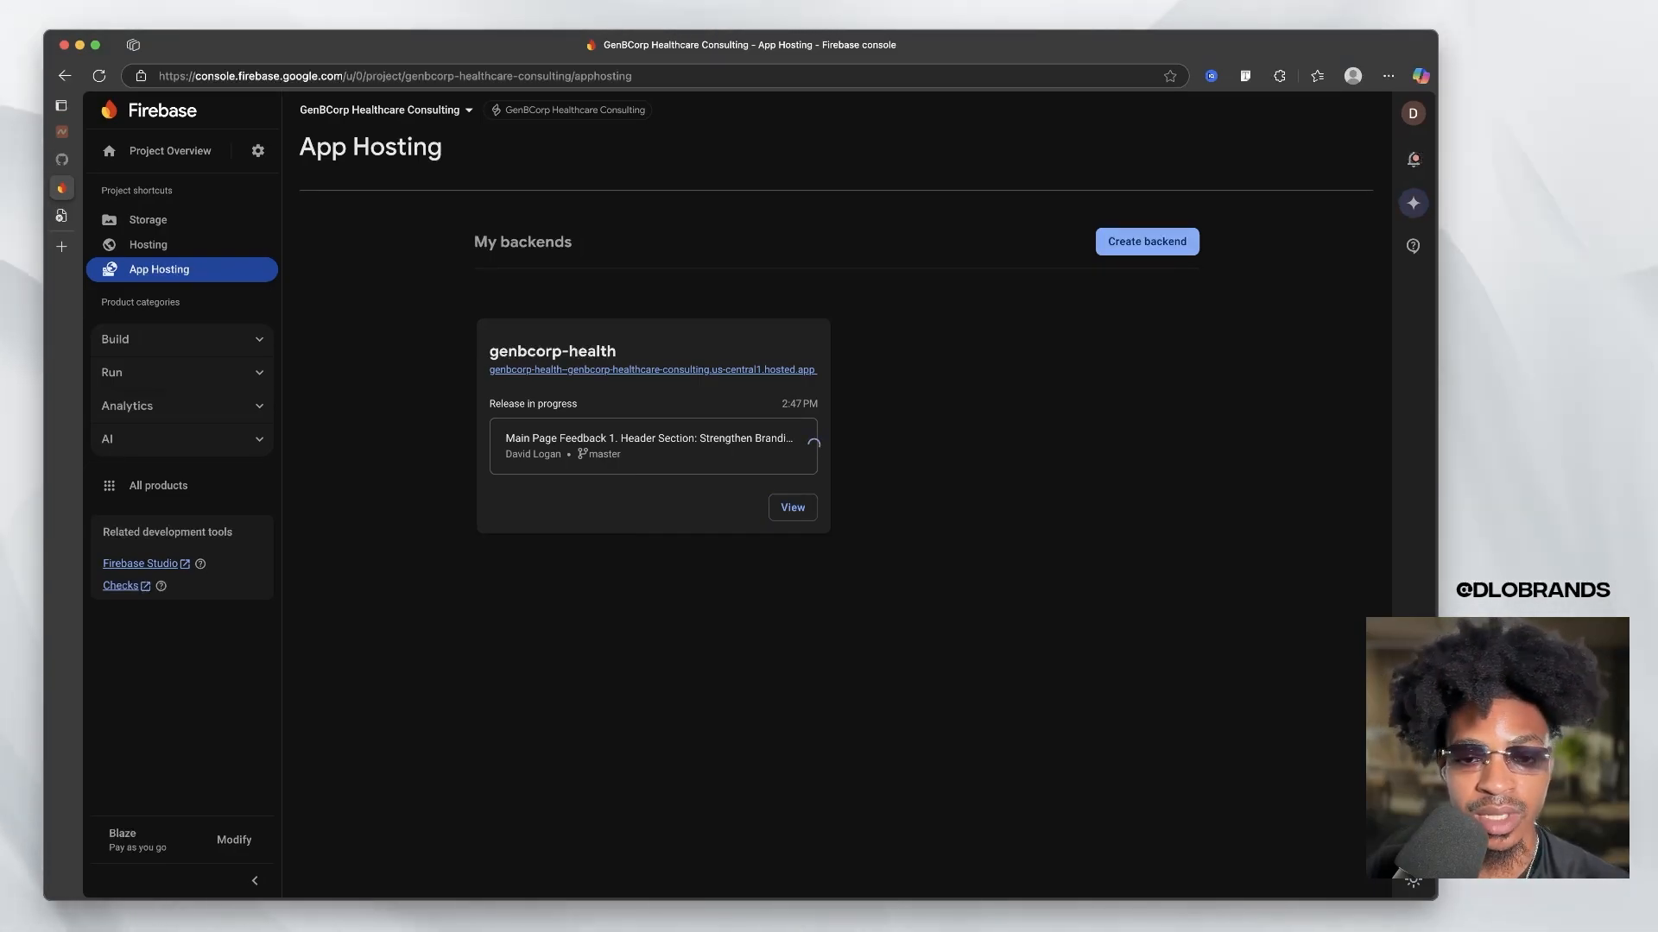
{"action": "left_click", "coordinate": [792, 507]}
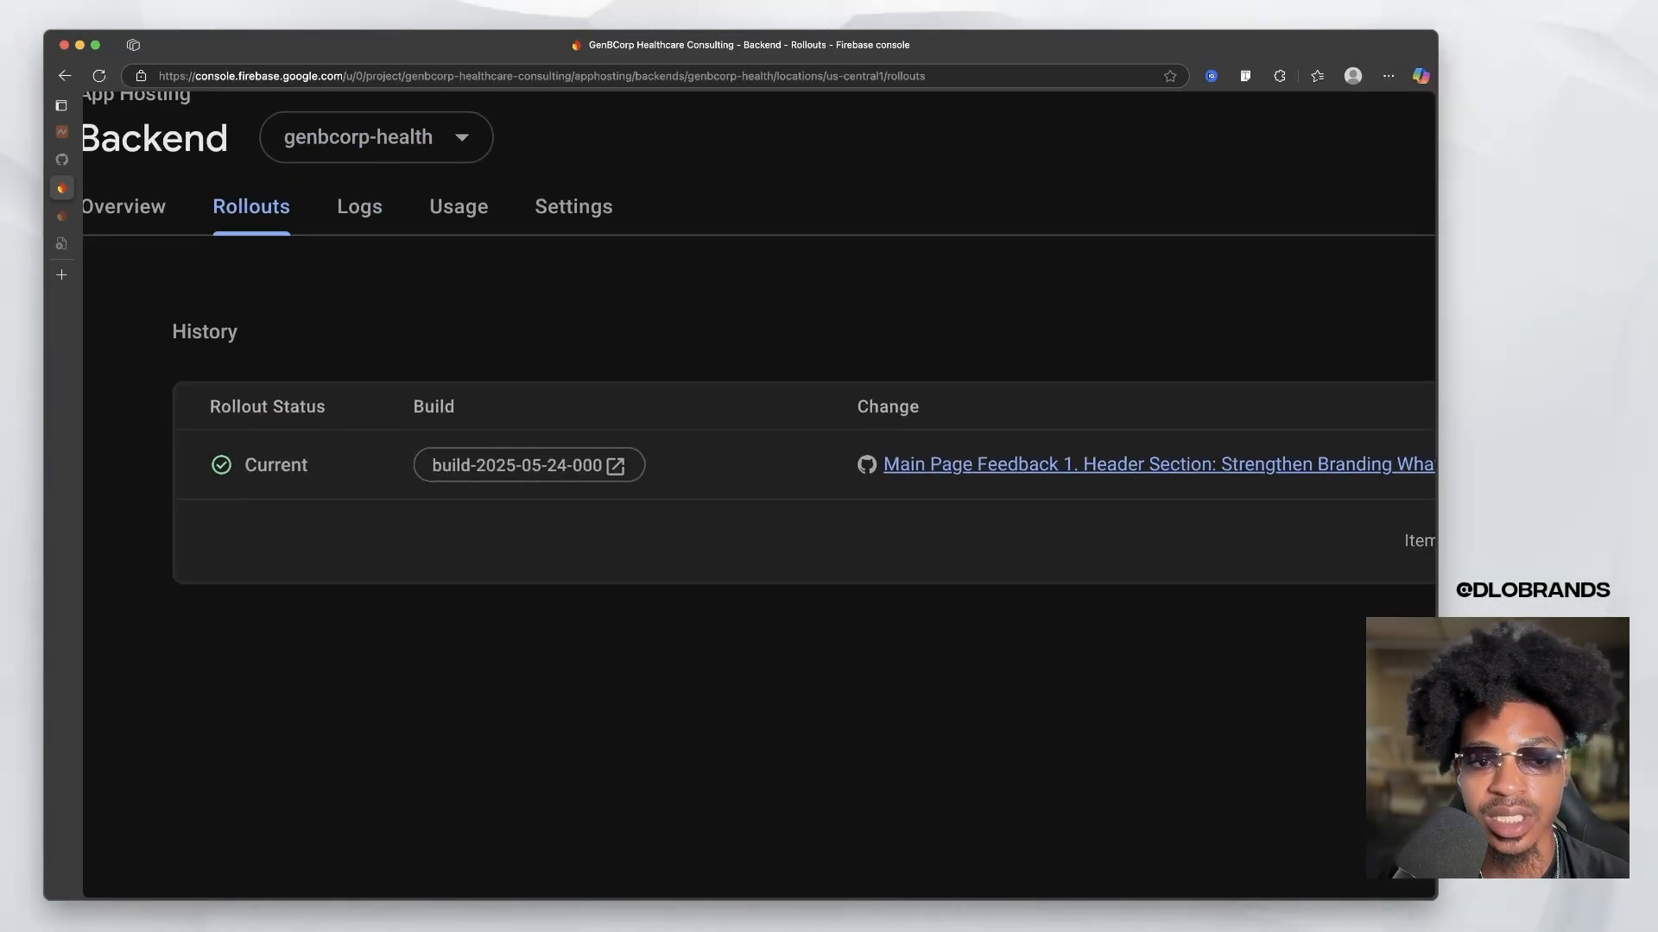
{"action": "scroll", "scroll_direction": "up", "scroll_amount": 3}
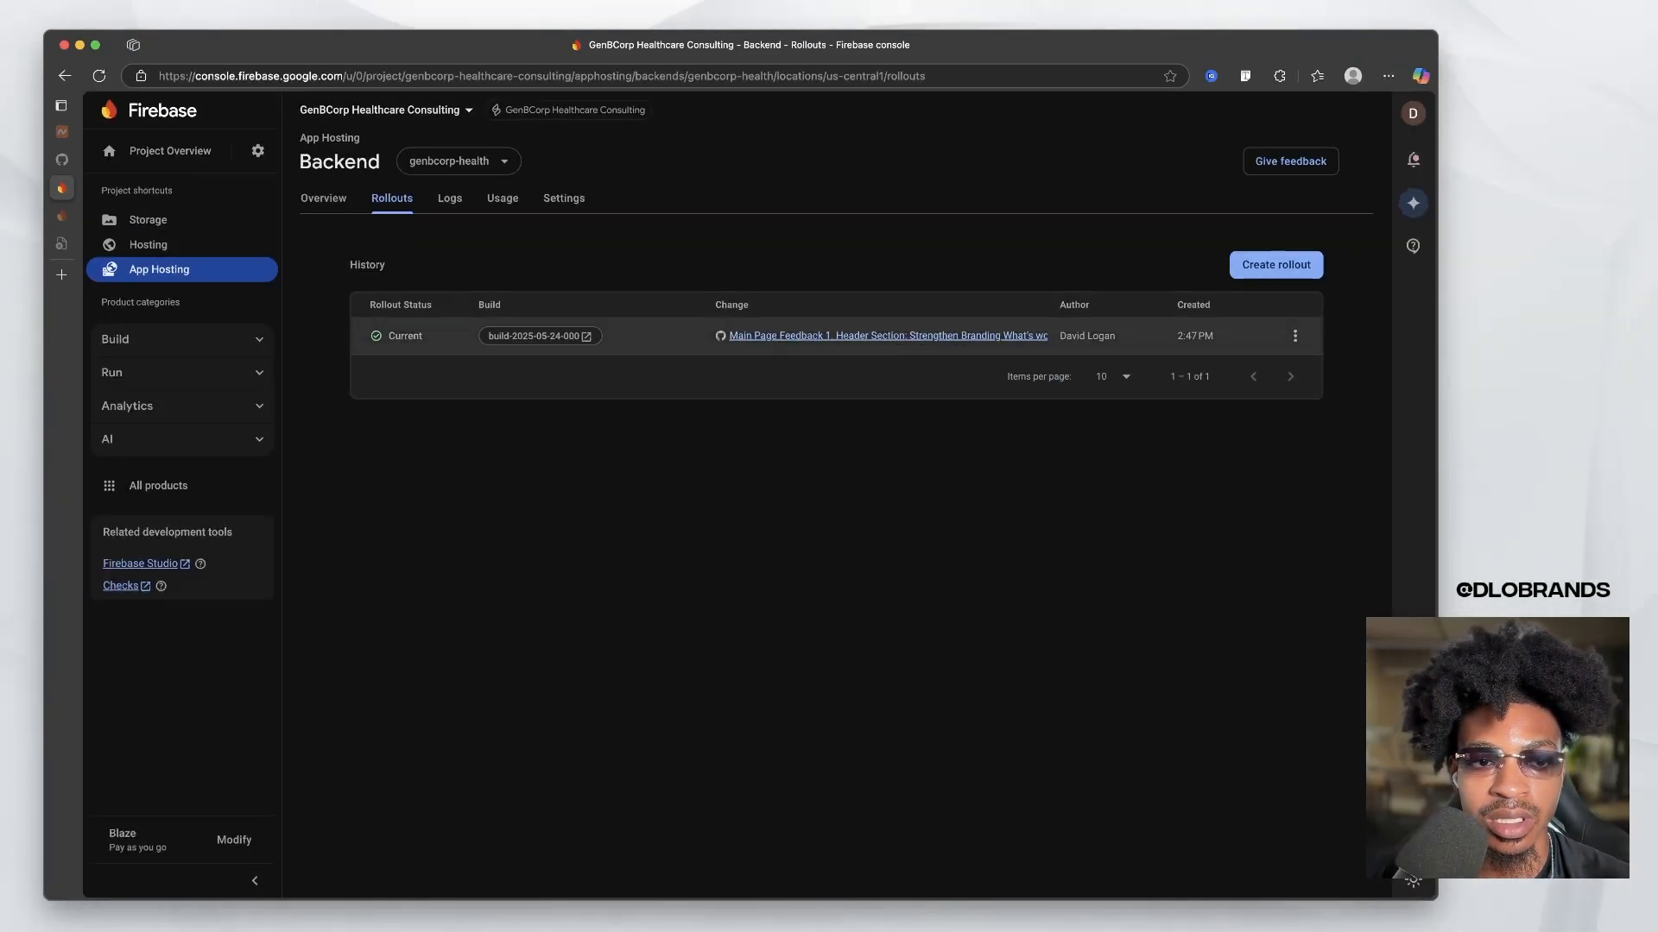
{"action": "left_click", "coordinate": [322, 197]}
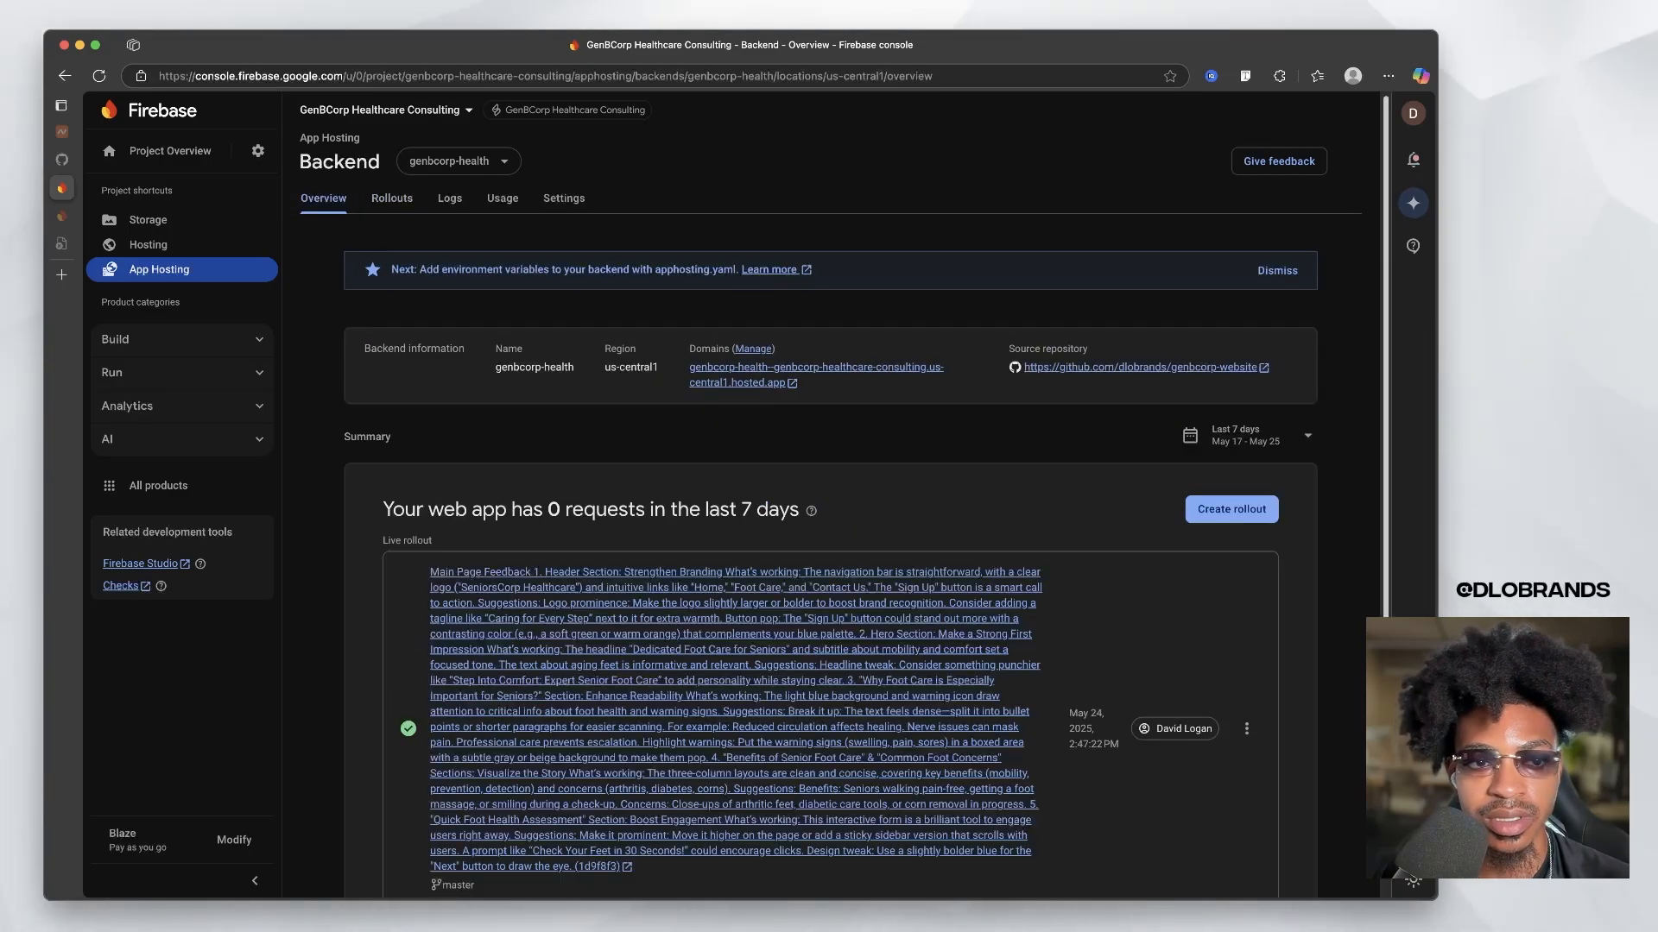
- Manage the genbcorp-health backend's Domains, showing its connected hosted.app URL
{"action": "left_click", "coordinate": [814, 367]}
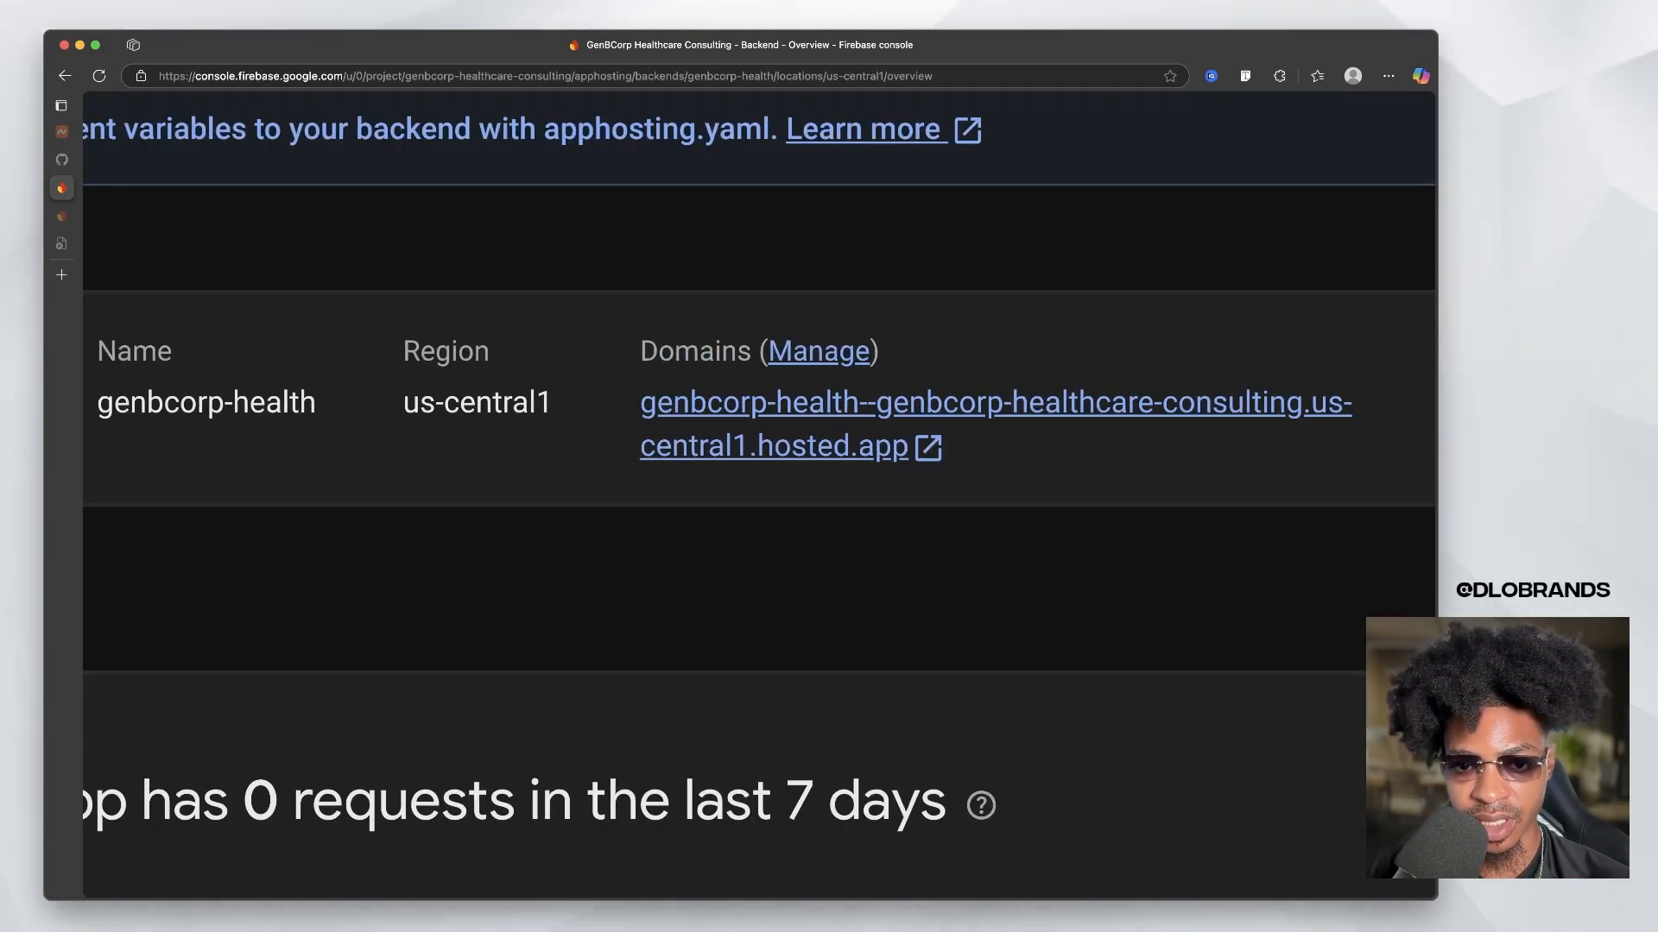
{"action": "left_click", "coordinate": [564, 198]}
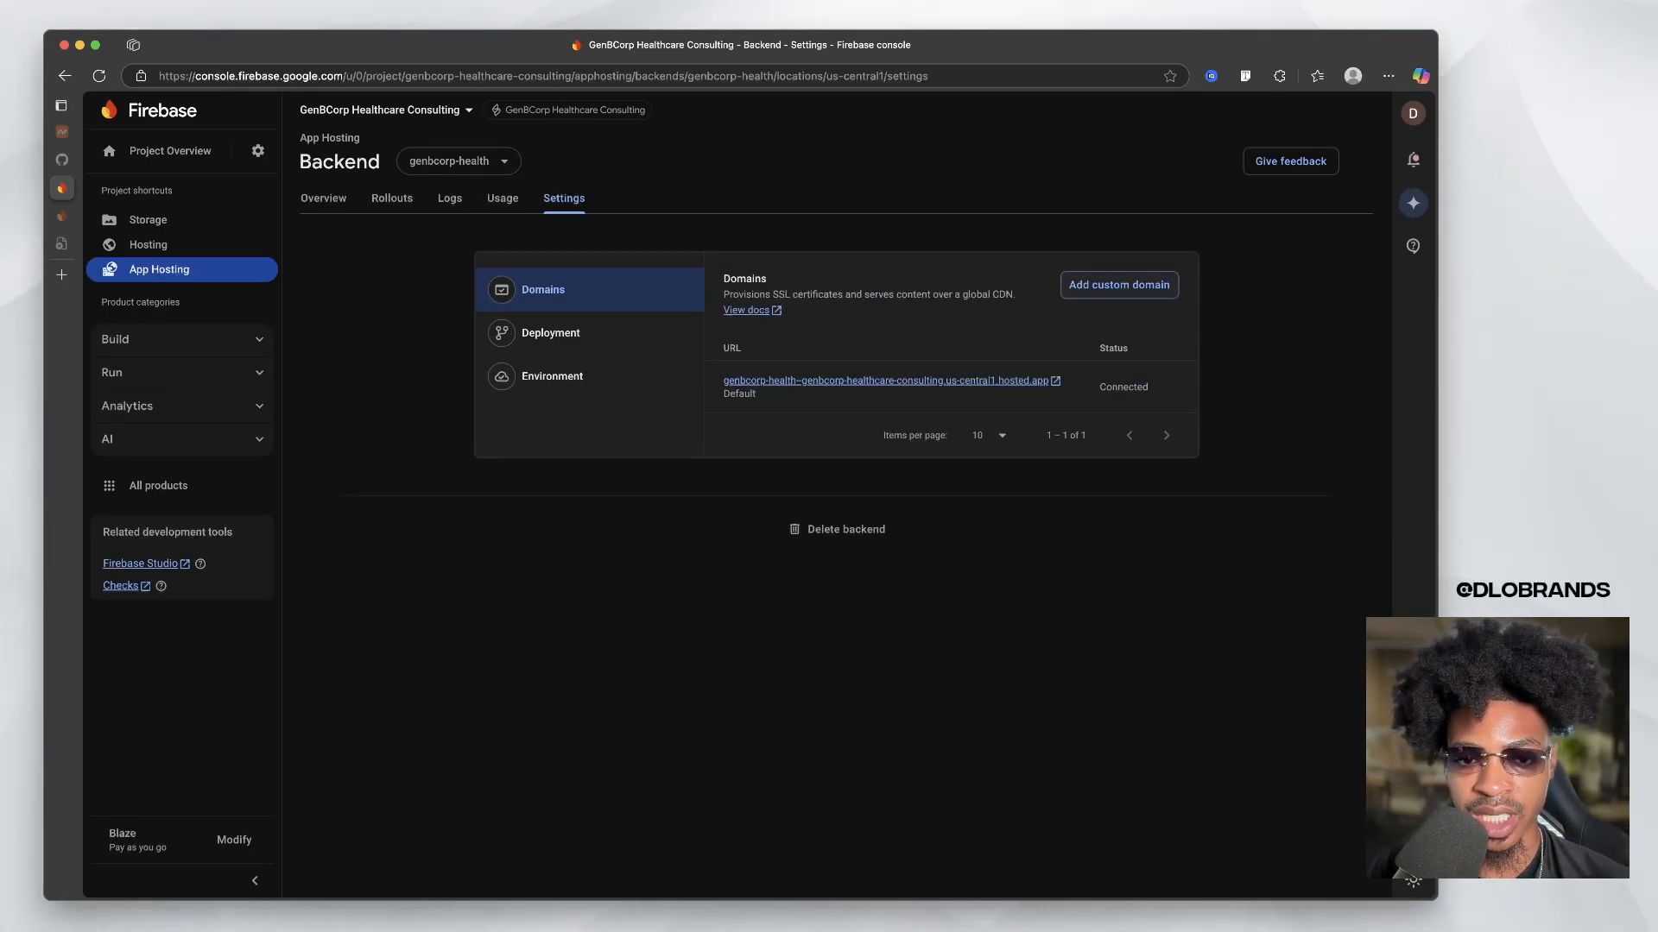
- Begin adding custom domain 'genbcorphealt…', then view genbcorphealth.com details in Namecheap
{"action": "left_click", "coordinate": [1117, 284]}
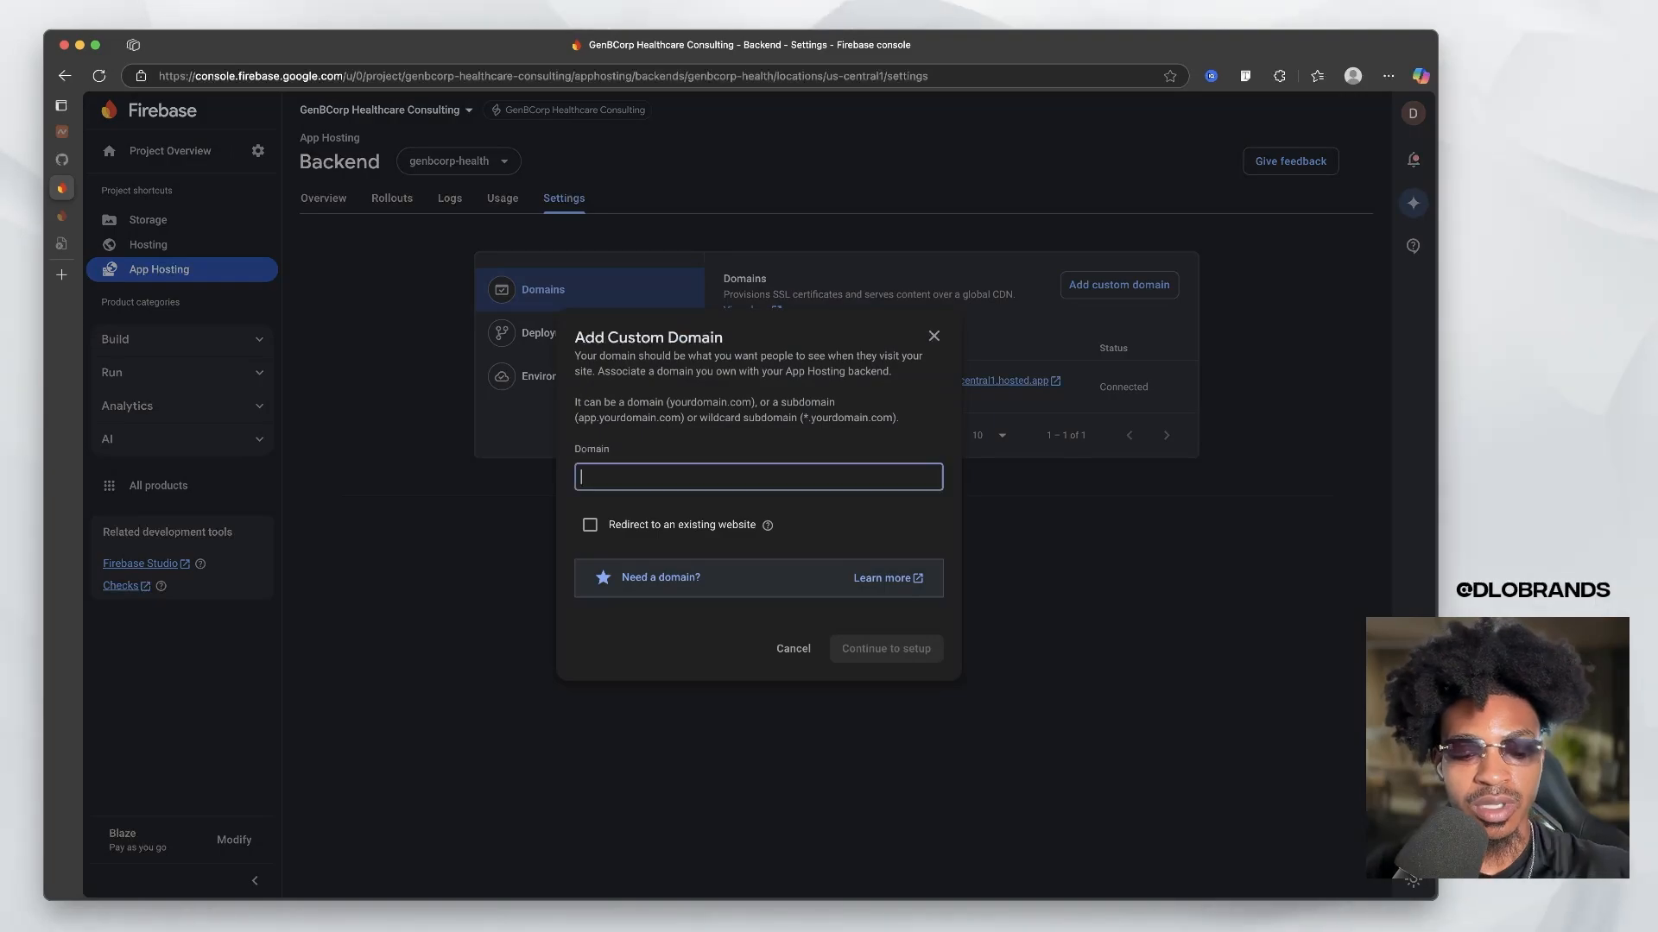
{"action": "type", "text": "genb"}
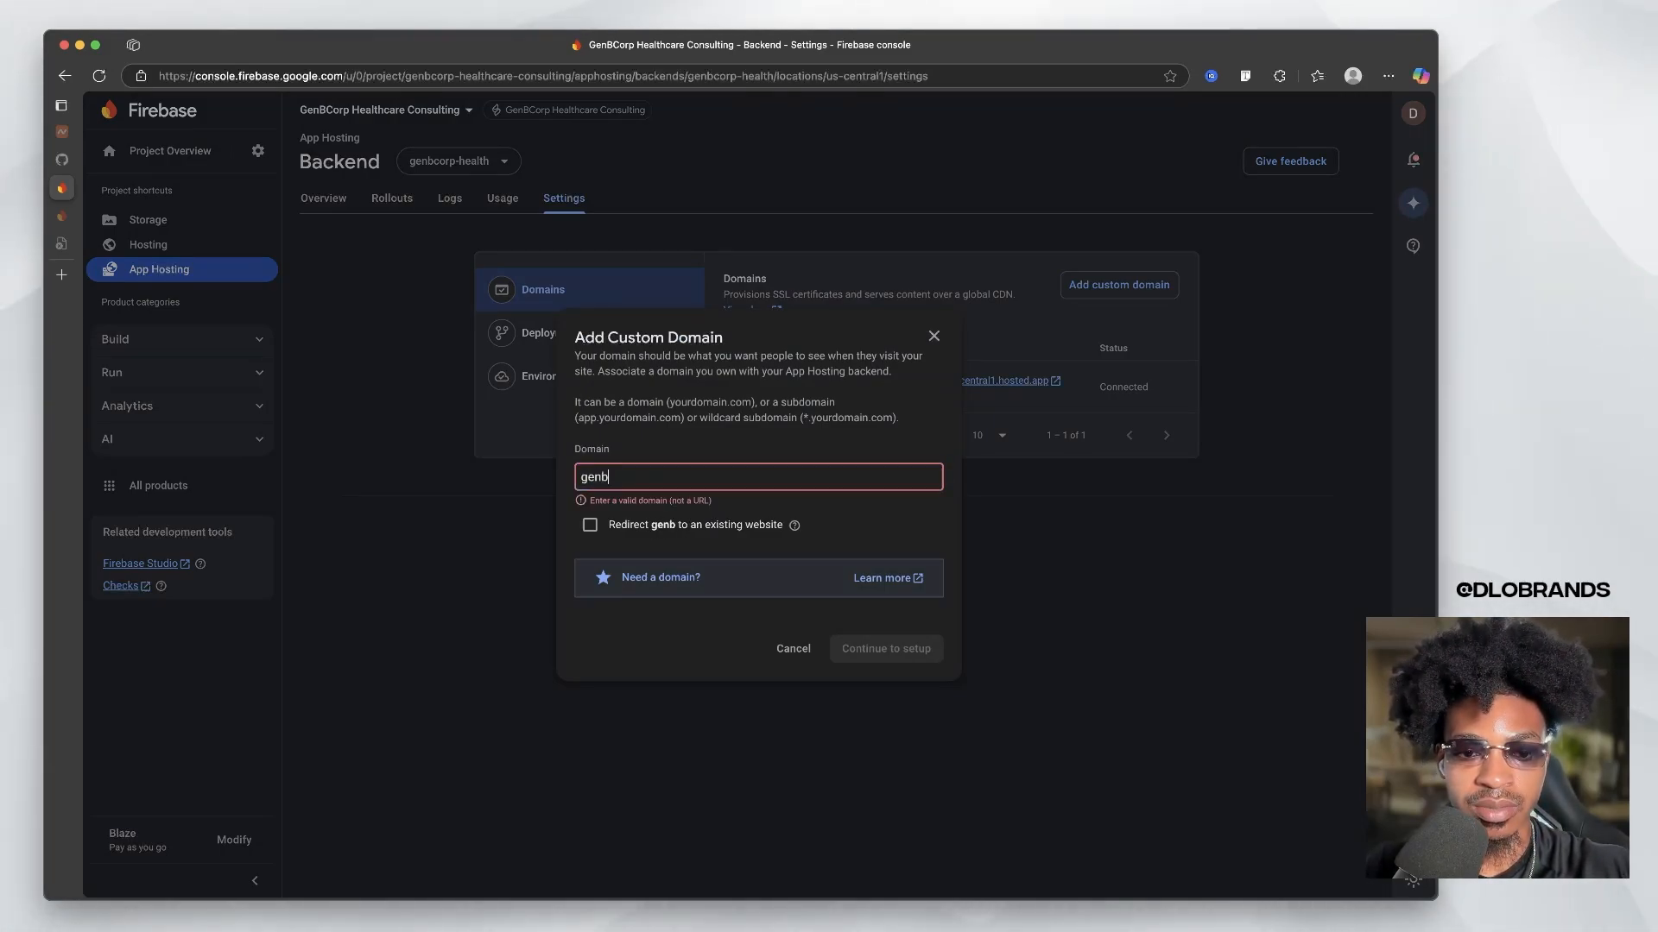
{"action": "type", "text": "corphealt"}
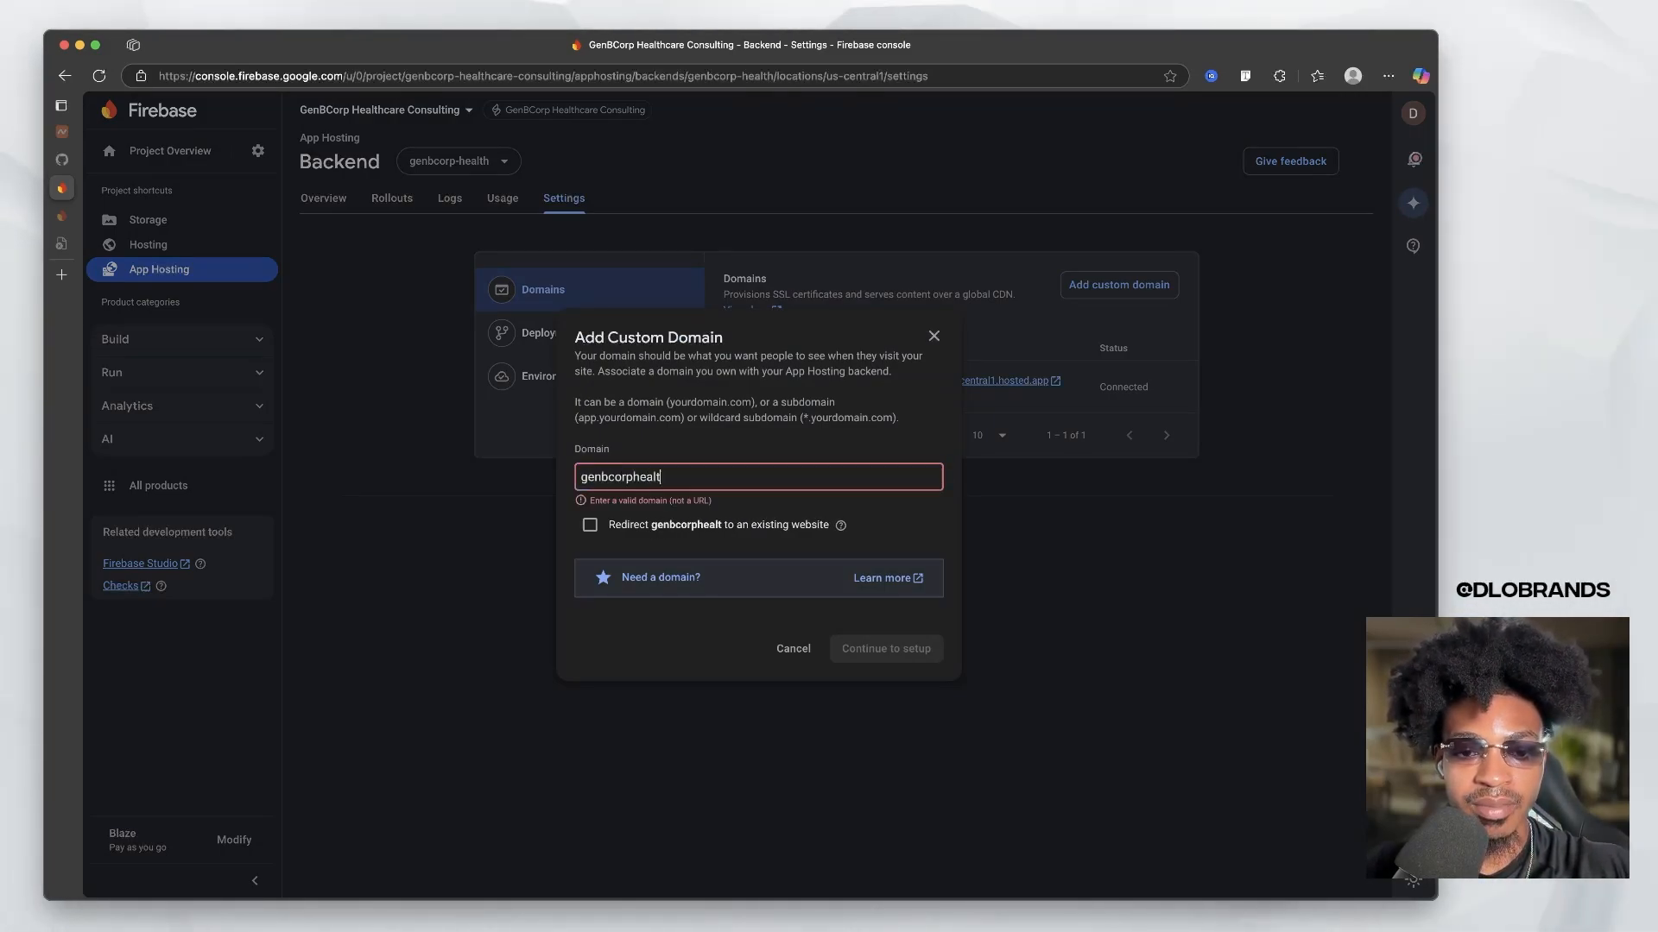
{"action": "left_click", "coordinate": [885, 648]}
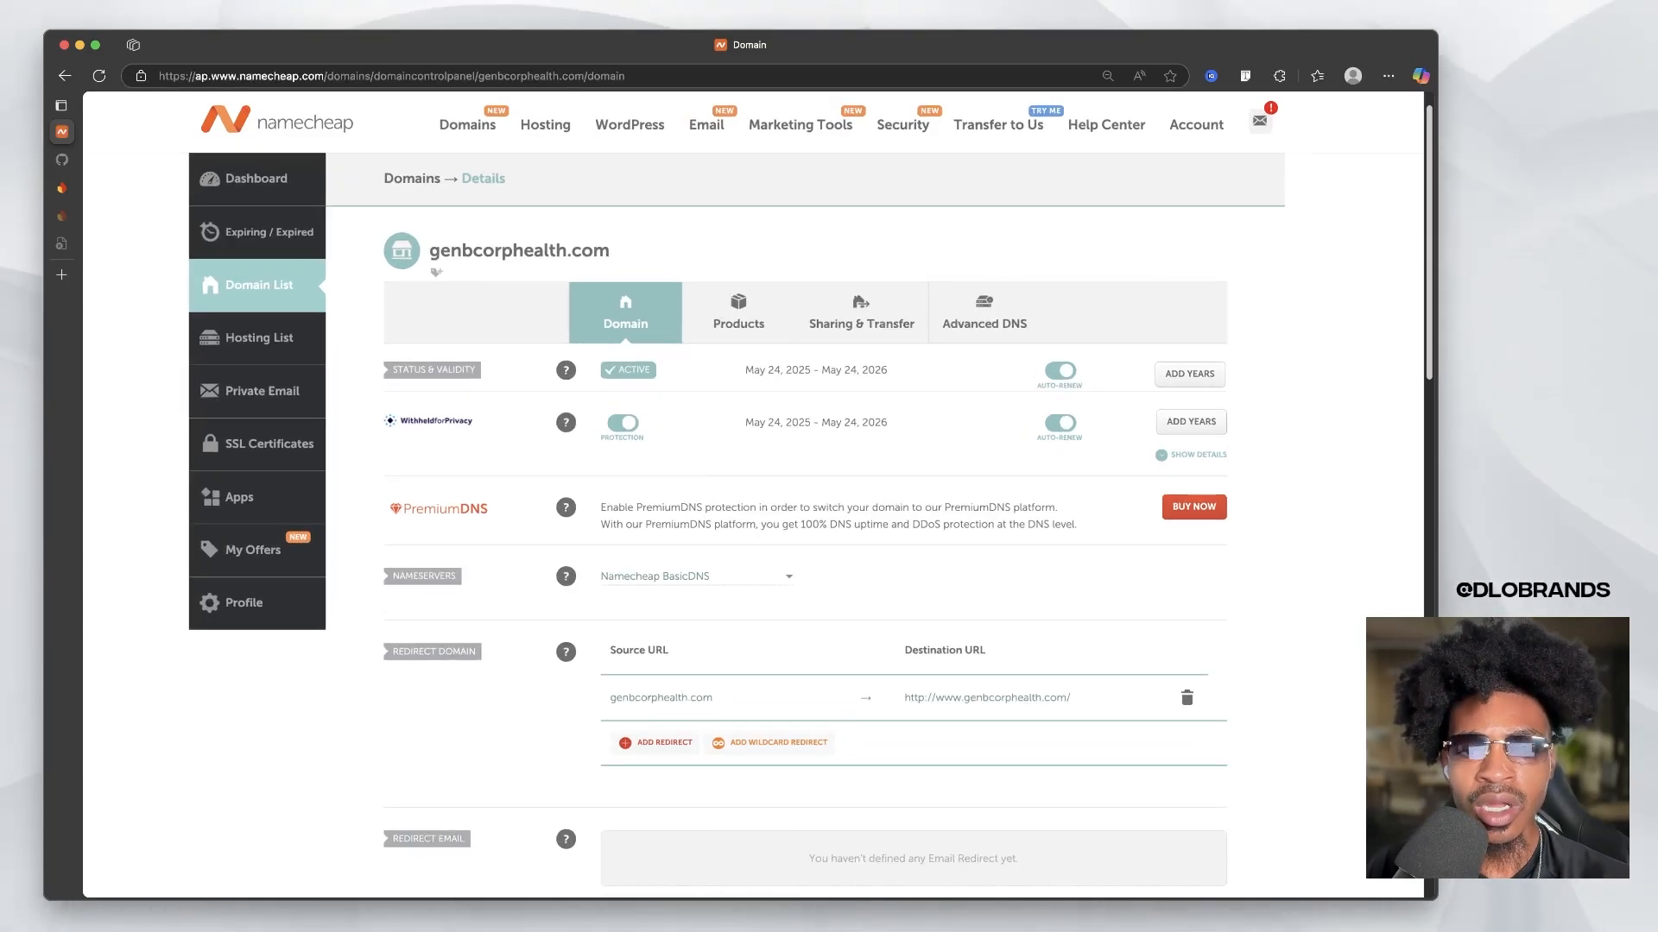
- Start opening genbcorphealth.com's Advanced DNS settings, then bring up the Spark vs Blaze pricing comparison
{"action": "left_click", "coordinate": [982, 323]}
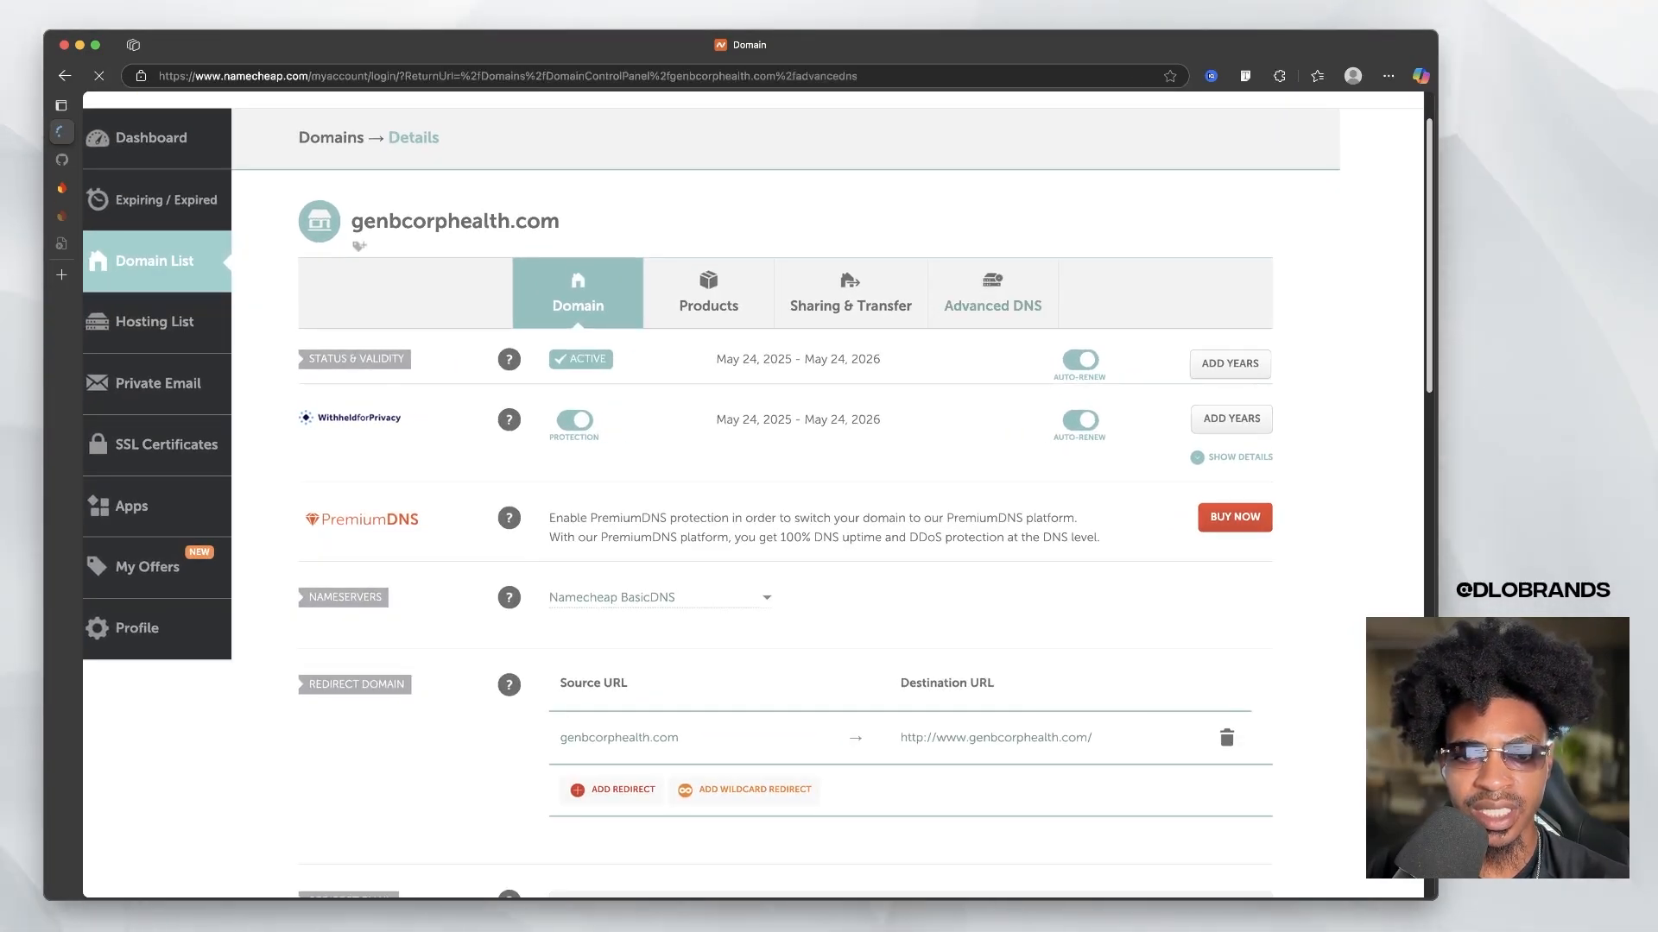
{"action": "left_click", "coordinate": [990, 293]}
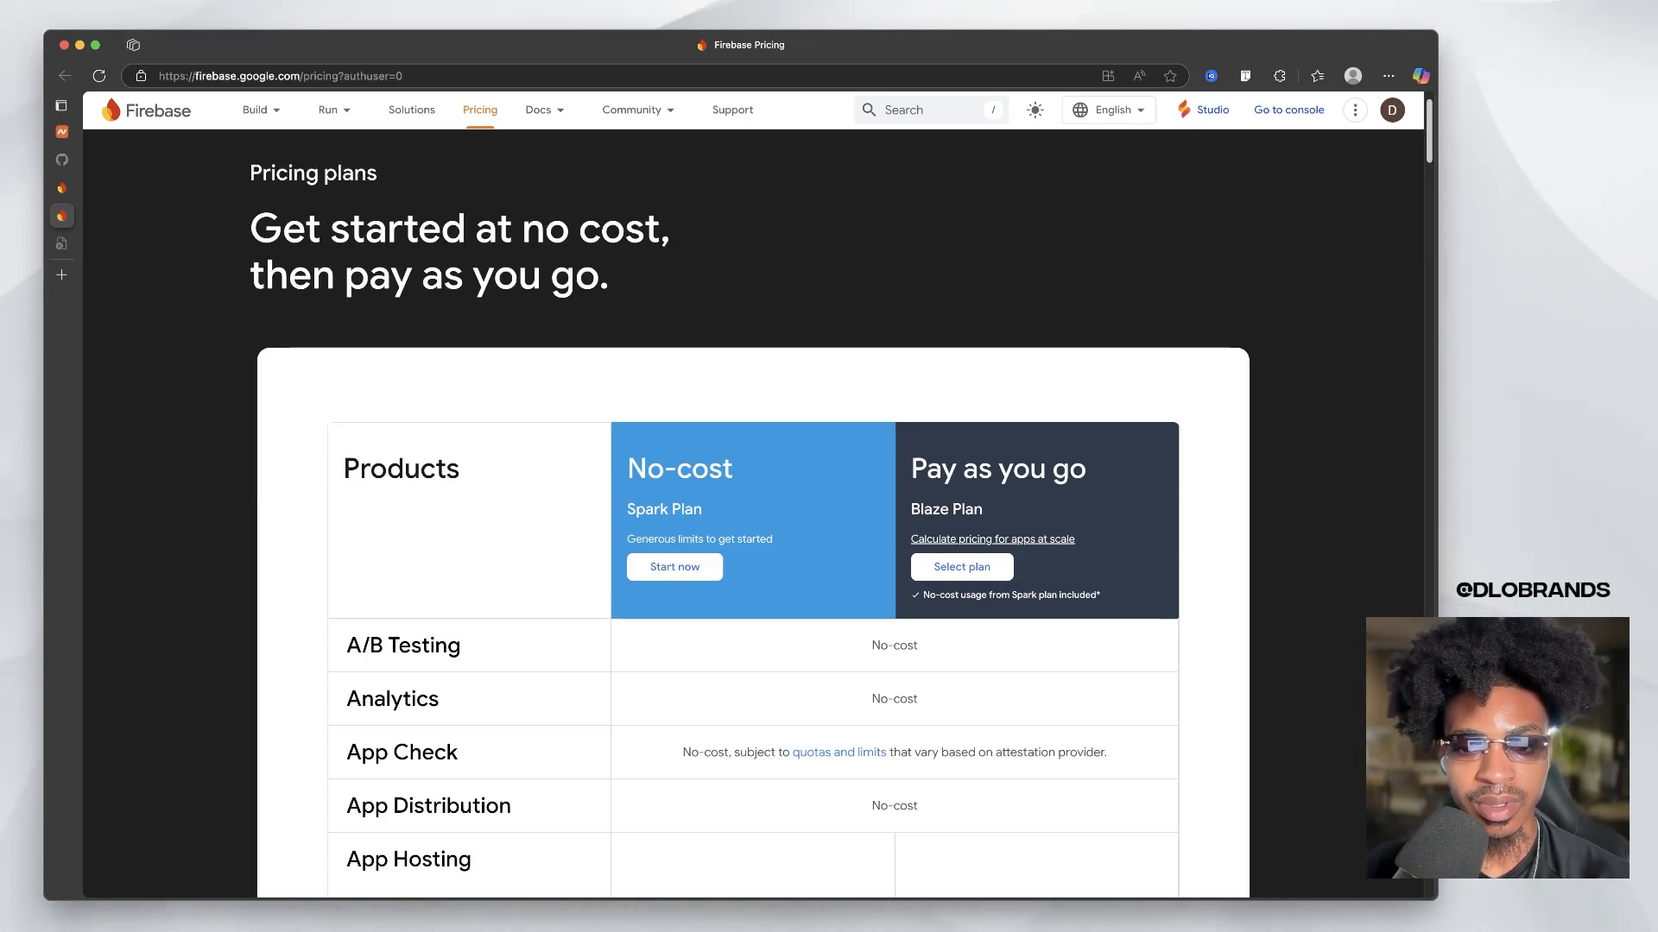
{"action": "scroll", "scroll_direction": "down", "scroll_amount": 3}
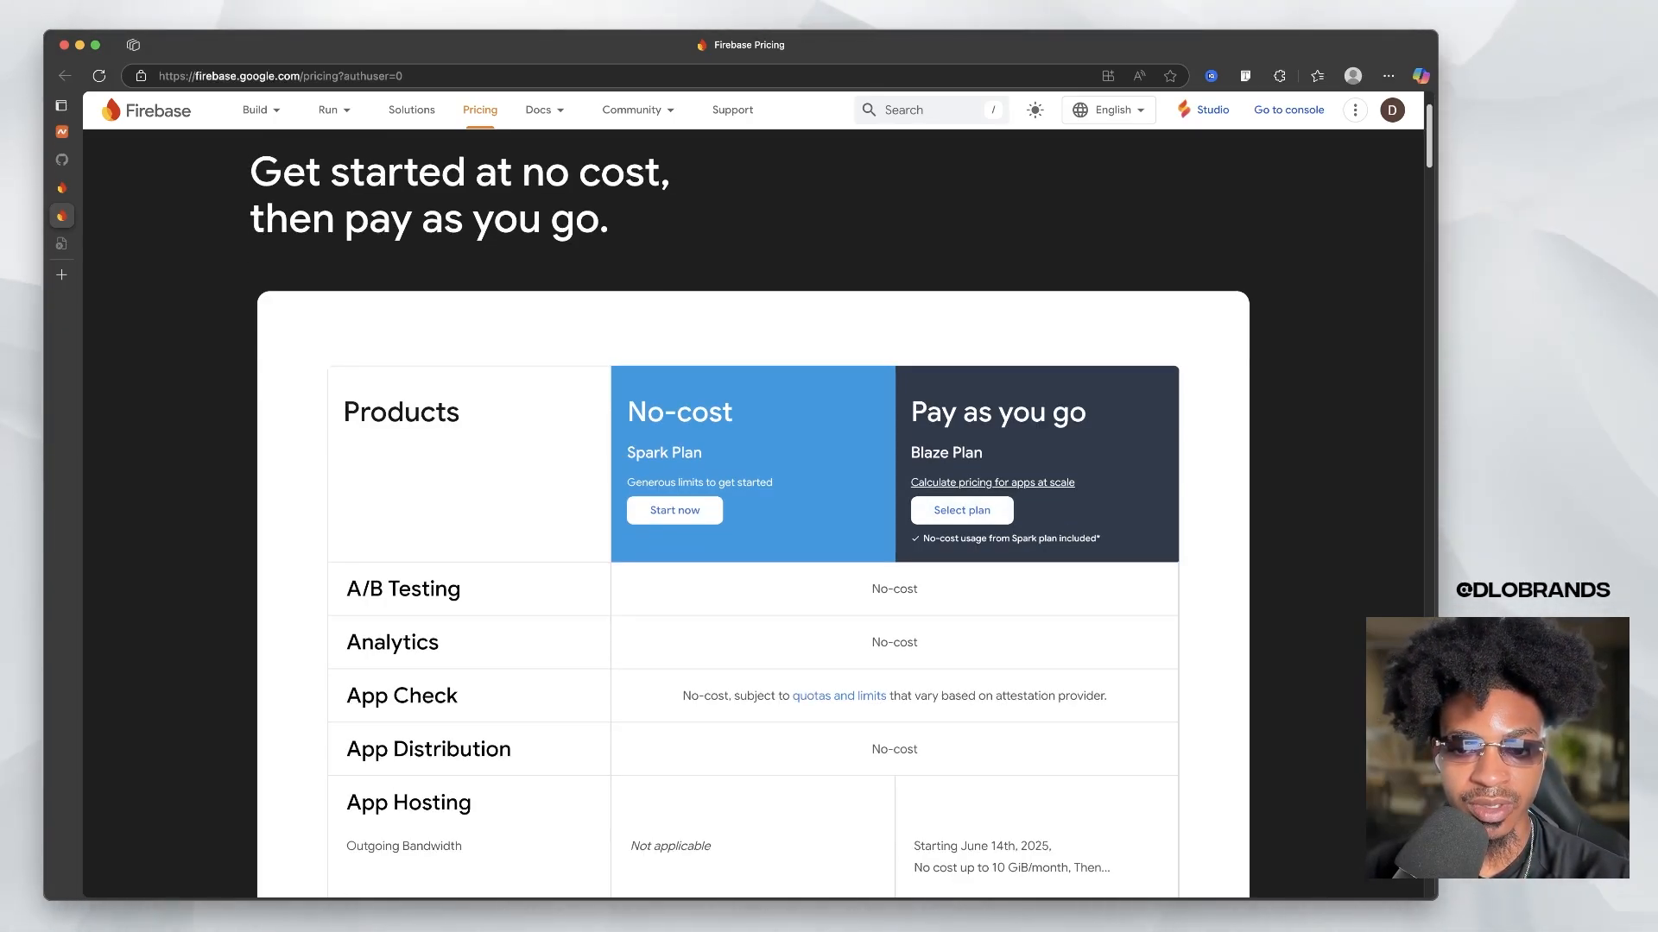
{"action": "scroll", "scroll_direction": "down", "scroll_amount": 3}
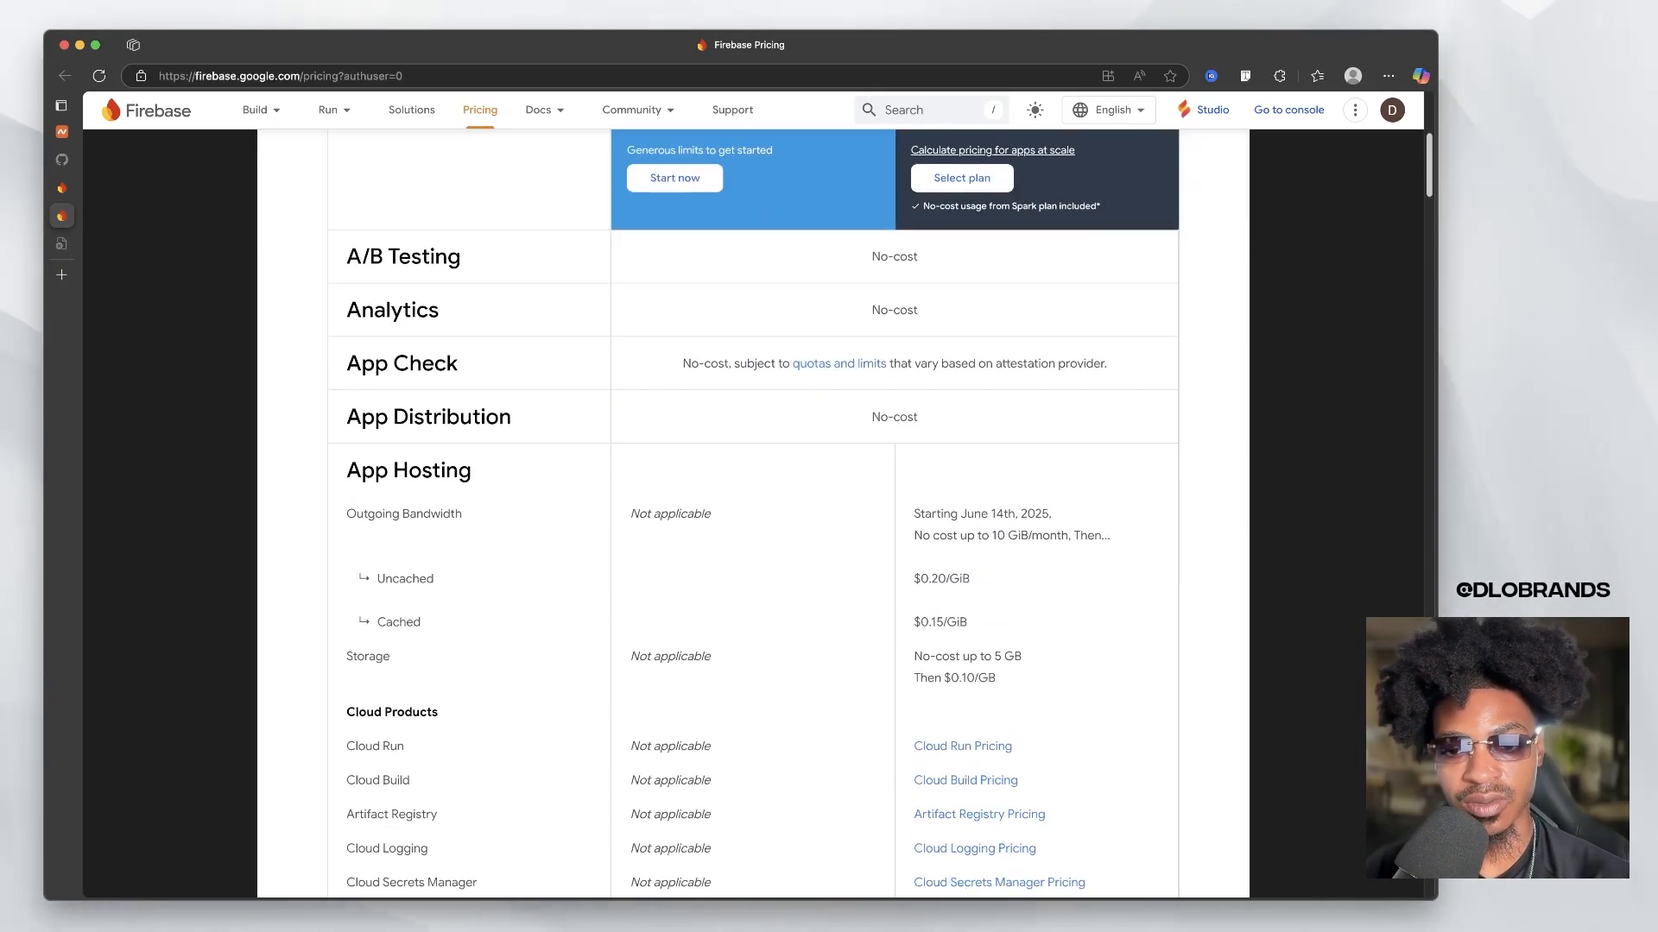
{"action": "scroll", "scroll_direction": "down", "scroll_amount": 3}
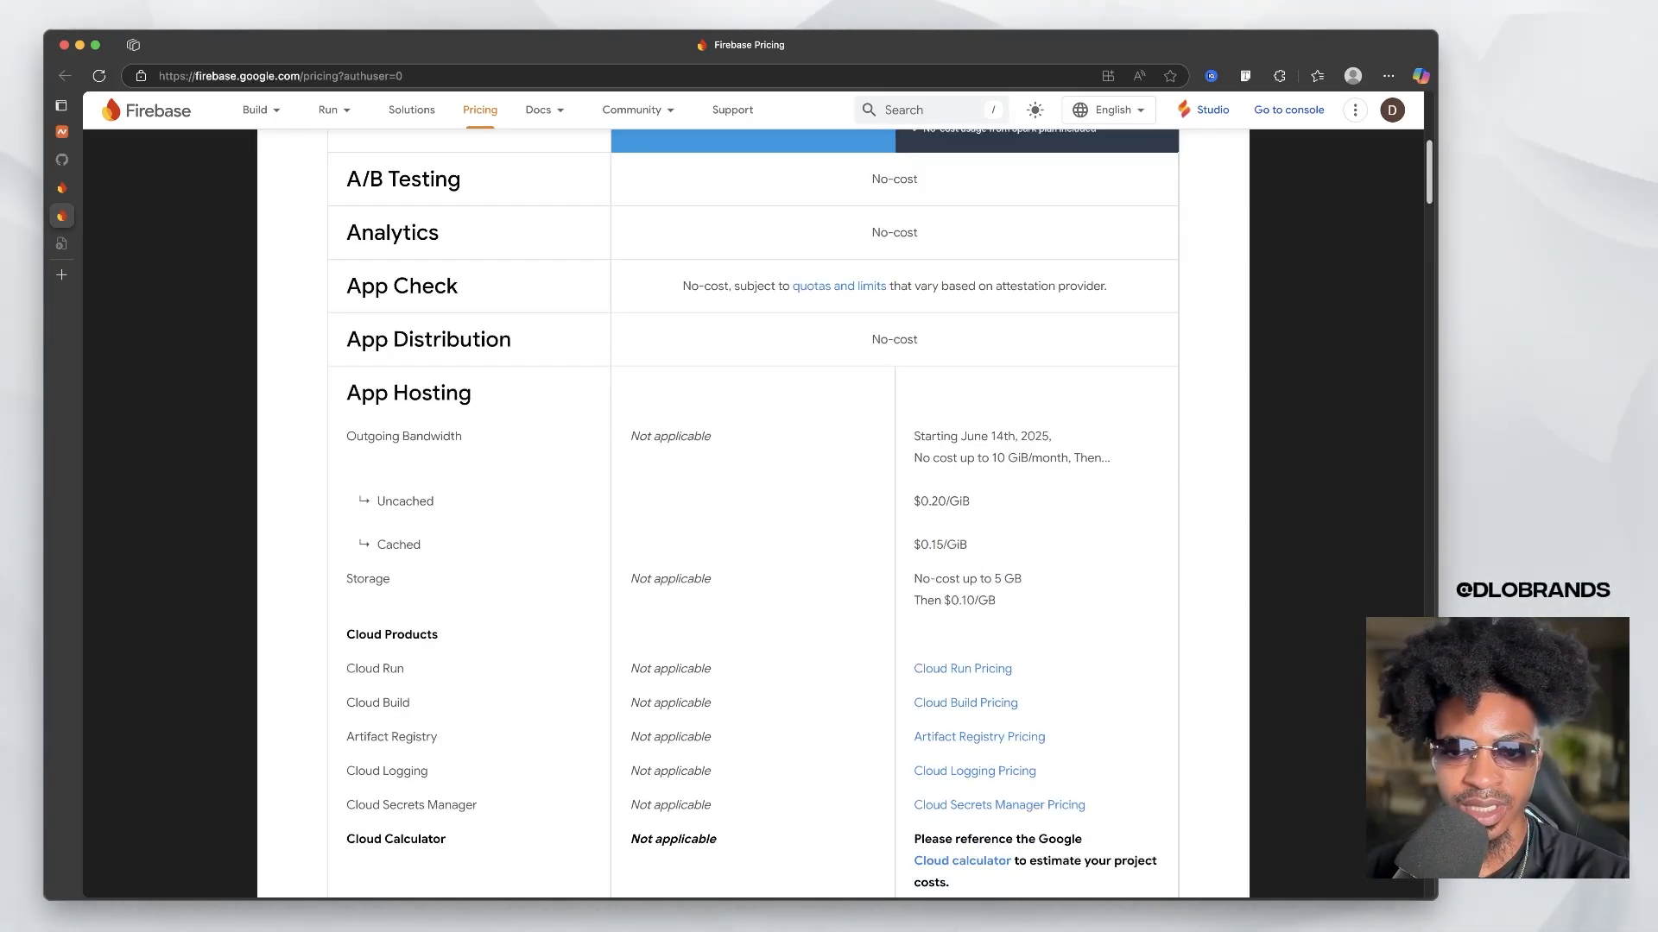
{"action": "scroll", "scroll_direction": "down", "scroll_amount": 3}
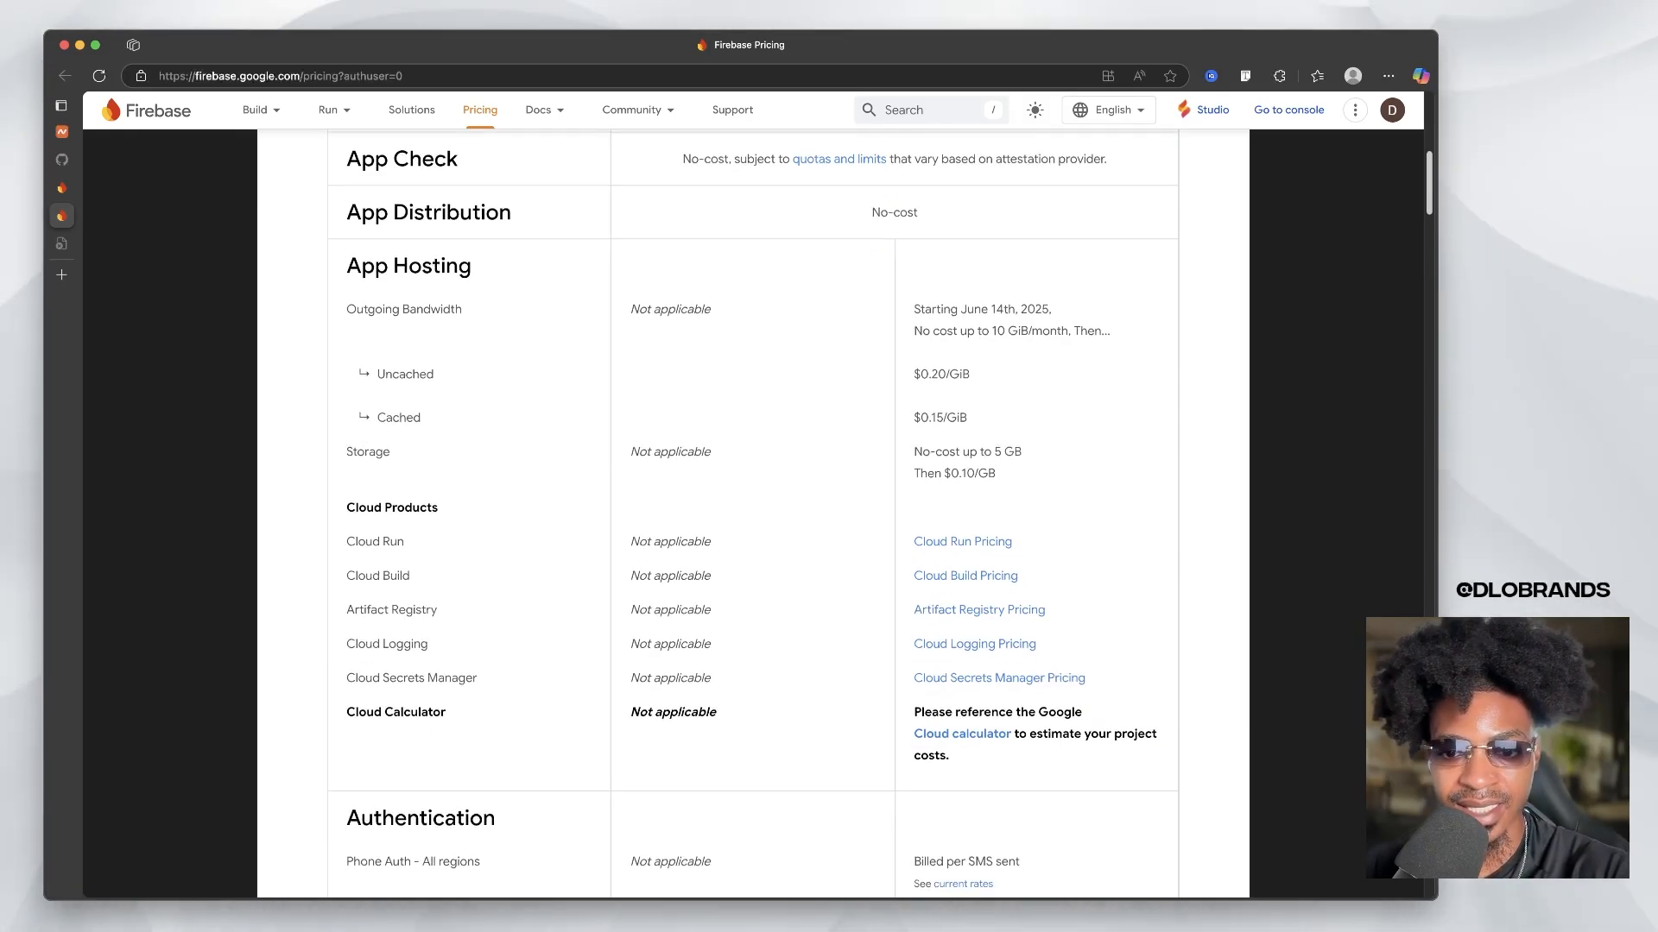
{"action": "scroll", "scroll_direction": "down", "scroll_amount": 3}
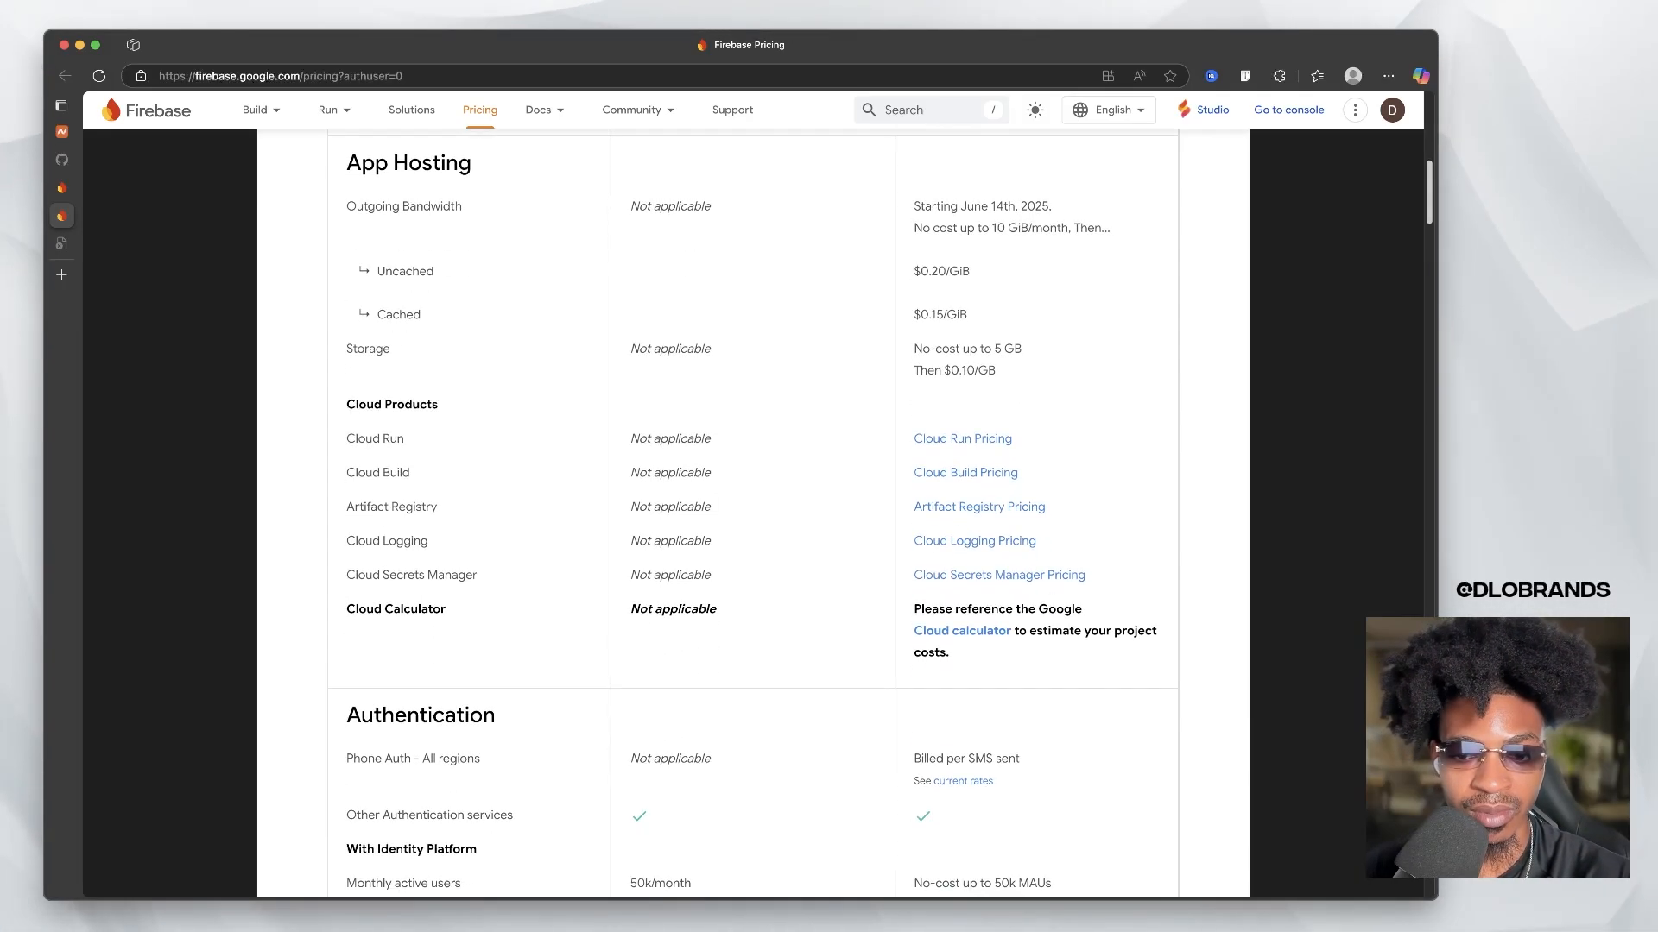
{"action": "scroll", "scroll_direction": "down", "scroll_amount": 3}
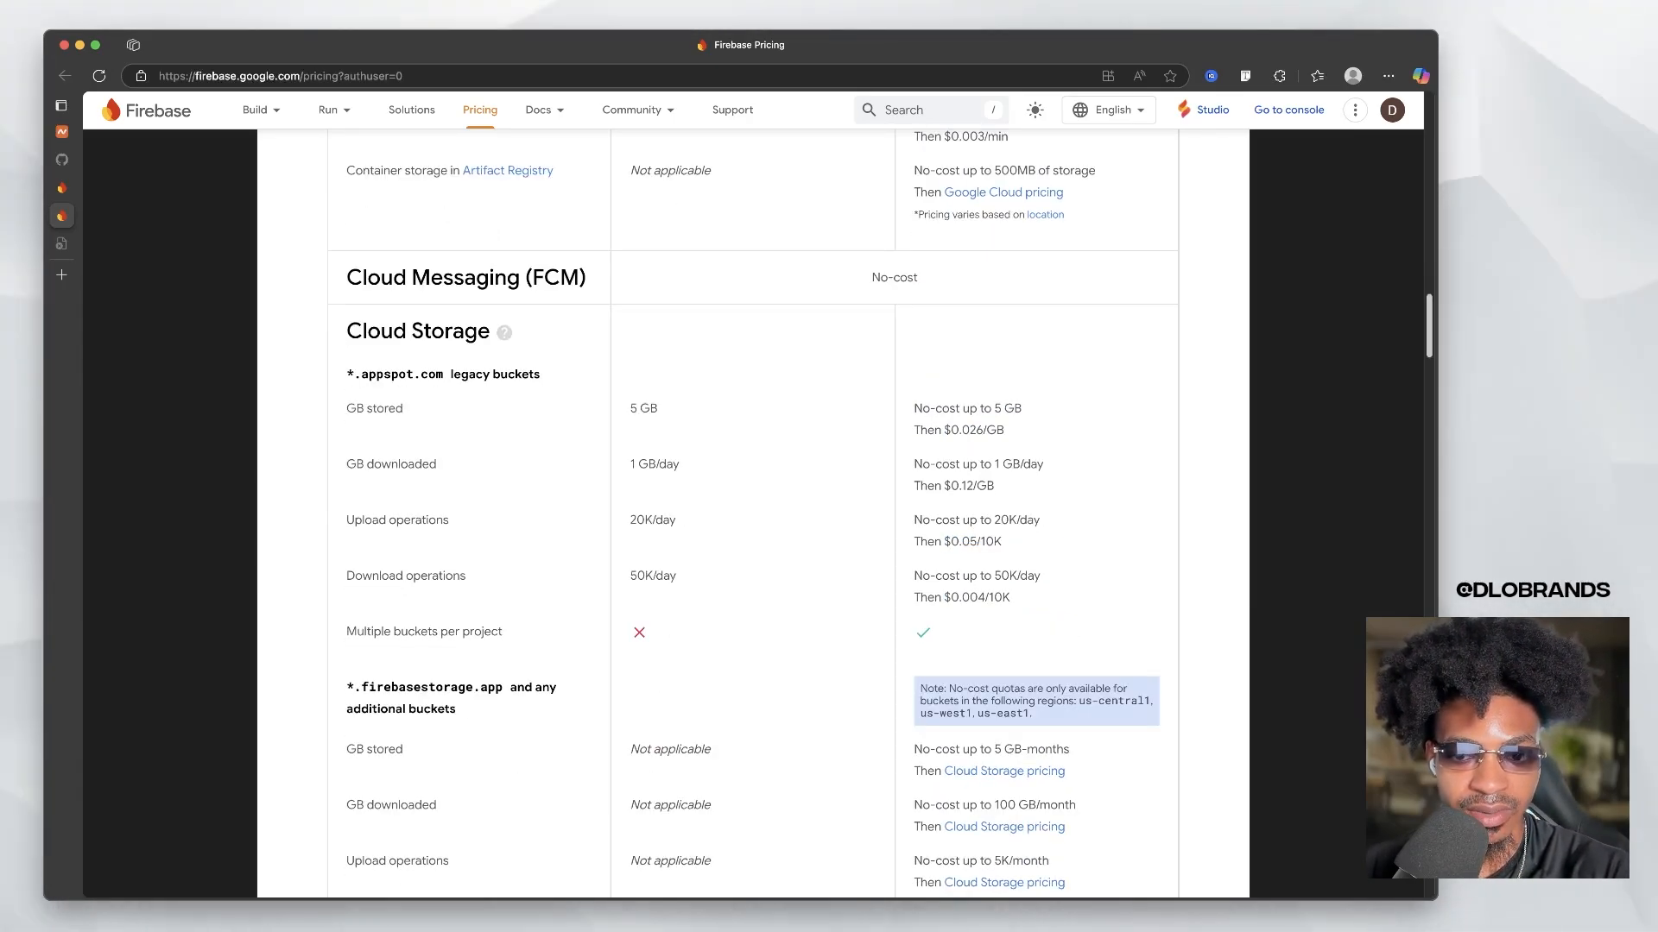
{"action": "scroll", "scroll_direction": "up", "scroll_amount": 3}
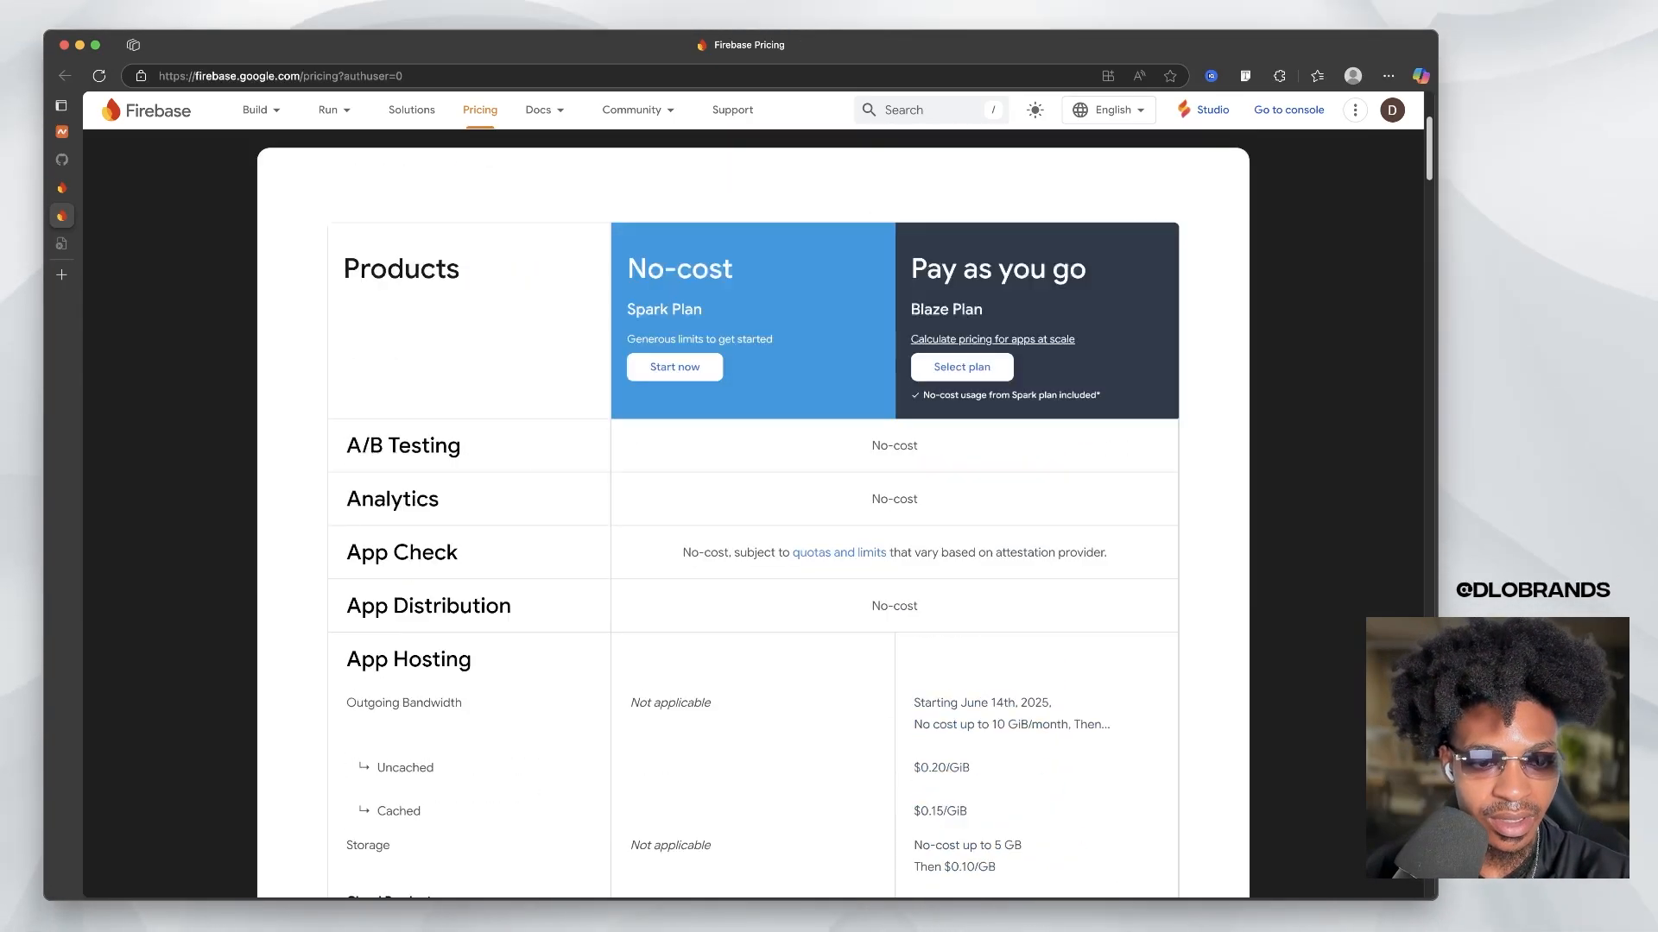
{"action": "scroll", "scroll_direction": "down", "scroll_amount": 3}
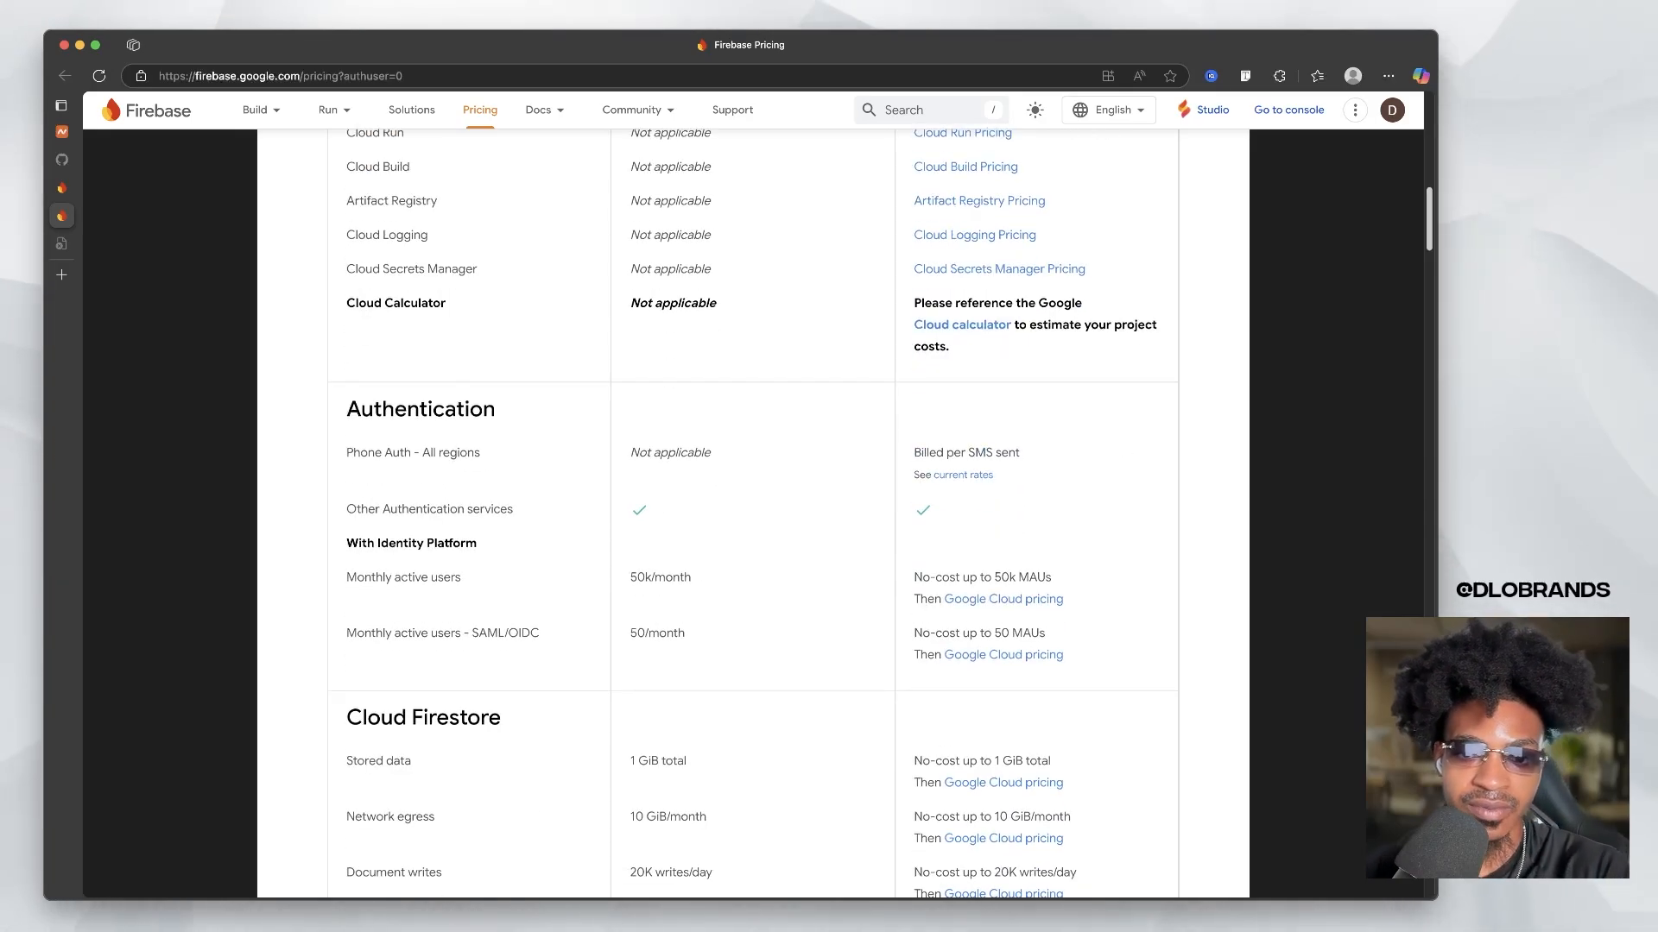
{"action": "scroll", "scroll_direction": "down", "scroll_amount": 3}
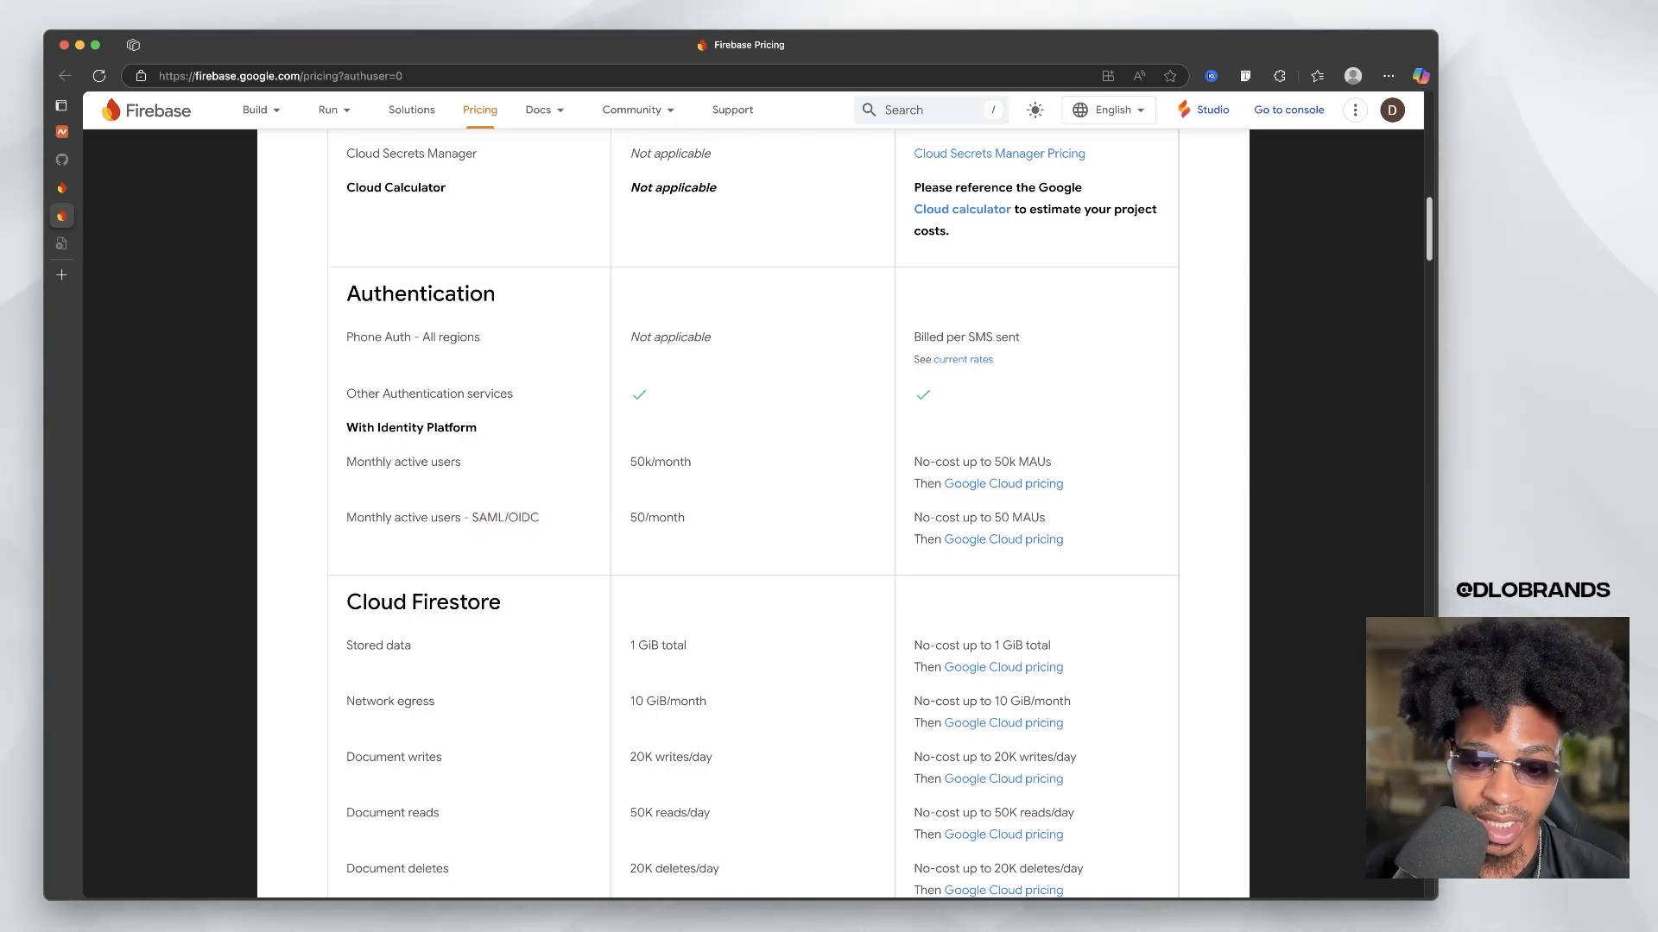
{"action": "scroll", "scroll_direction": "up", "scroll_amount": 3}
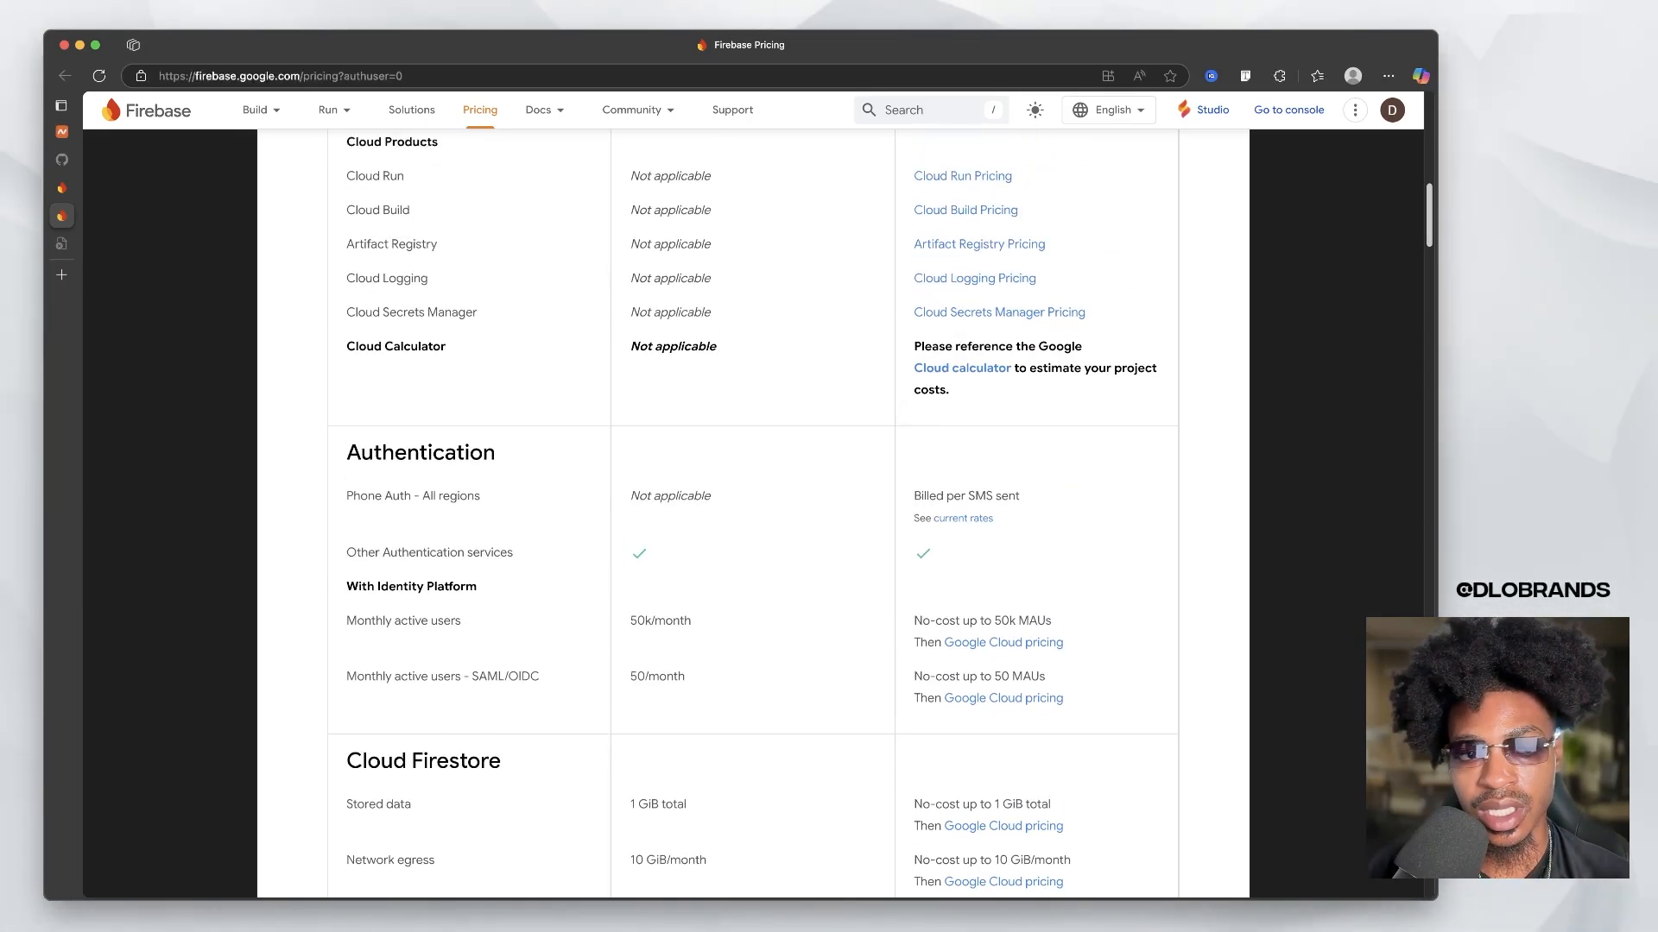
{"action": "scroll", "scroll_direction": "up", "scroll_amount": 3}
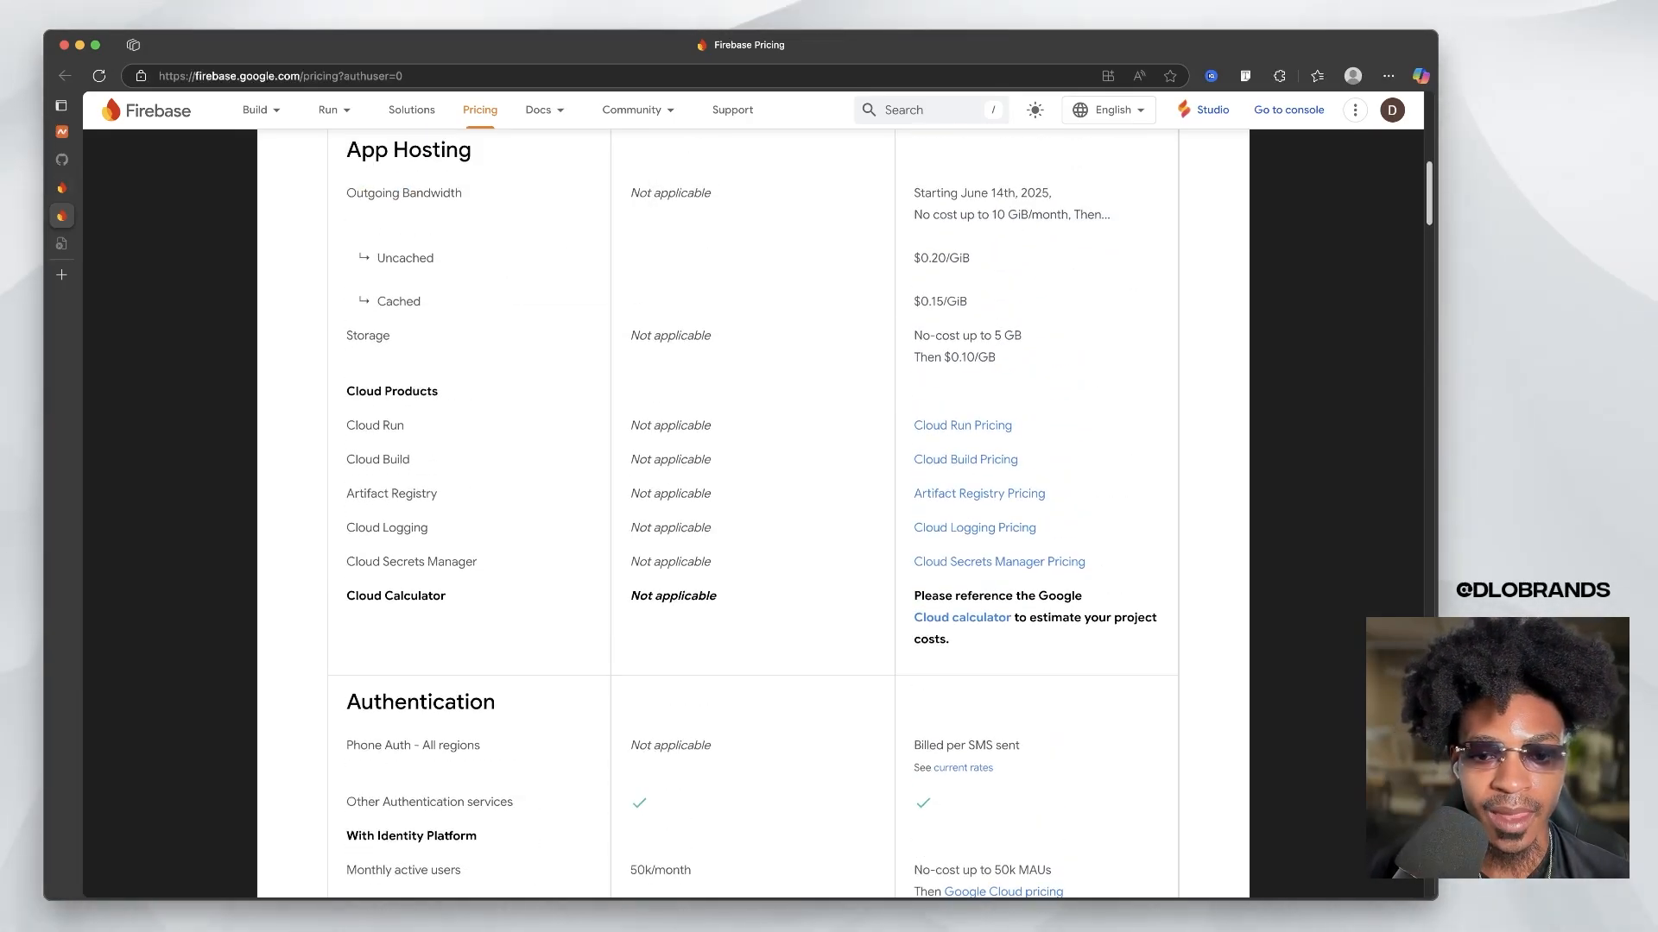